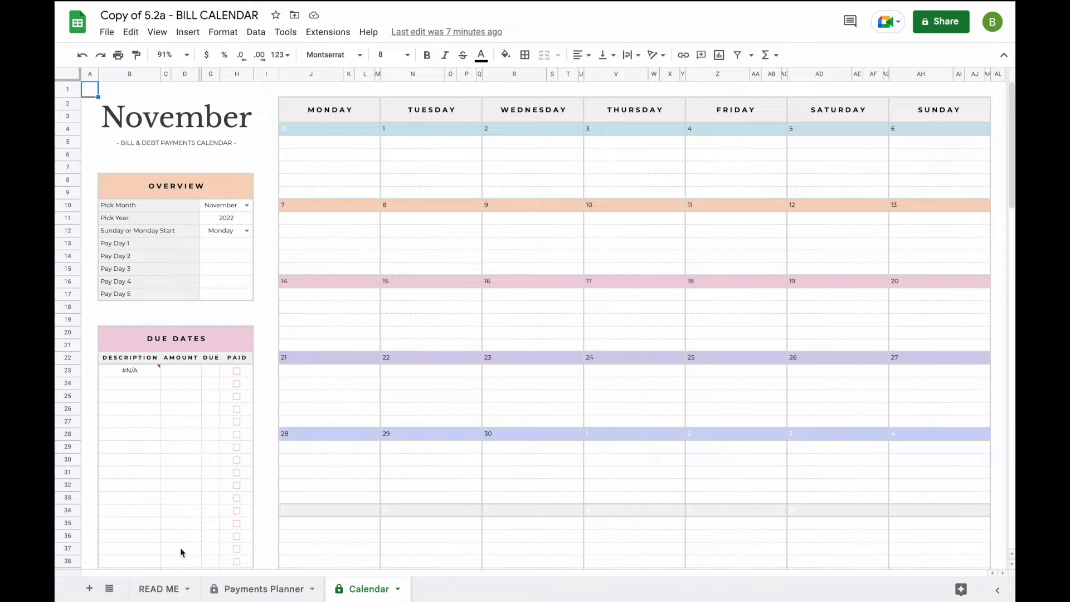
# Step: Look over the READ ME Instruction Guide, then move on to the Payments Planner sheet
pyautogui.click(158, 589)
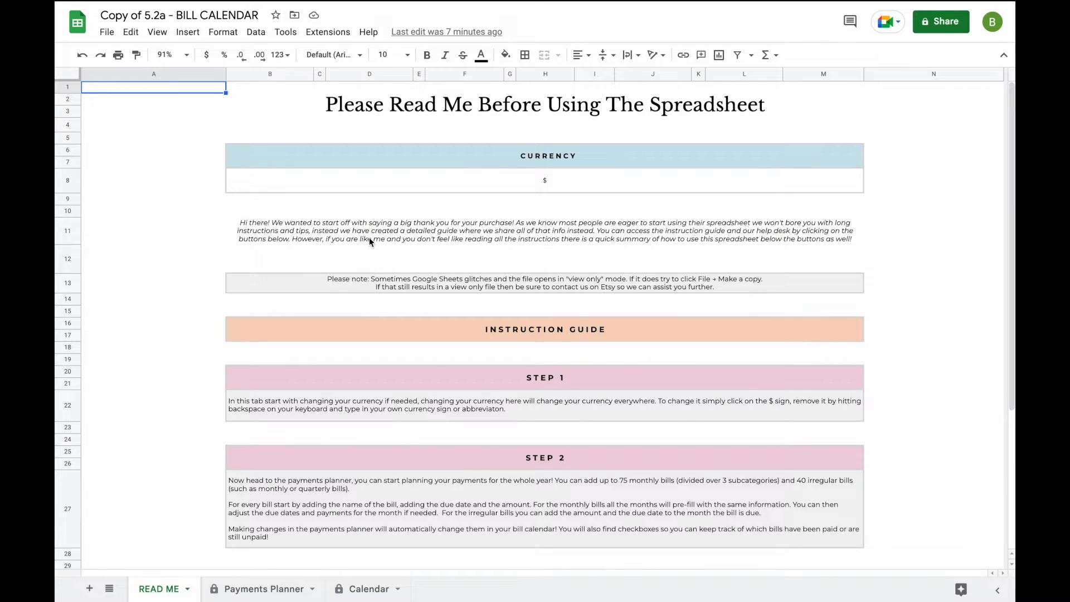
pyautogui.click(544, 180)
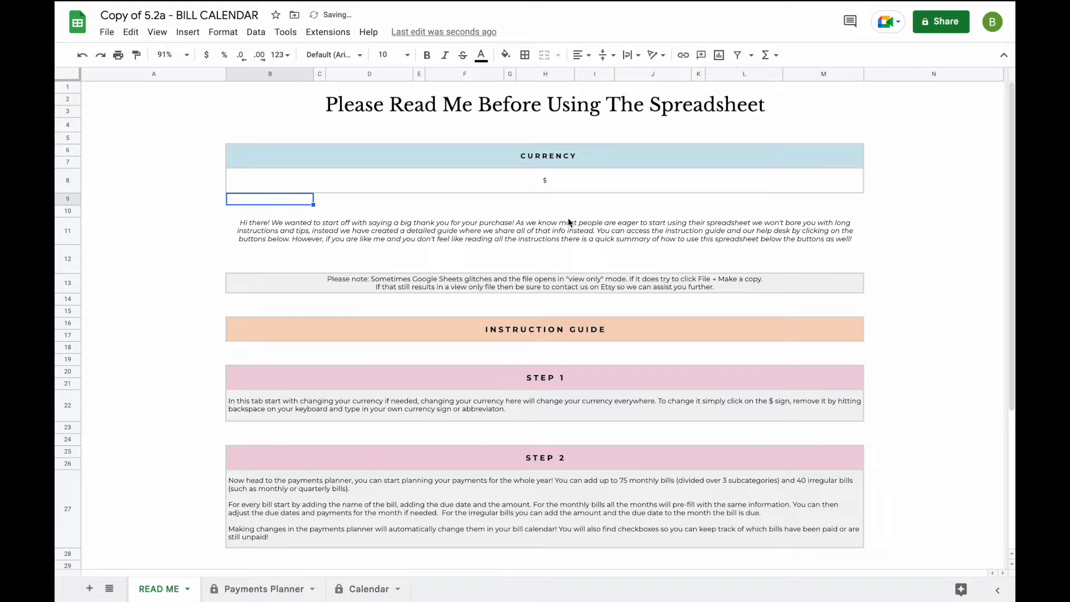
pyautogui.click(544, 329)
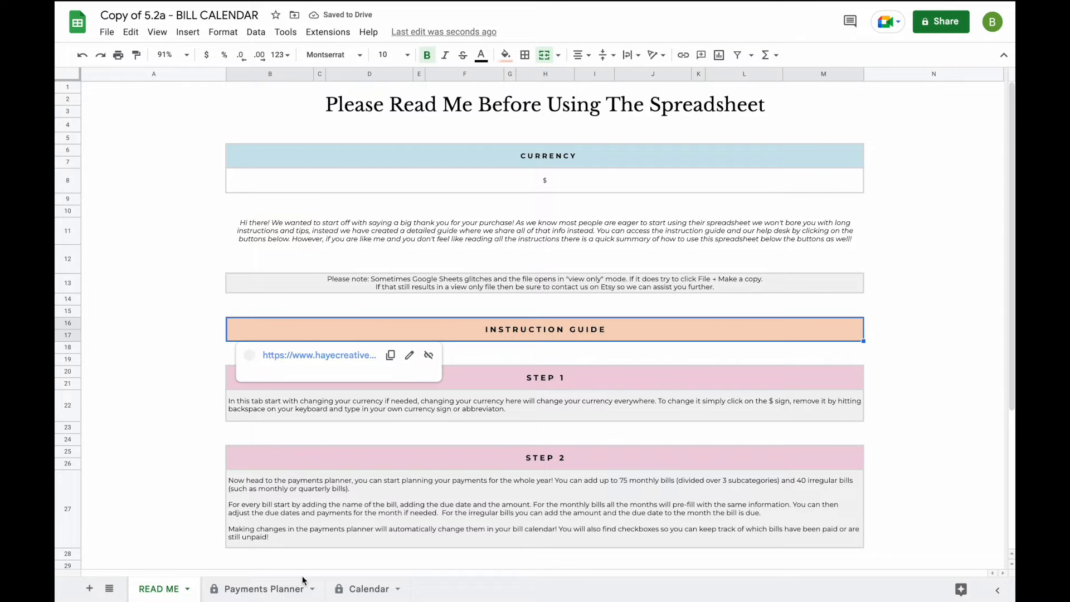
pyautogui.click(262, 589)
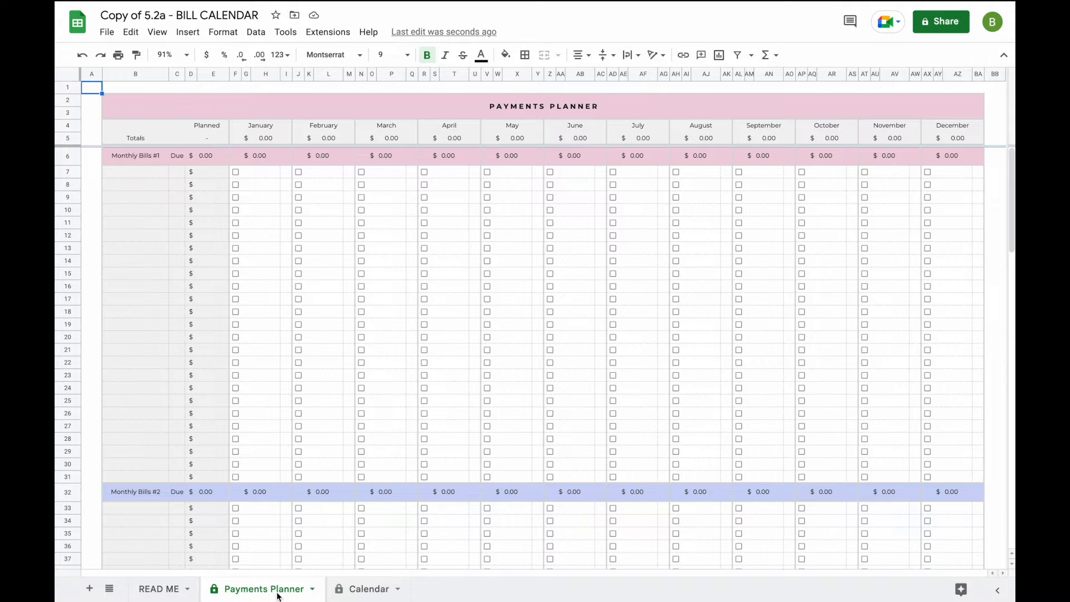
pyautogui.moveTo(258, 374)
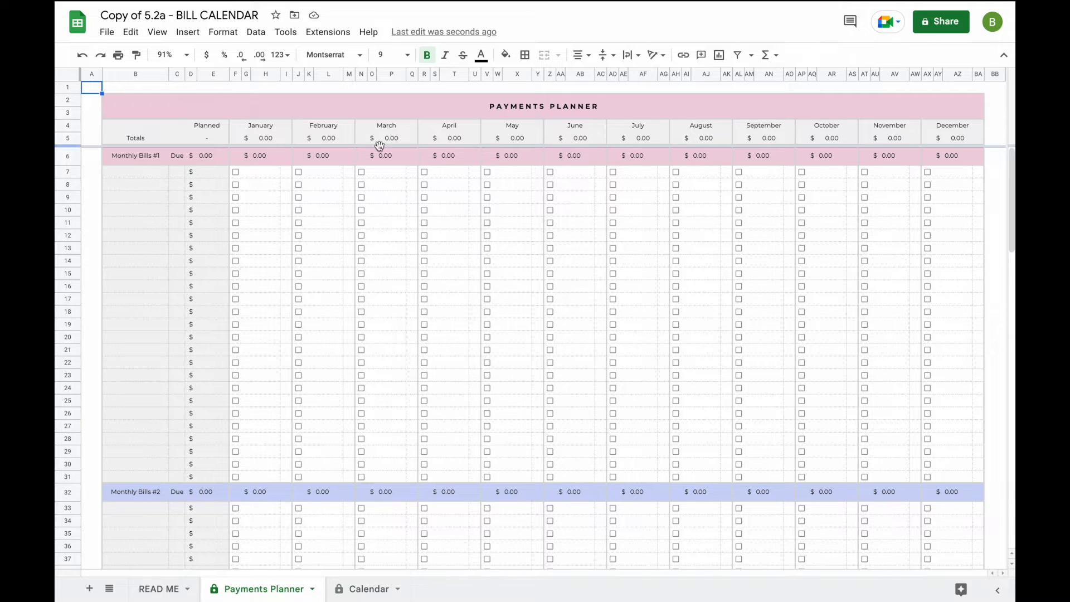
# Step: Return to the November Calendar sheet with its empty due dates list
pyautogui.click(368, 589)
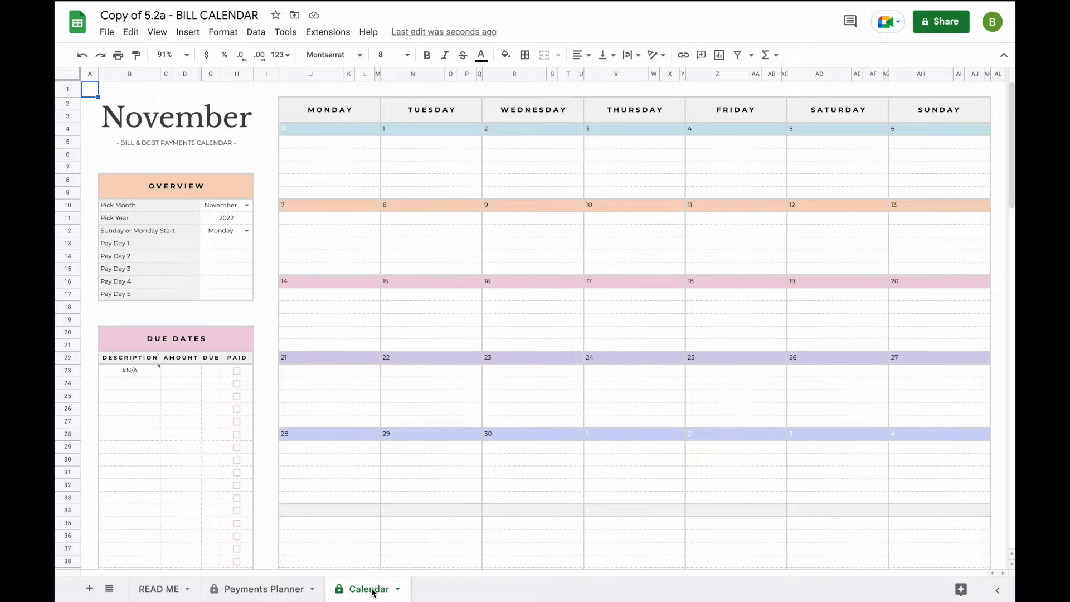
pyautogui.moveTo(572, 160)
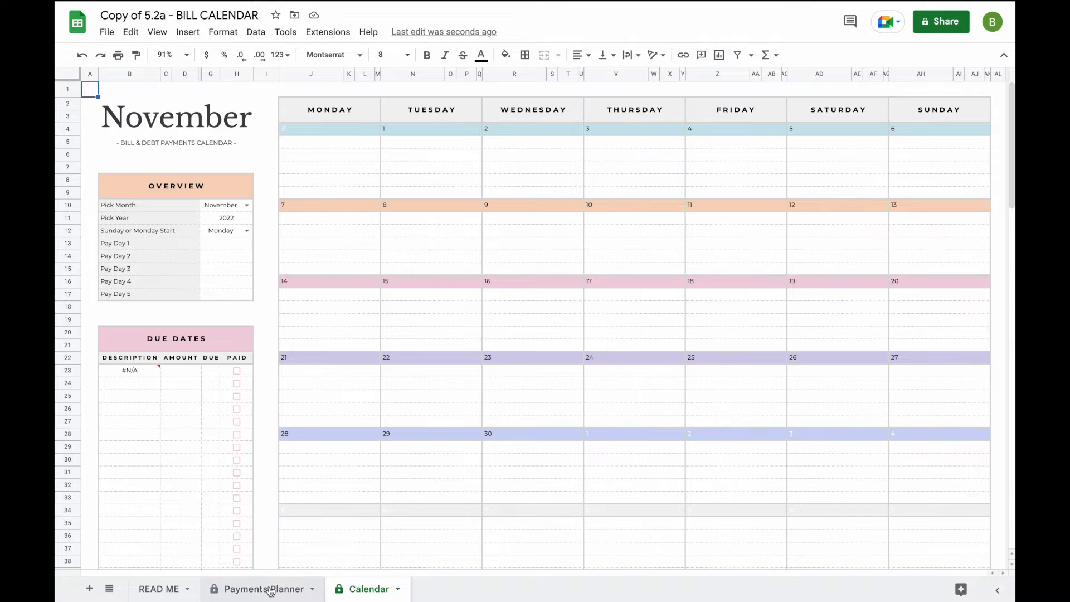
pyautogui.moveTo(398, 329)
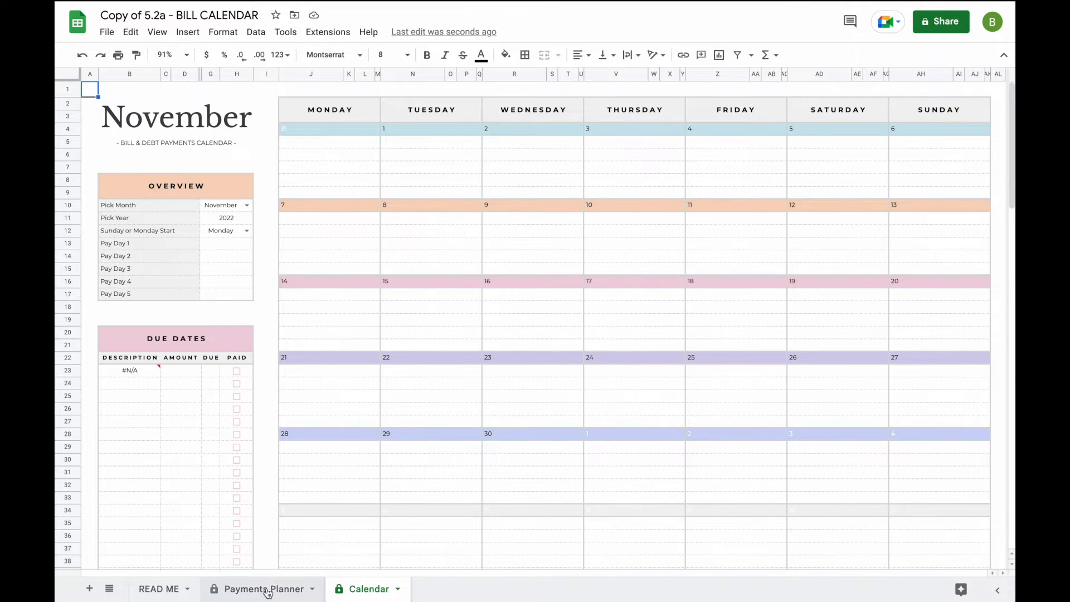
# Step: Browse the Payments Planner's Monthly Bills and Irregular Bills sections, ending back at the top
pyautogui.click(262, 588)
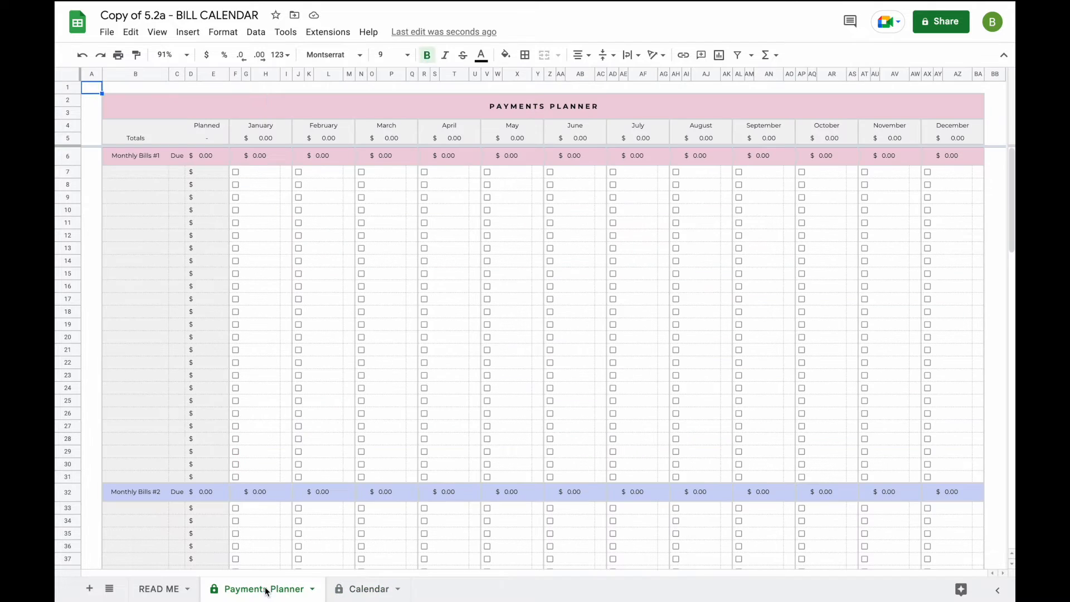
pyautogui.click(135, 171)
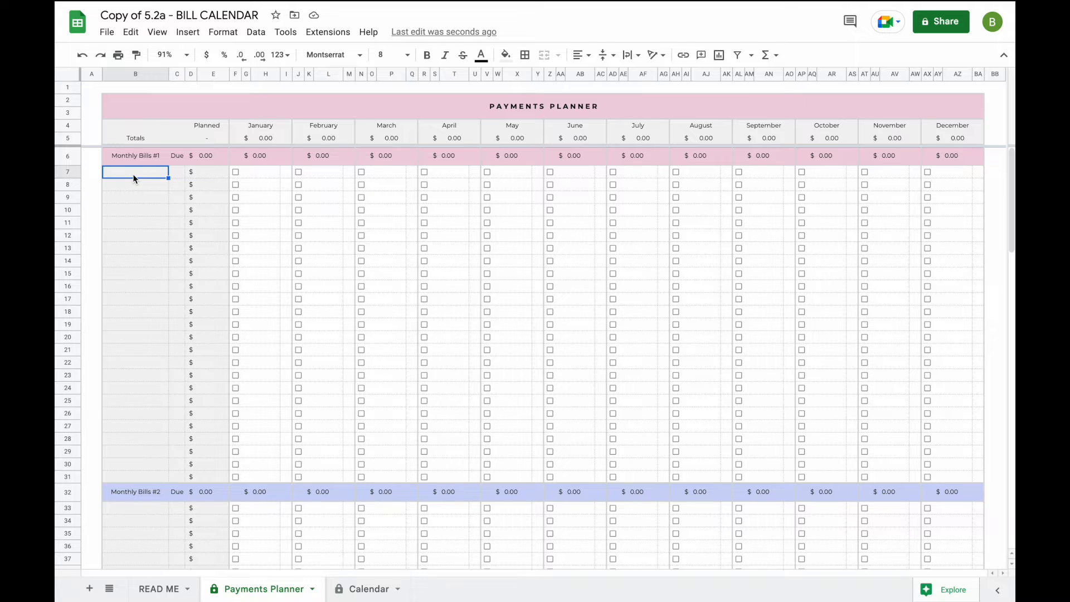
pyautogui.click(135, 155)
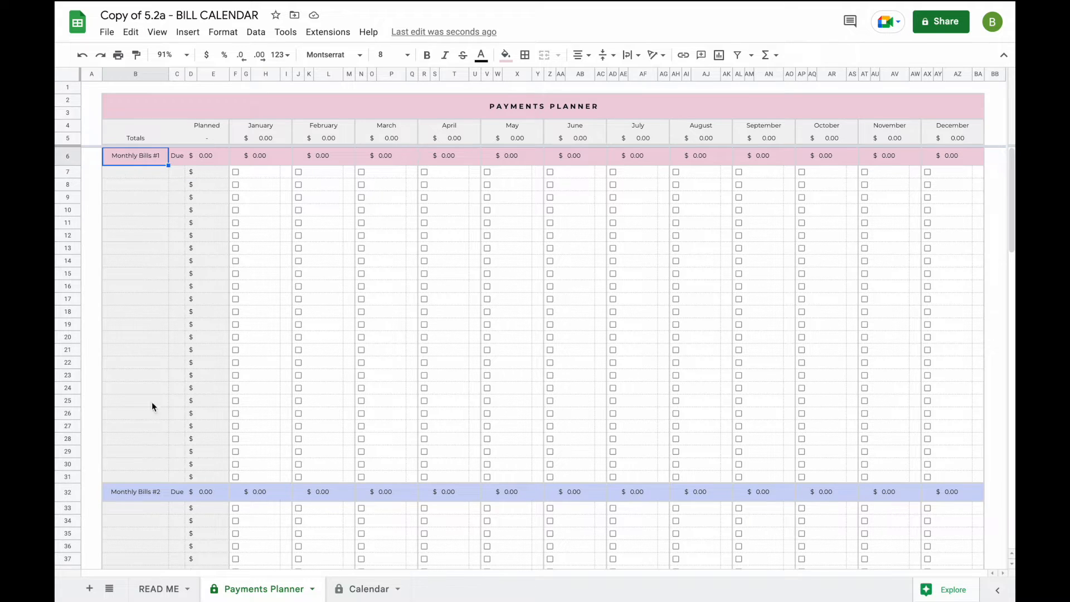
pyautogui.scroll(-3)
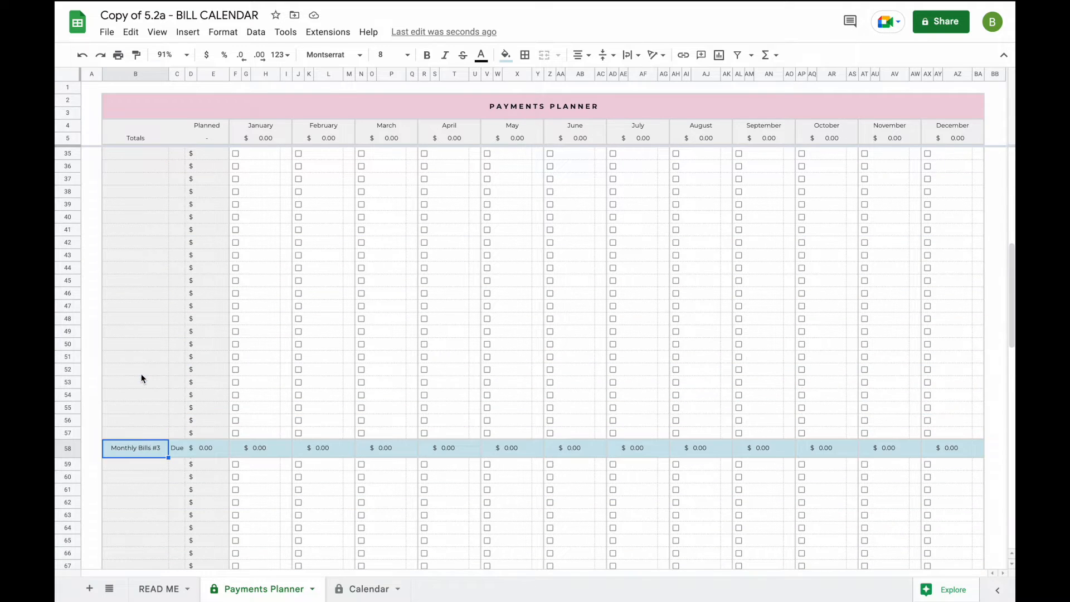
pyautogui.moveTo(170, 304)
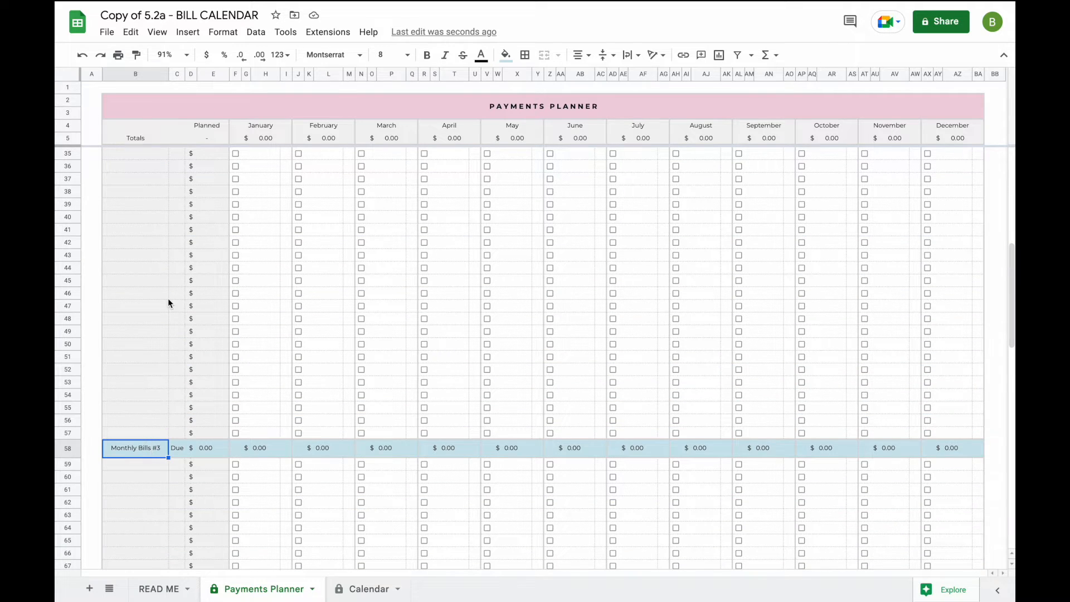
pyautogui.scroll(3)
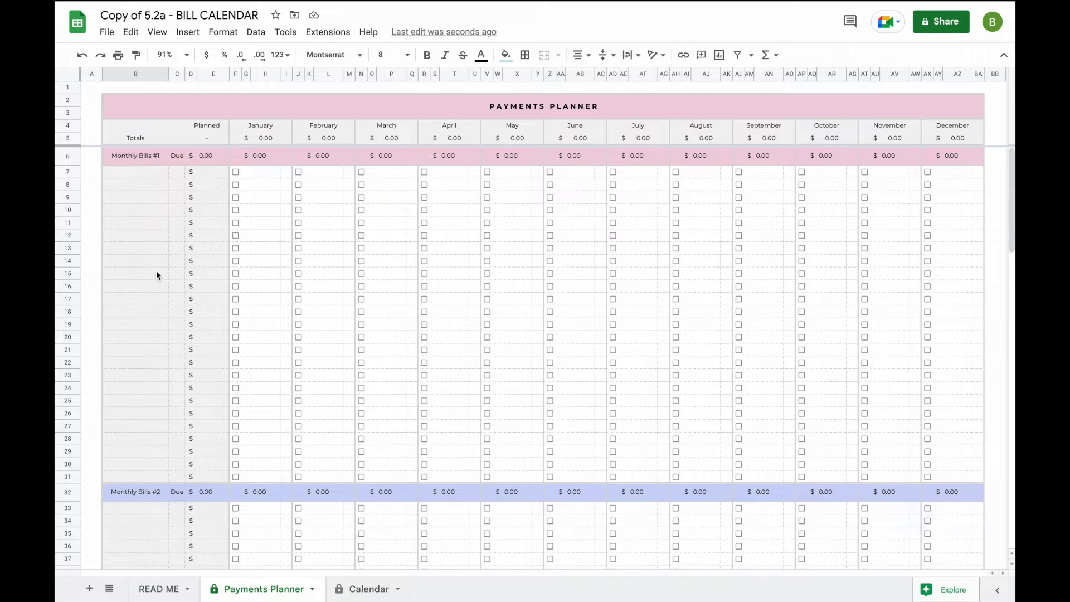
pyautogui.scroll(-3)
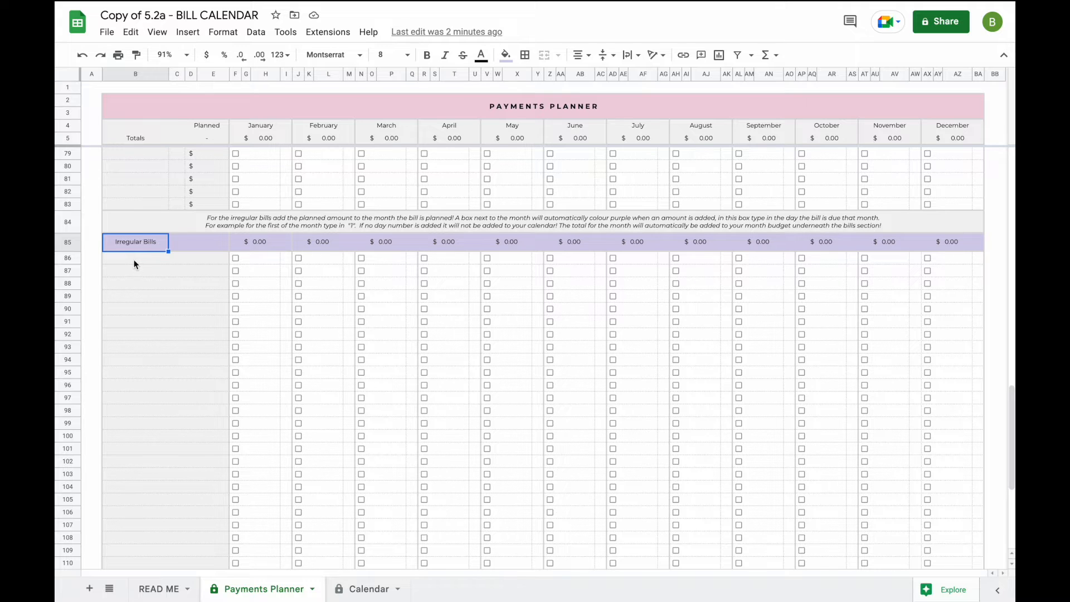
pyautogui.click(165, 257)
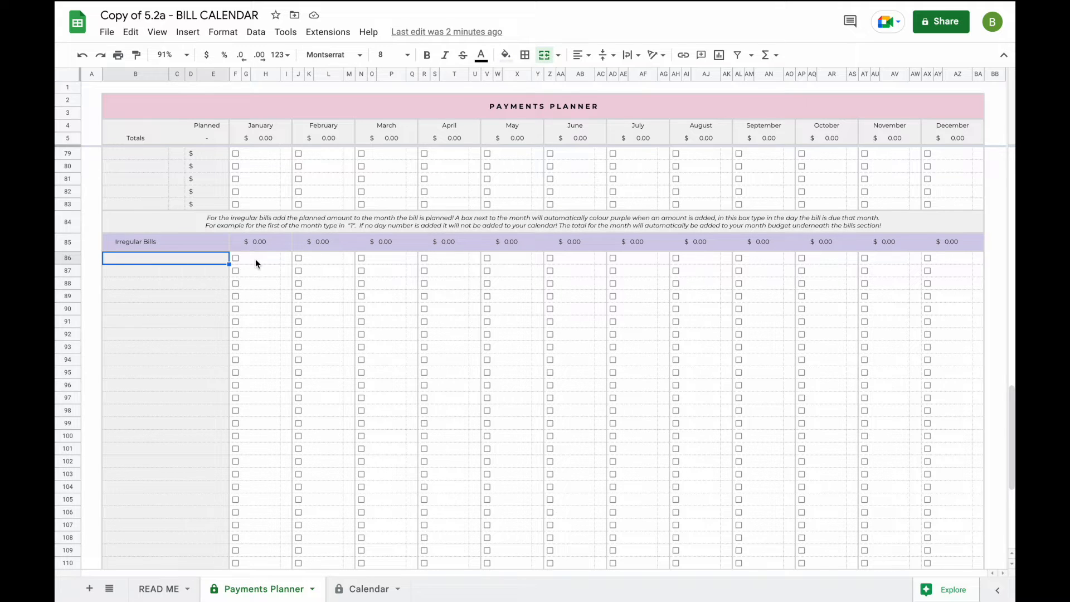
pyautogui.moveTo(857, 260)
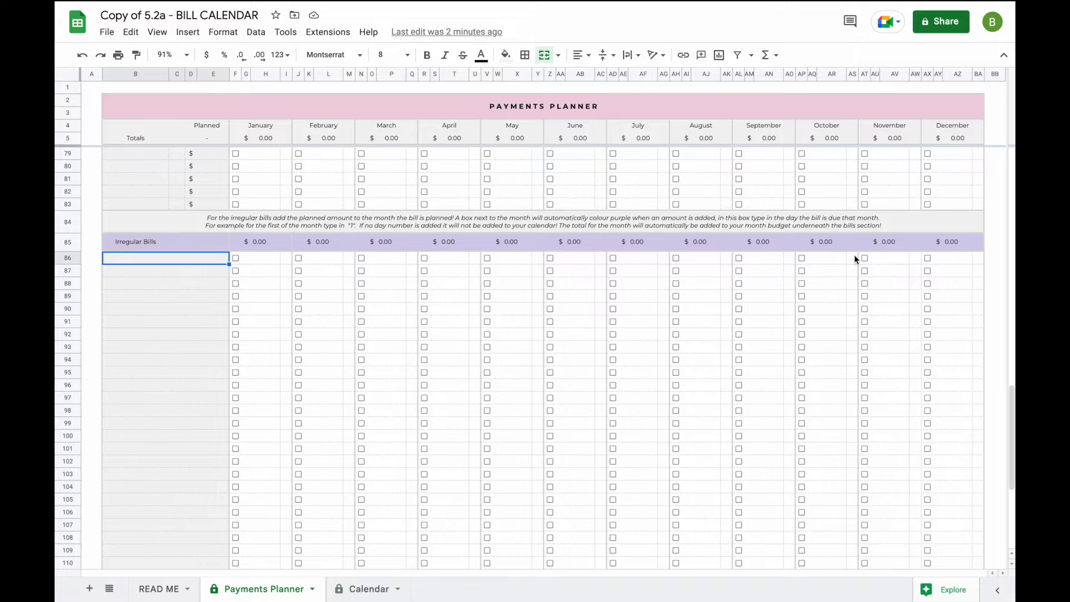
pyautogui.moveTo(177, 259)
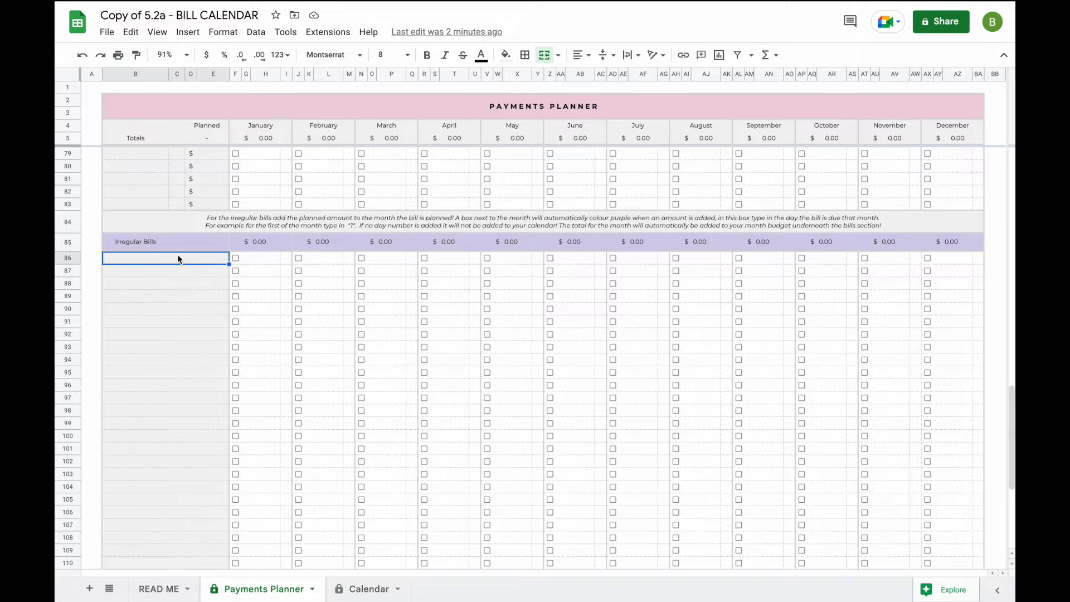
pyautogui.moveTo(262, 265)
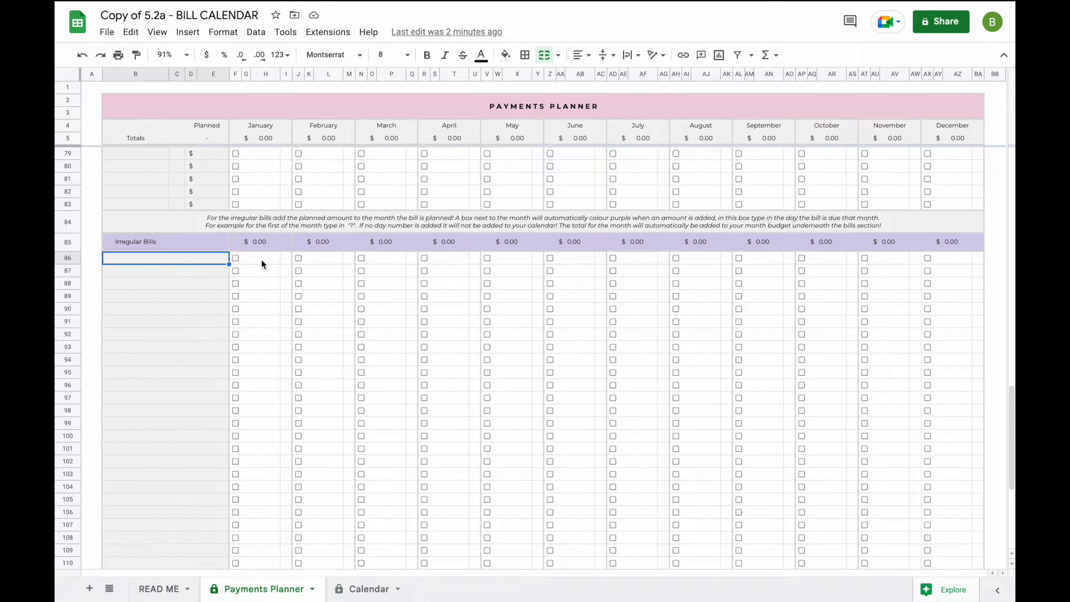
pyautogui.click(265, 258)
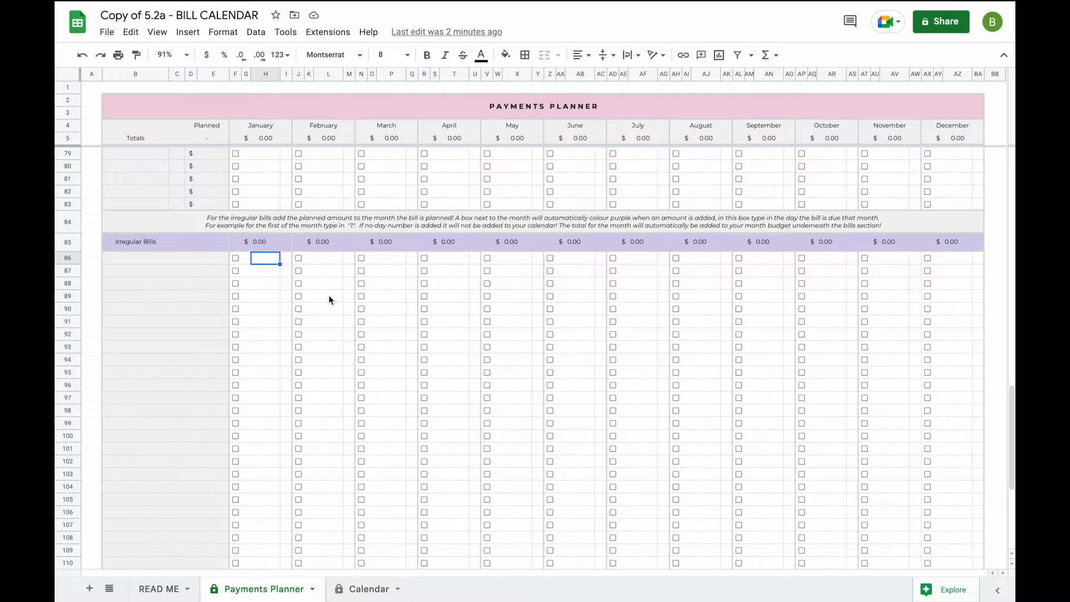
pyautogui.scroll(3)
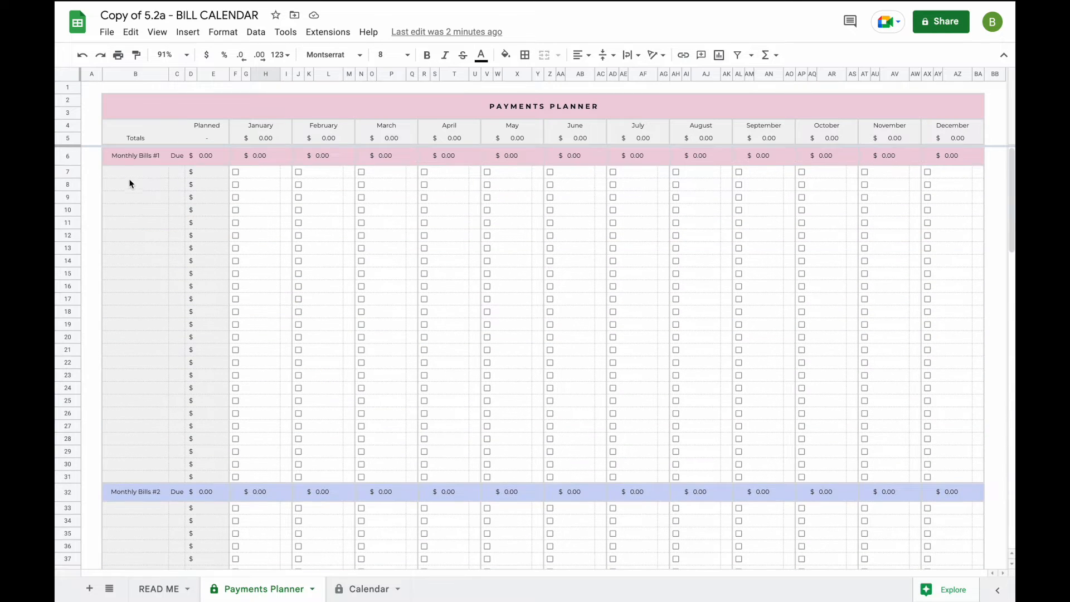
# Step: Enter Rent, Electricity, Water, Internet with due days 1, 1, 5, 7 and amounts 750, 100, 50, 50
pyautogui.click(135, 172)
pyautogui.write('Rent')
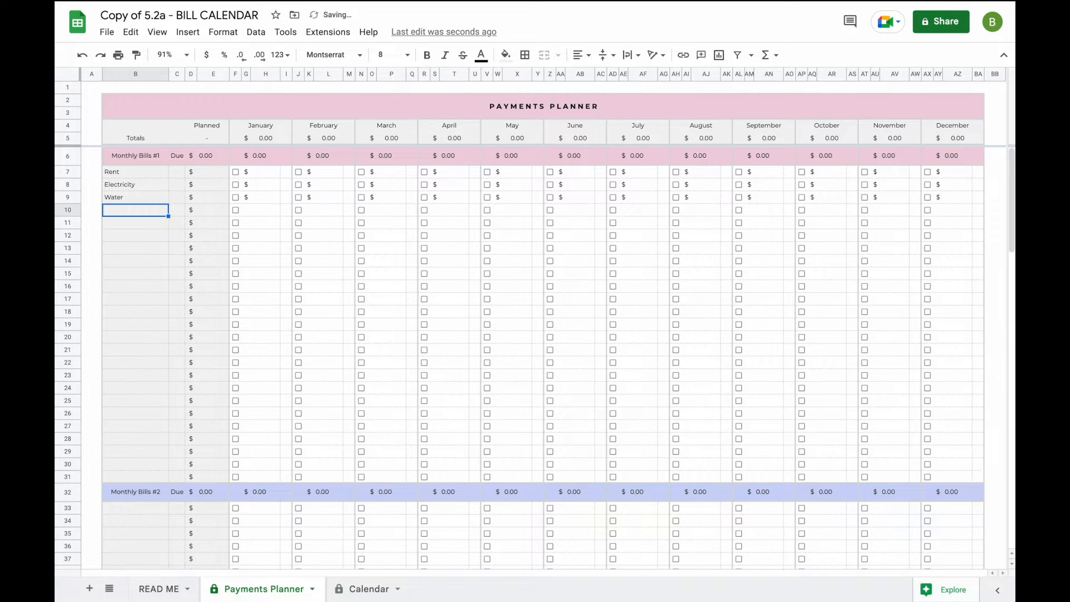
pyautogui.write('Internet')
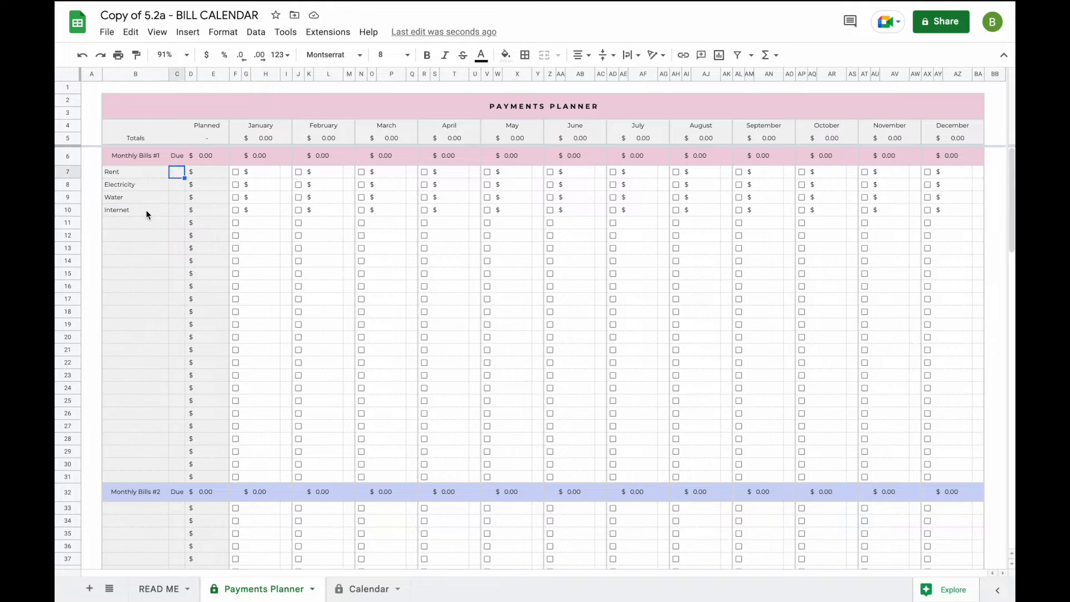
pyautogui.click(135, 210)
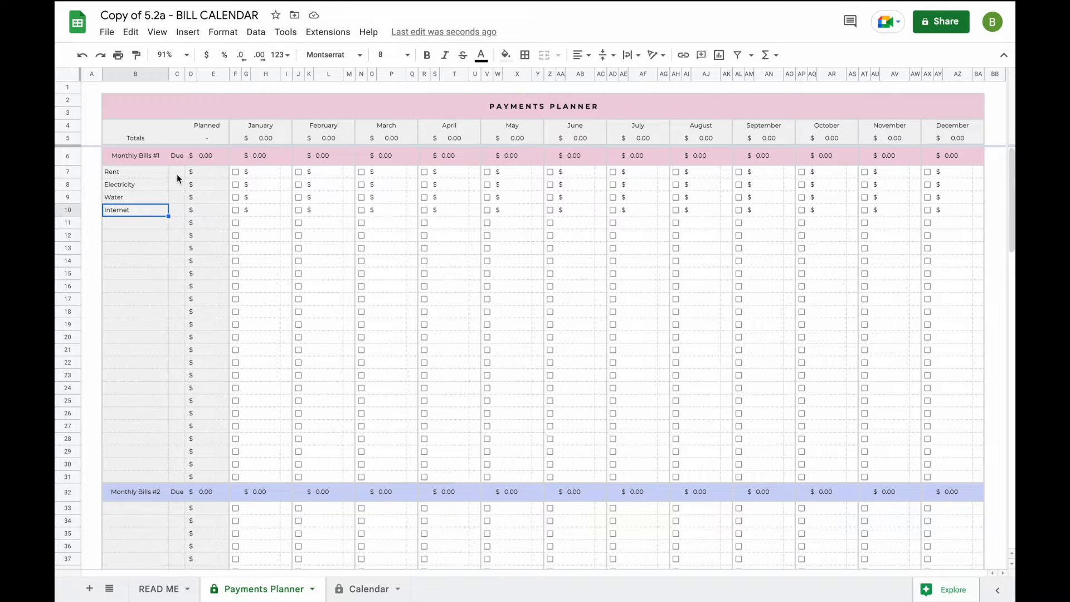
pyautogui.click(177, 171)
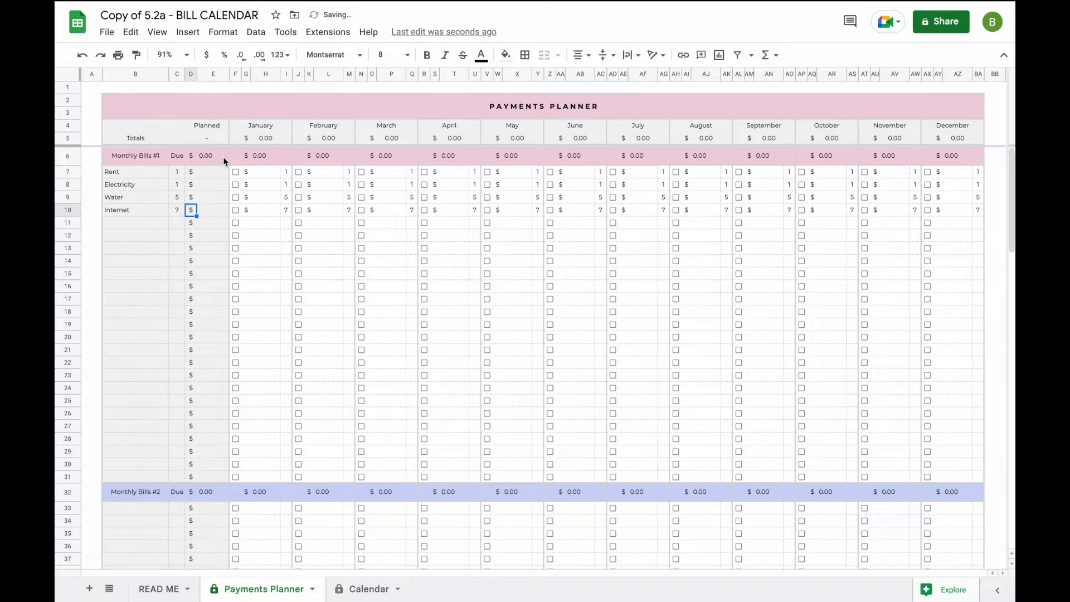
pyautogui.click(213, 171)
pyautogui.write('50')
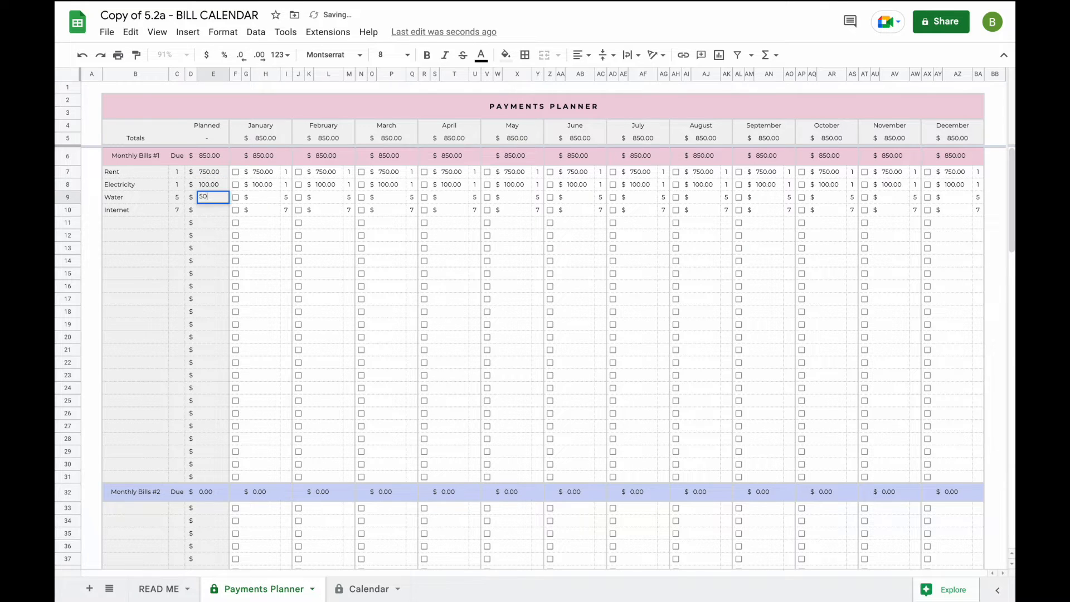
pyautogui.press('Return')
pyautogui.write('50')
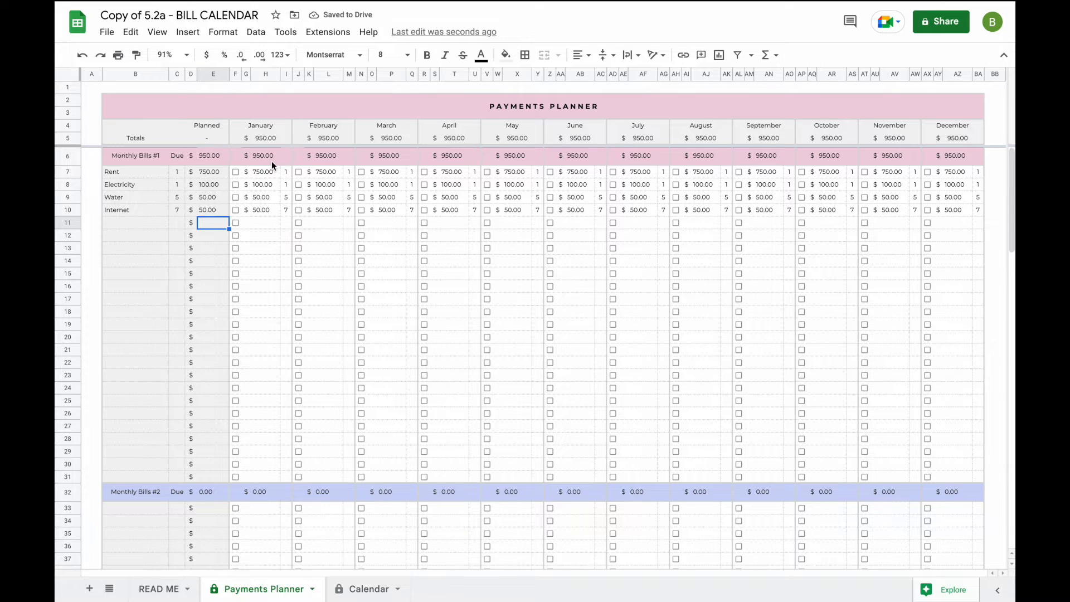
pyautogui.moveTo(357, 190)
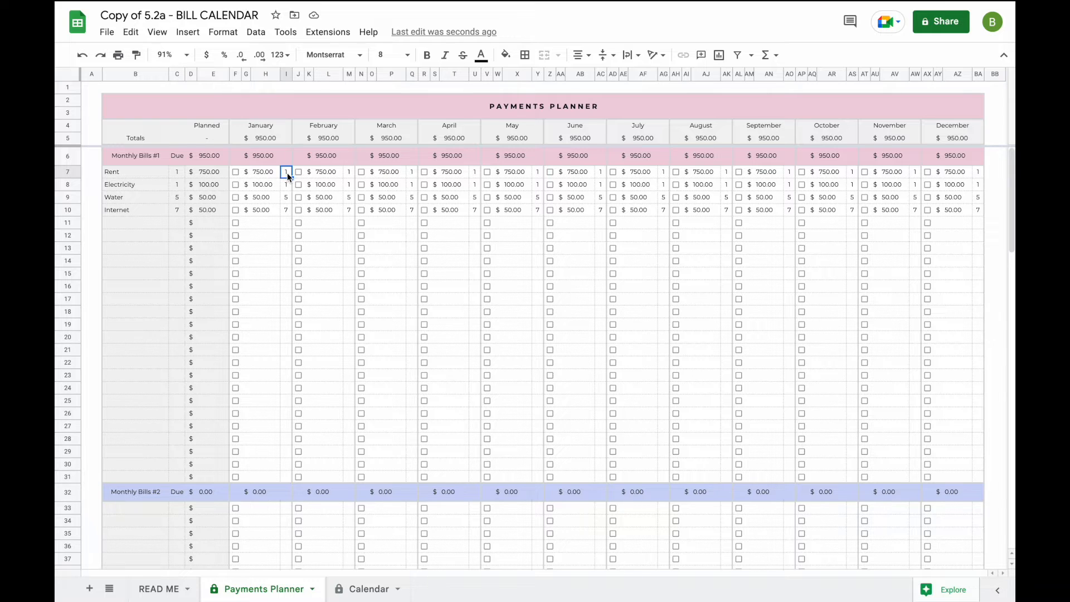
pyautogui.moveTo(287, 180)
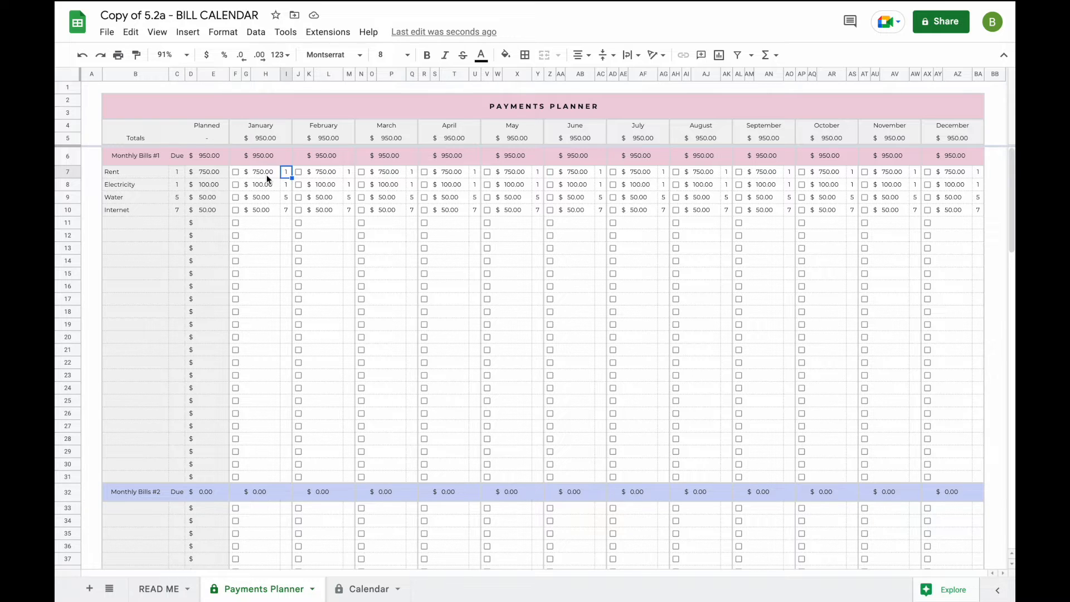
# Step: Change January's Rent to 850 due on day 2, and Electricity's January due day to 1
pyautogui.click(263, 171)
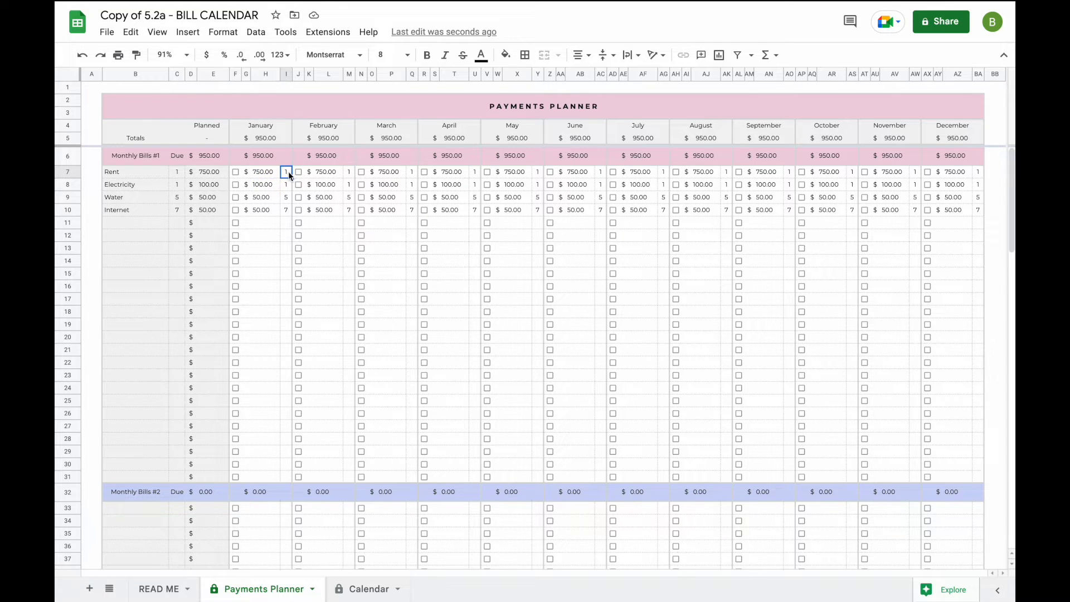
pyautogui.click(262, 171)
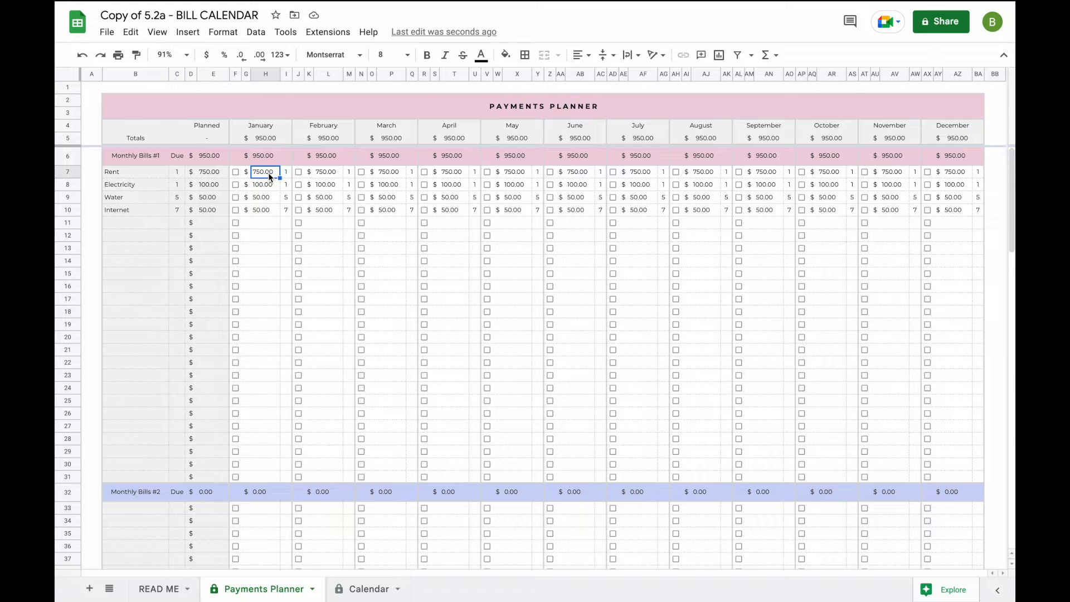
pyautogui.write('850')
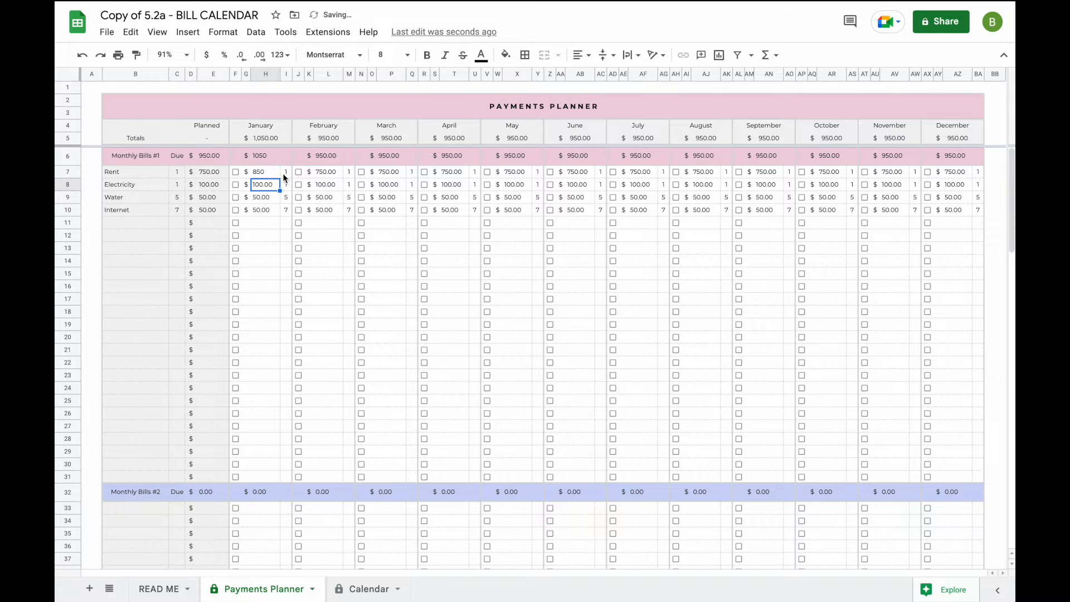
pyautogui.click(286, 171)
pyautogui.write('2')
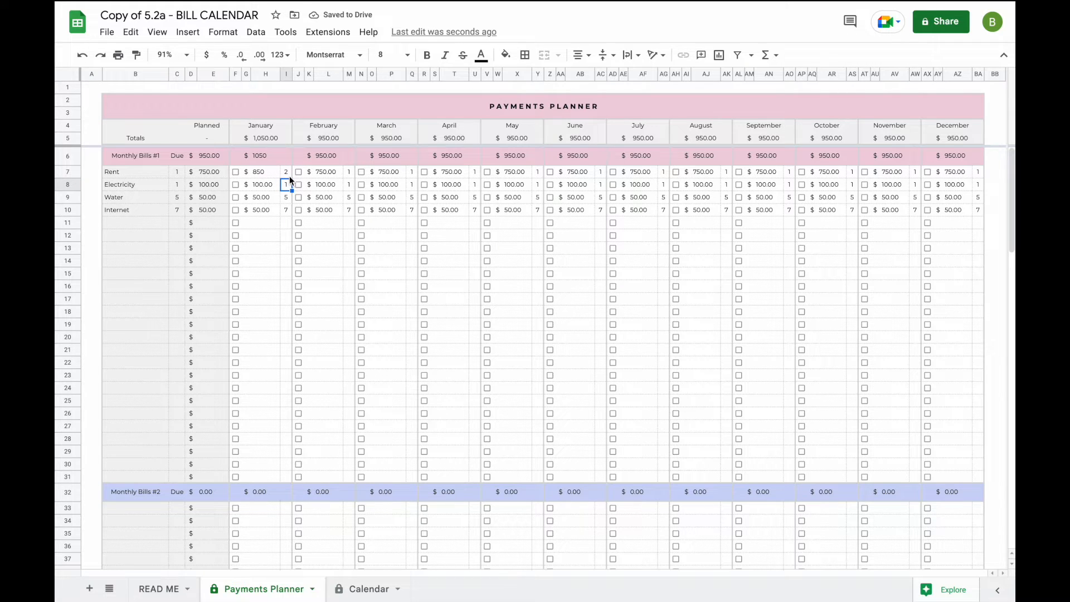
pyautogui.moveTo(239, 273)
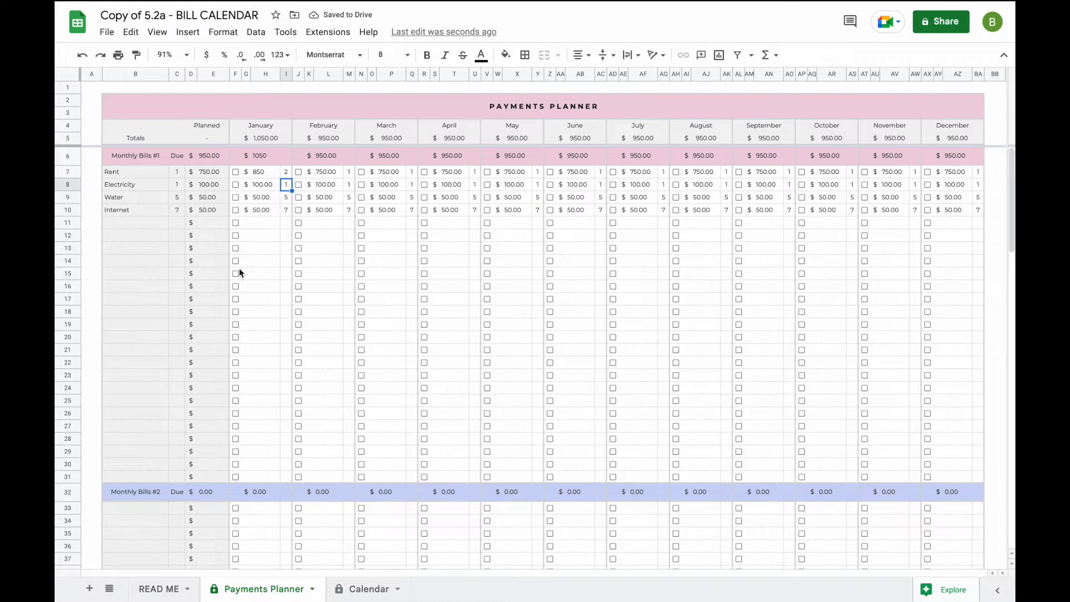
pyautogui.click(135, 507)
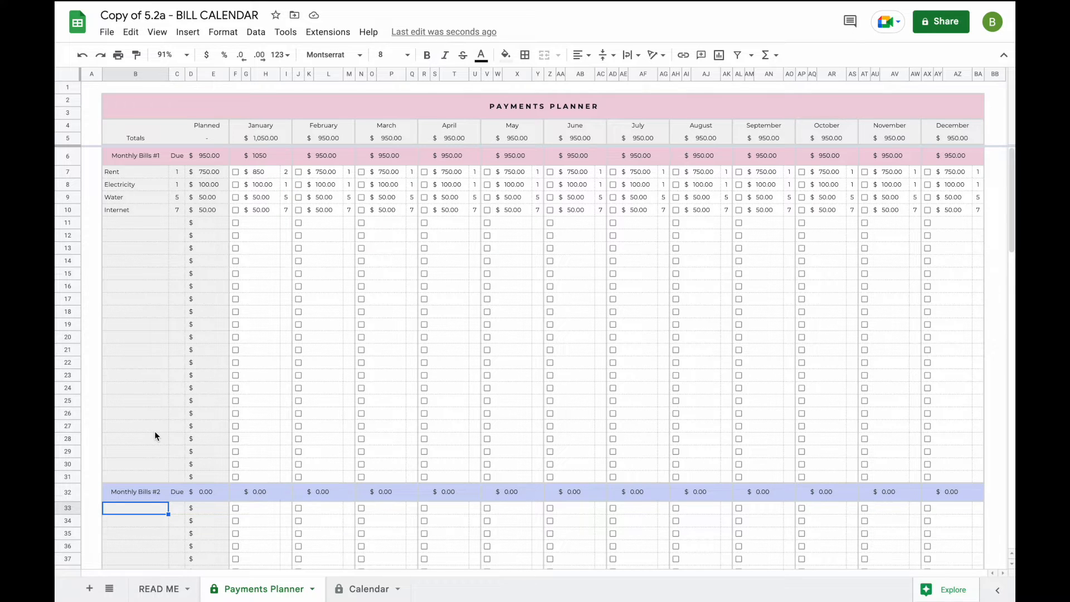
# Step: Add Netflix 9.00, Spotify 8.99, Amazon Prime 4.99 under Subscriptions, due 7th, 9th, 10th
pyautogui.scroll(-3)
pyautogui.write('Subscriptions')
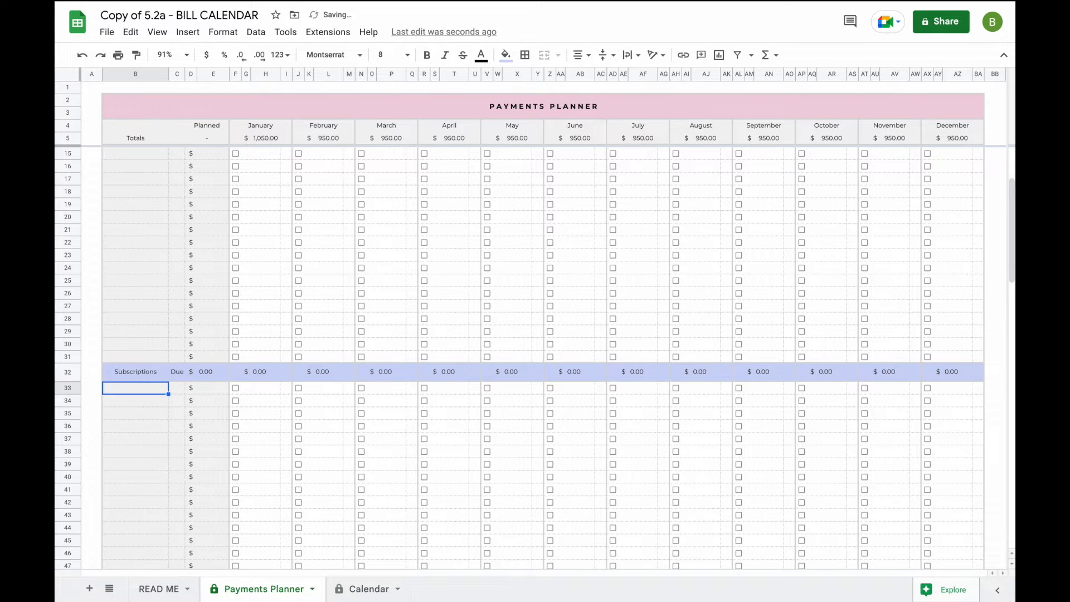
pyautogui.write('Netflix')
pyautogui.click(135, 413)
pyautogui.write('Amazon Prime')
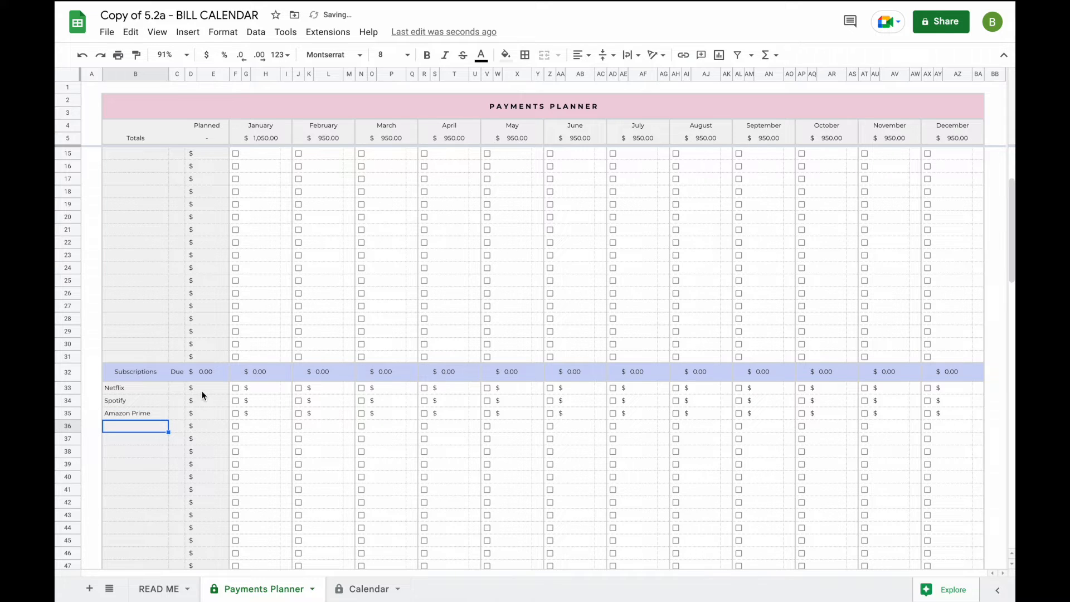
pyautogui.click(177, 388)
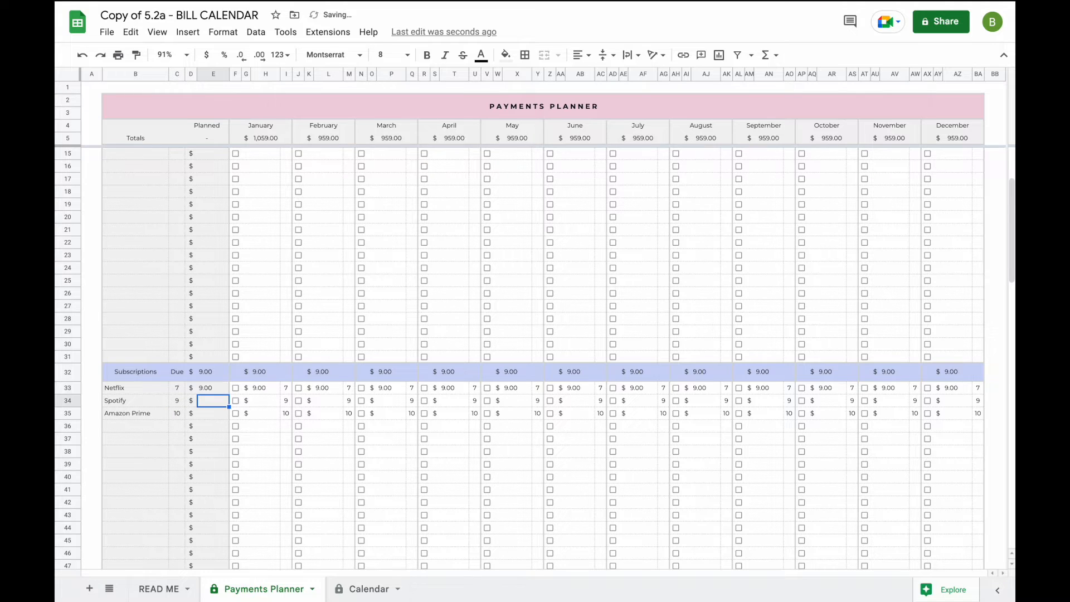
pyautogui.write('8.99')
pyautogui.click(213, 413)
pyautogui.write('4.99')
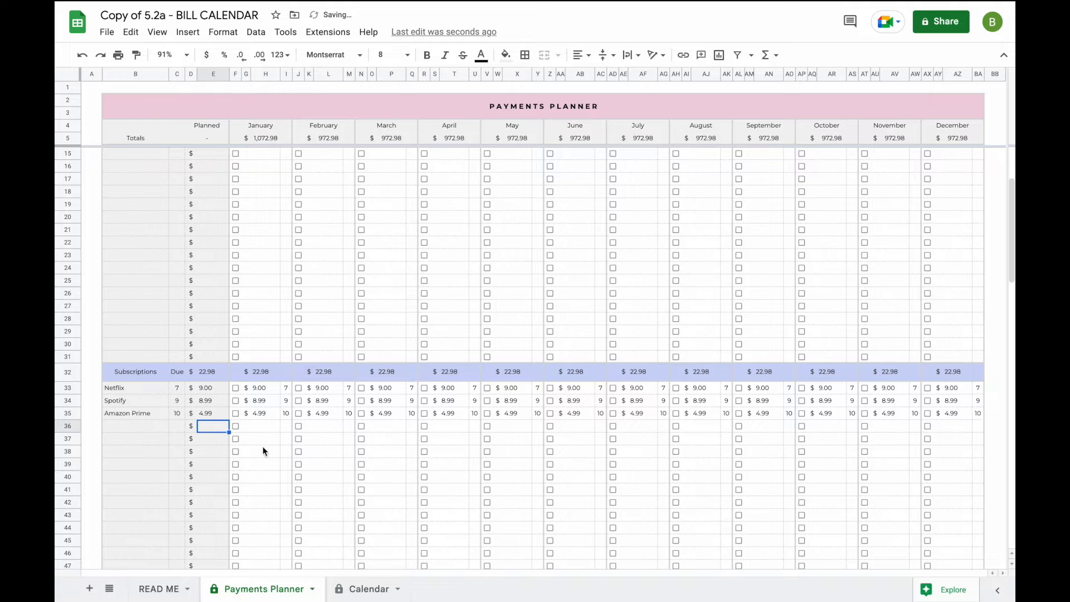
# Step: Toggle Netflix's January paid checkbox on and off, then mark Spotify paid for January
pyautogui.click(235, 388)
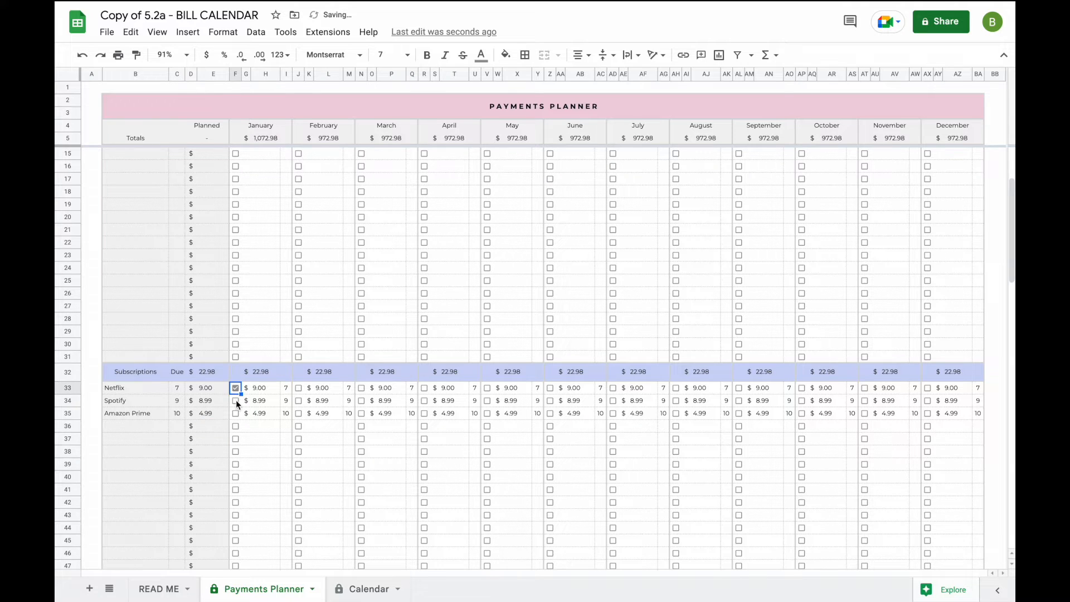
pyautogui.click(235, 388)
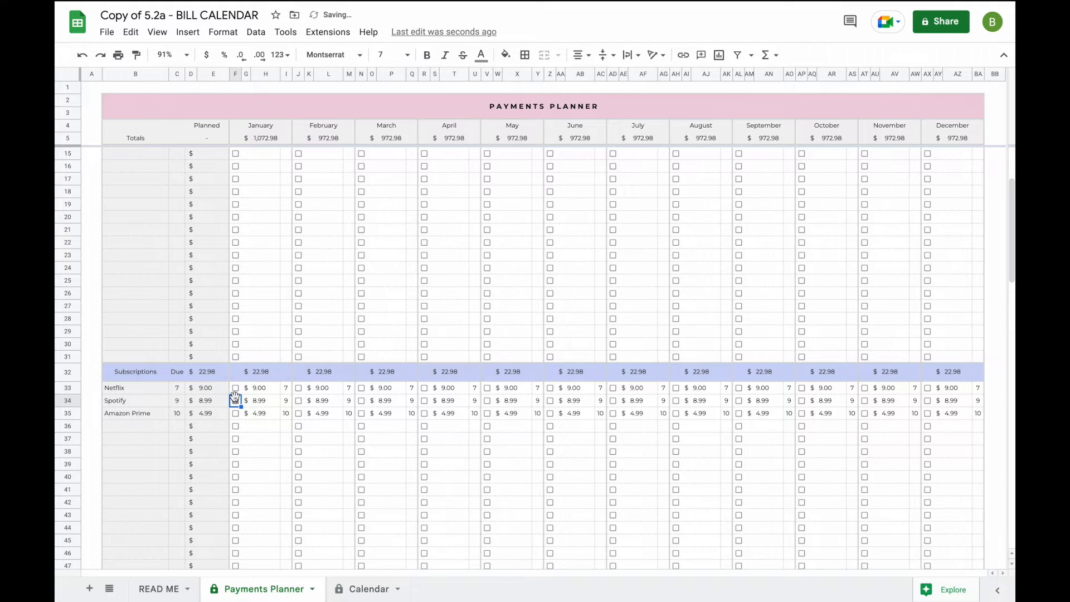
pyautogui.click(236, 400)
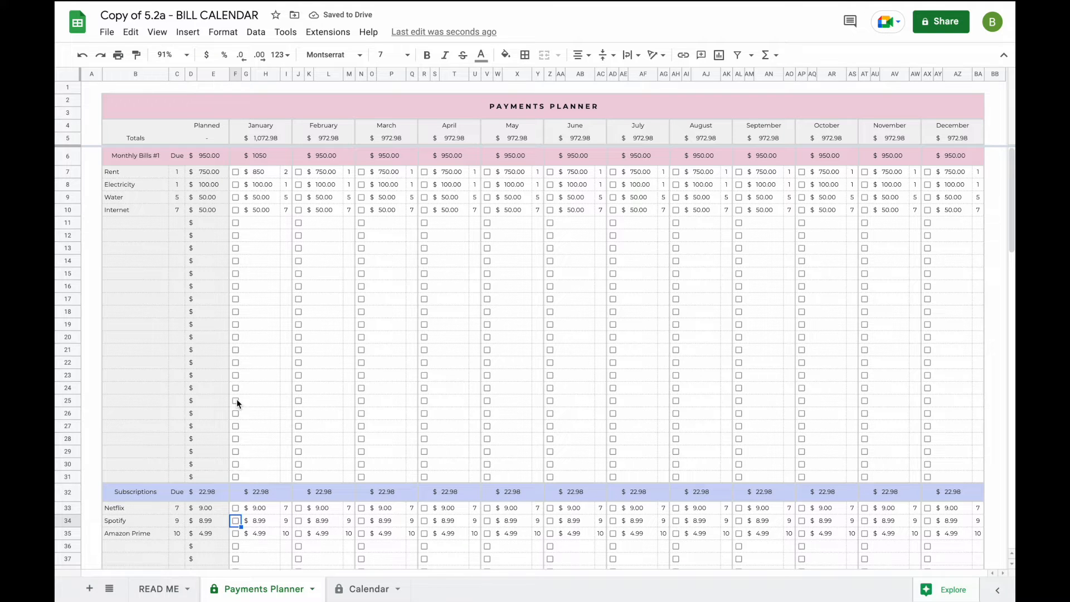
# Step: Scroll down to the Irregular Bills section near row 85
pyautogui.scroll(-3)
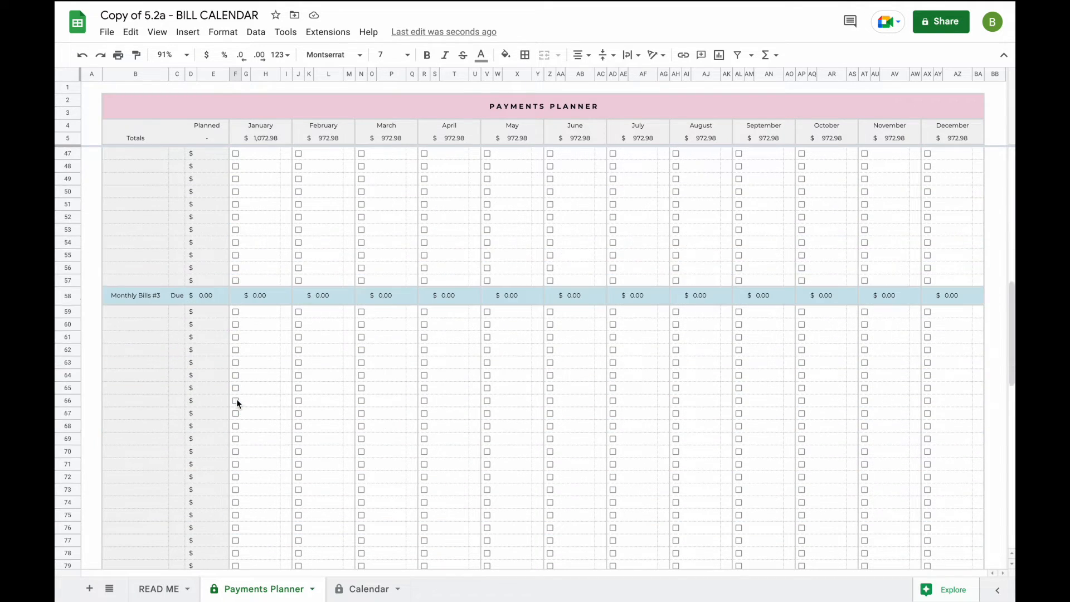
pyautogui.scroll(-3)
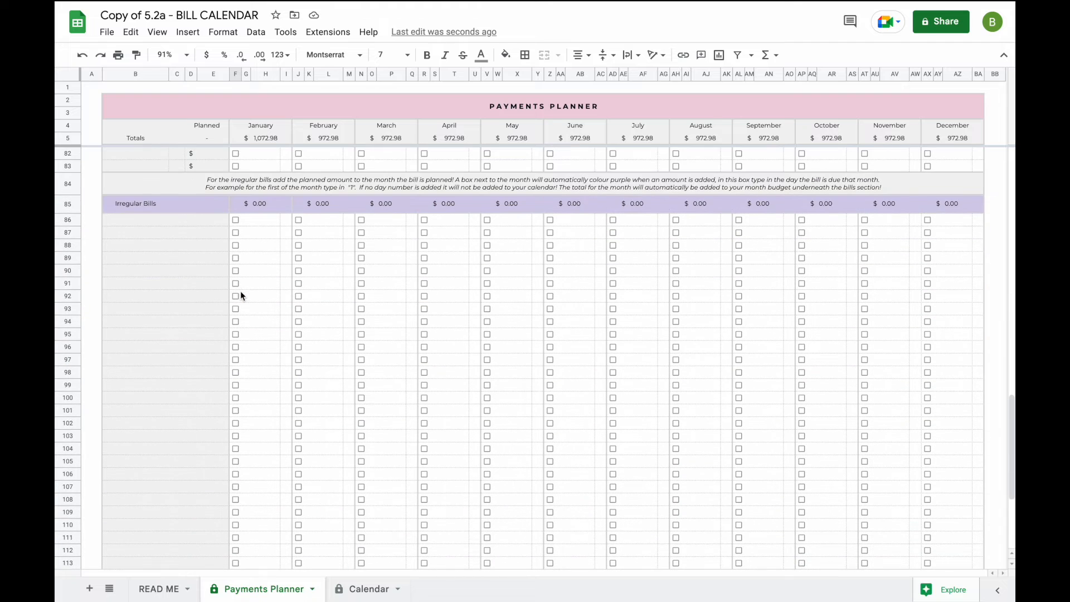
# Step: Type 'Annual Tuition Fees' in B86 and 'Quarterly Property Taxes' in B87
pyautogui.click(165, 219)
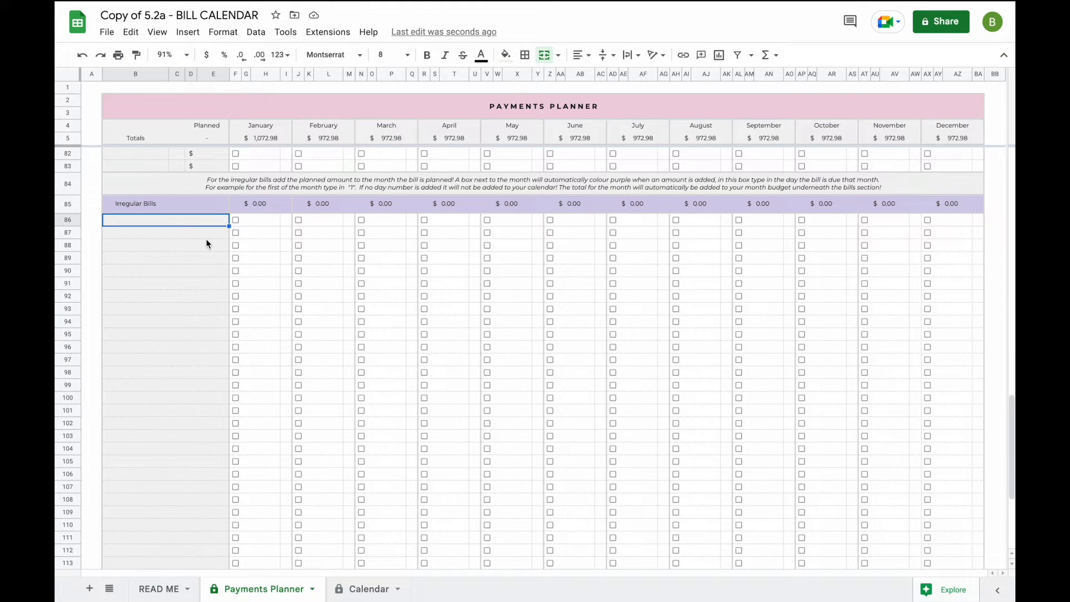
pyautogui.write('Annual F')
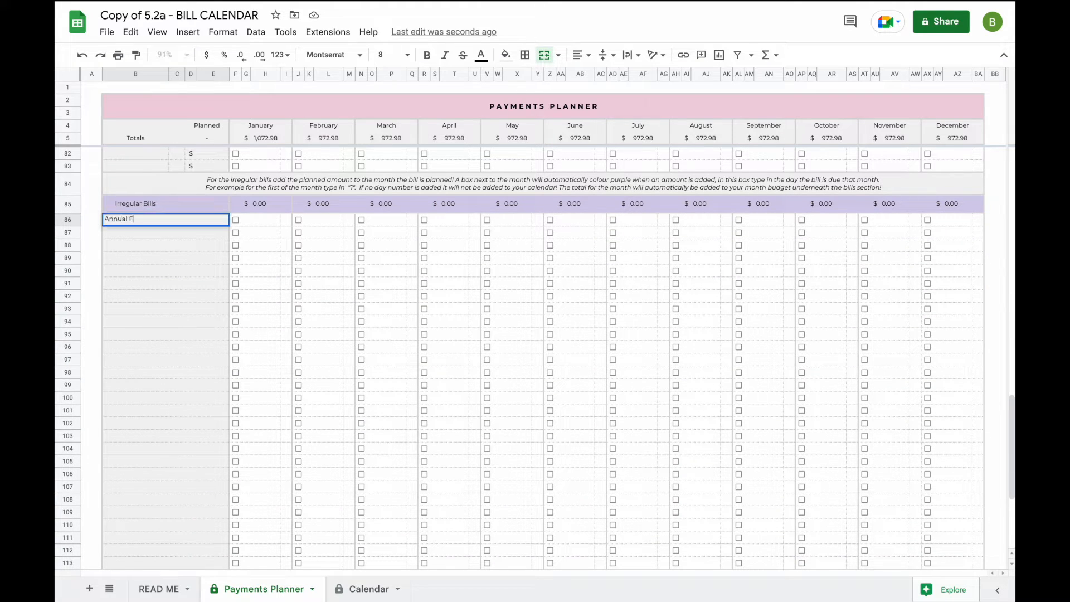
pyautogui.write('Tuition Fees')
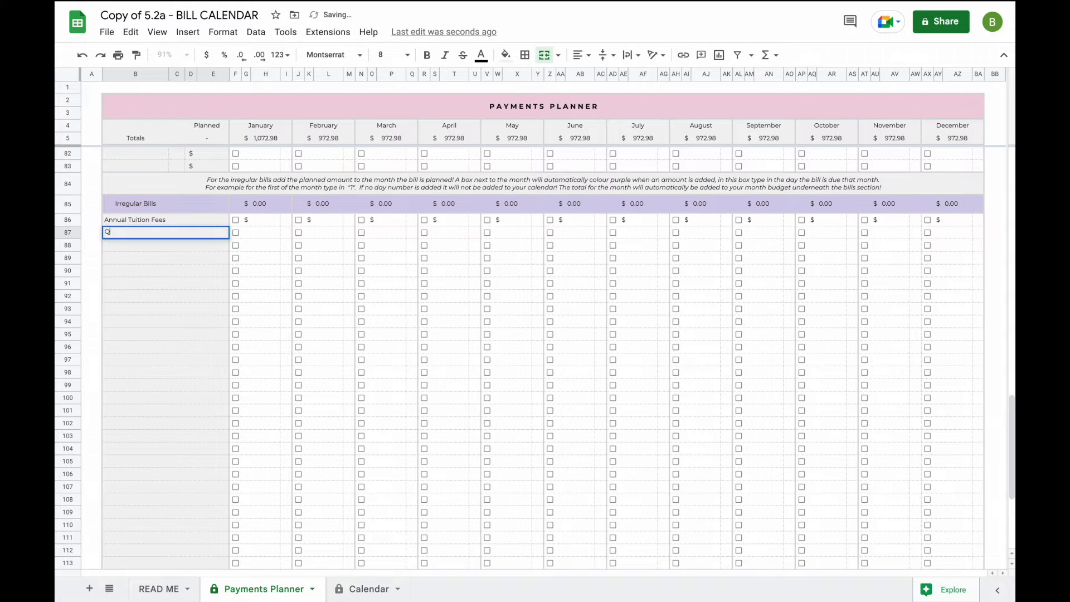
pyautogui.write('Quart')
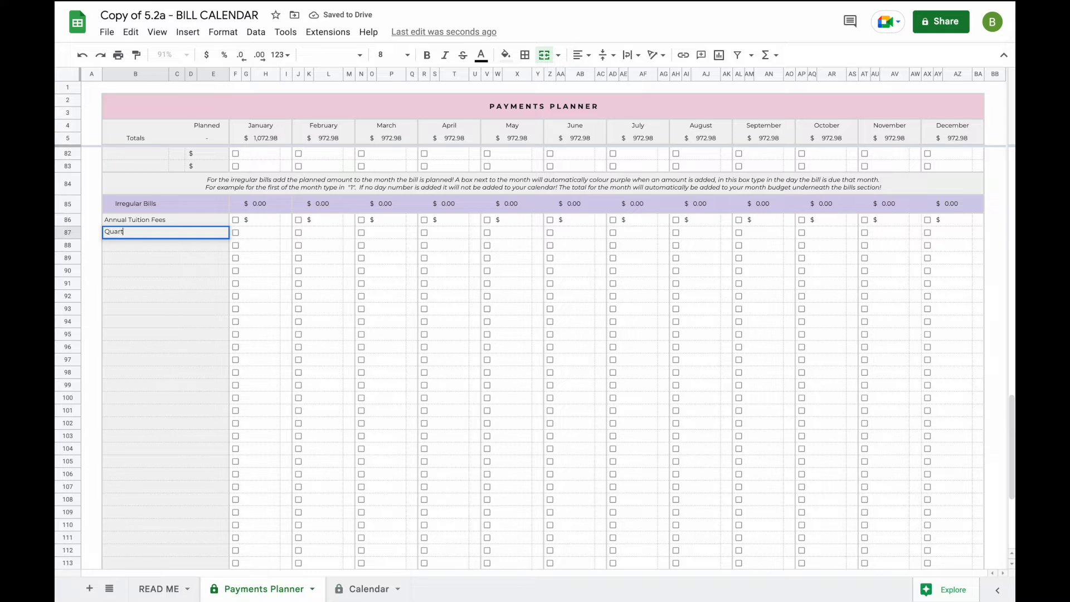
pyautogui.write('erly Proper')
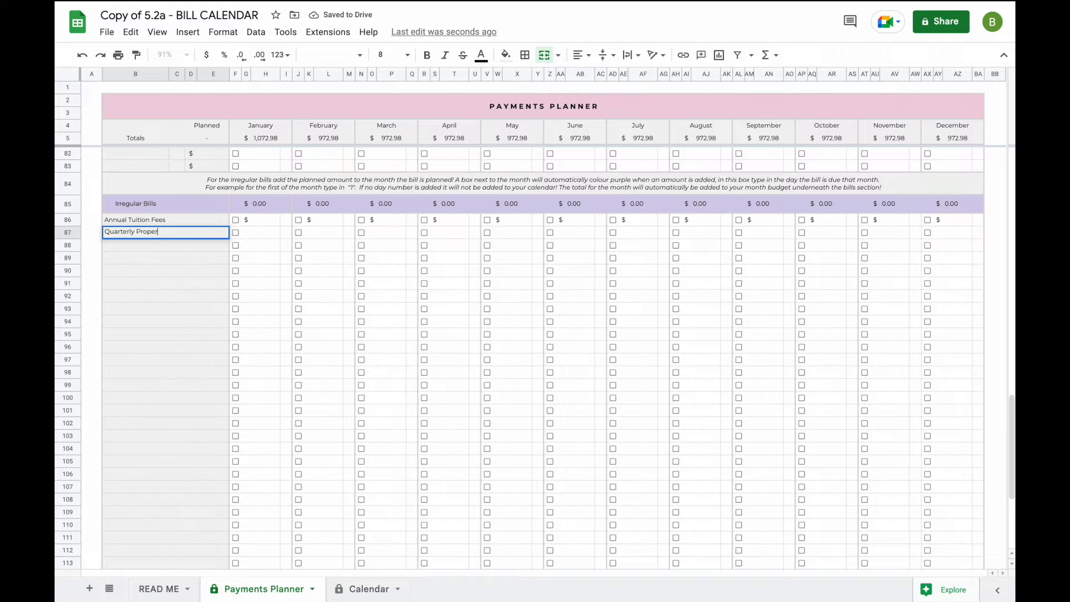
pyautogui.write('ty Taxes')
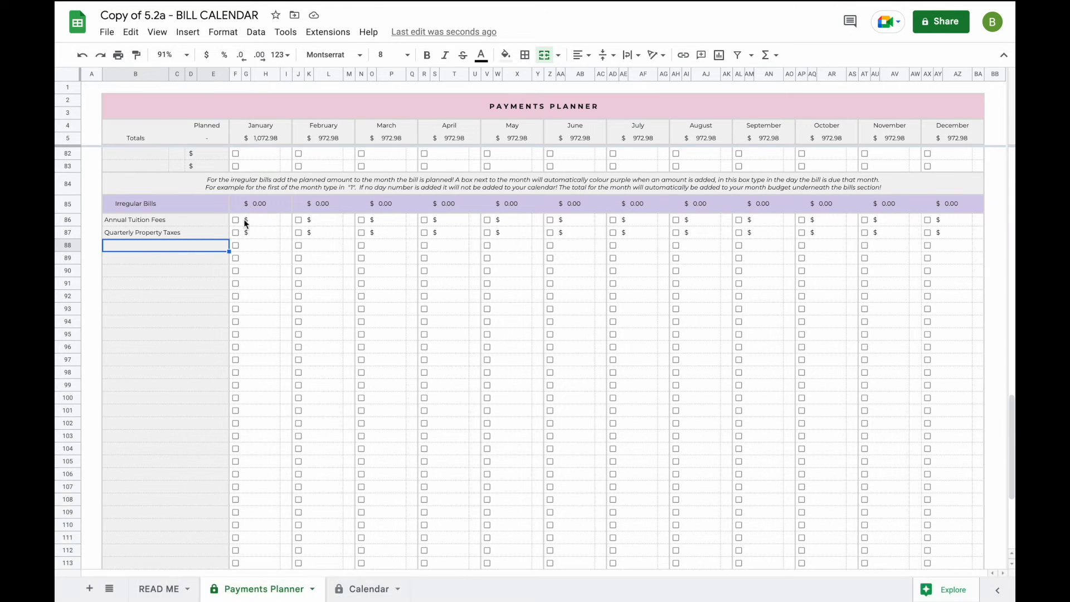
# Step: Enter tuition 450 due January 19 and property taxes 100 due the 5th of February, May, August, November
pyautogui.click(265, 219)
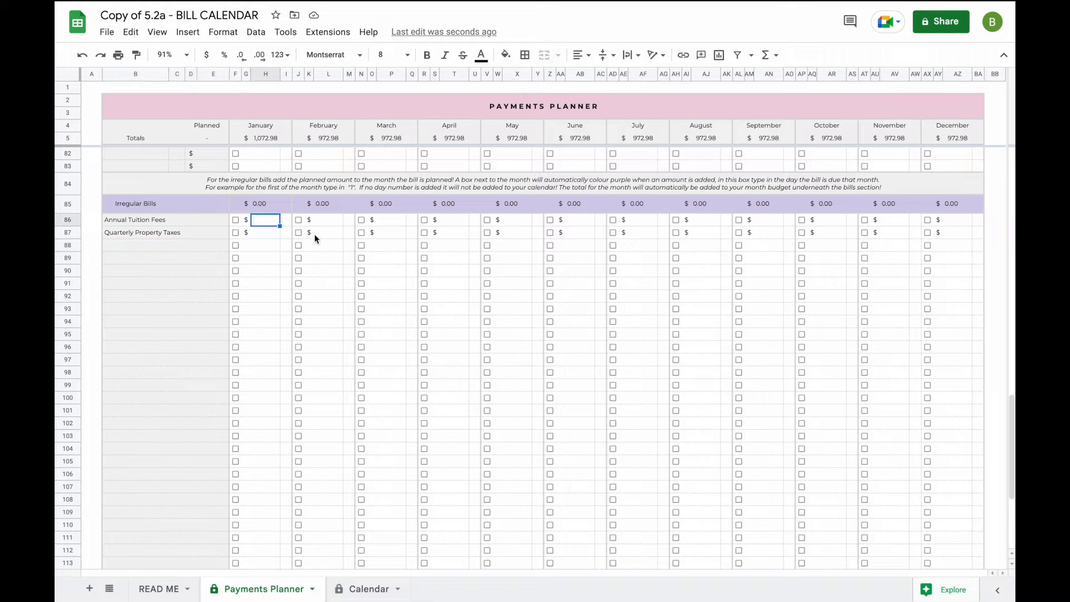
pyautogui.write('450.00')
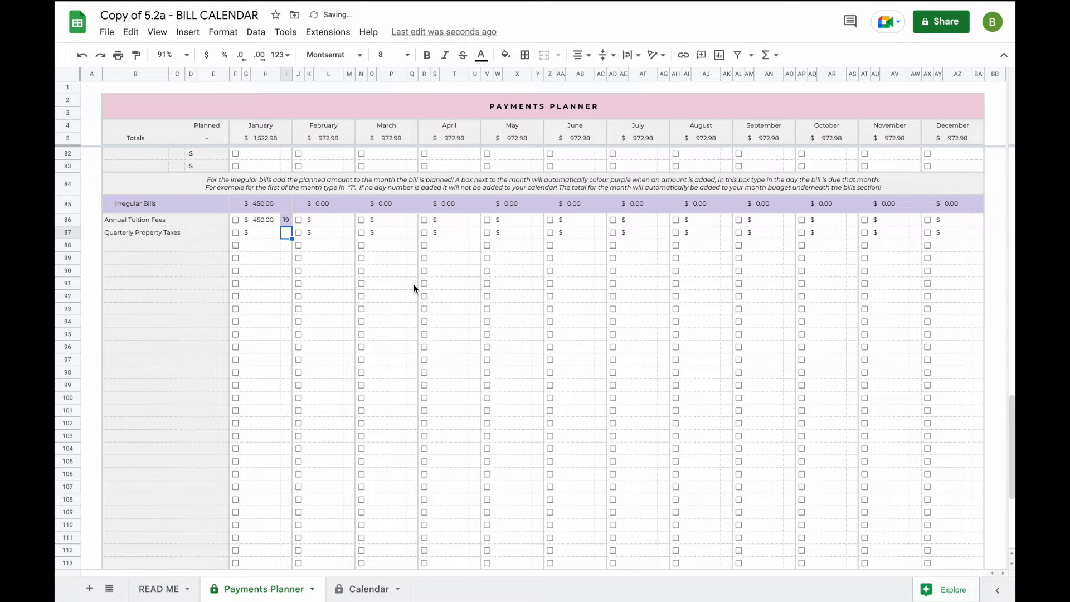
pyautogui.click(328, 232)
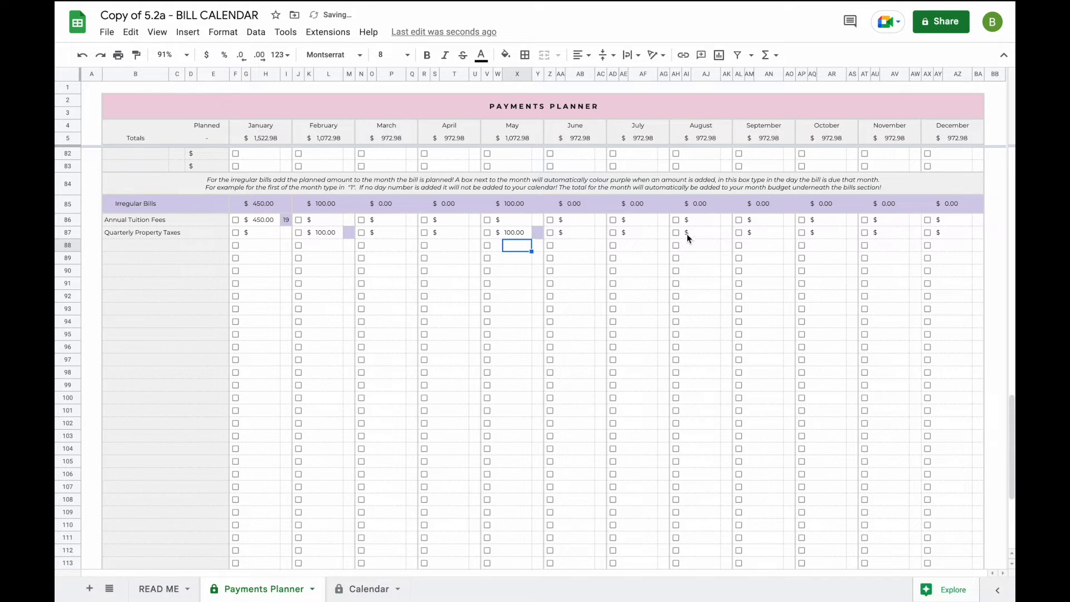
pyautogui.click(705, 244)
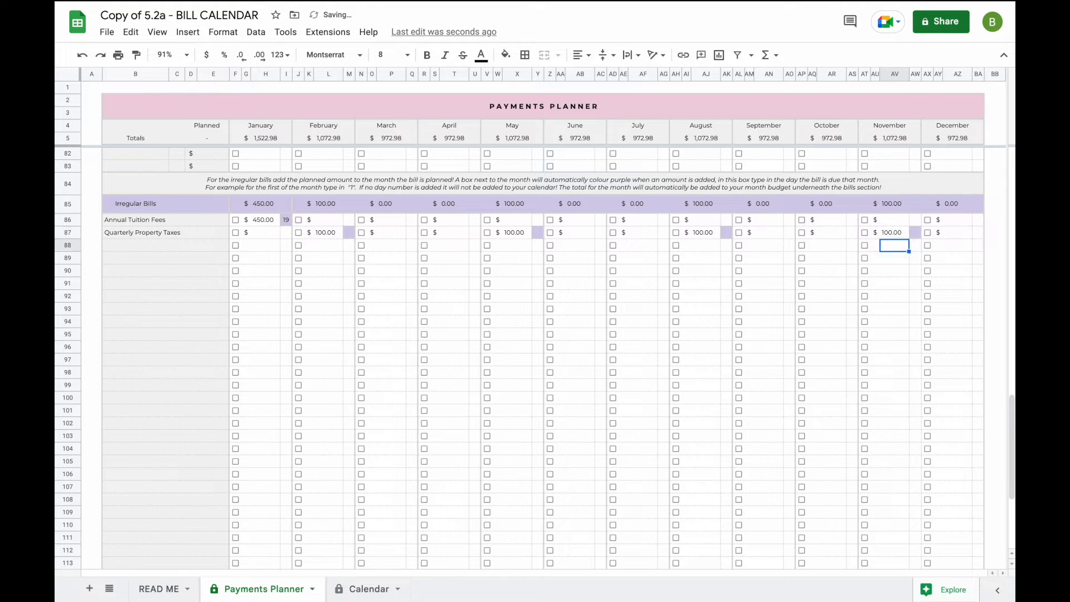
pyautogui.click(348, 232)
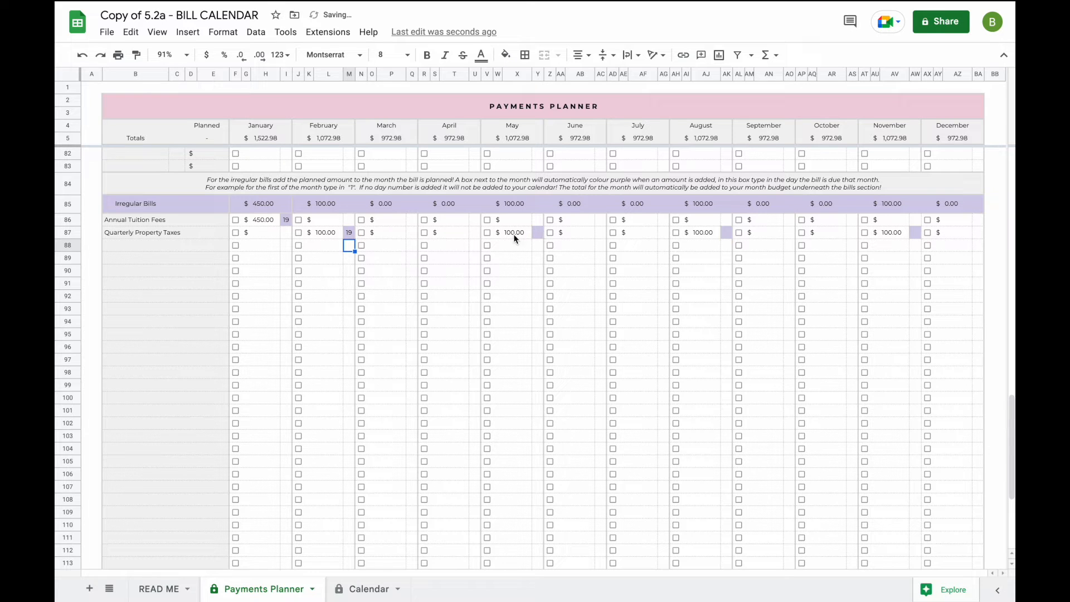
pyautogui.write('5')
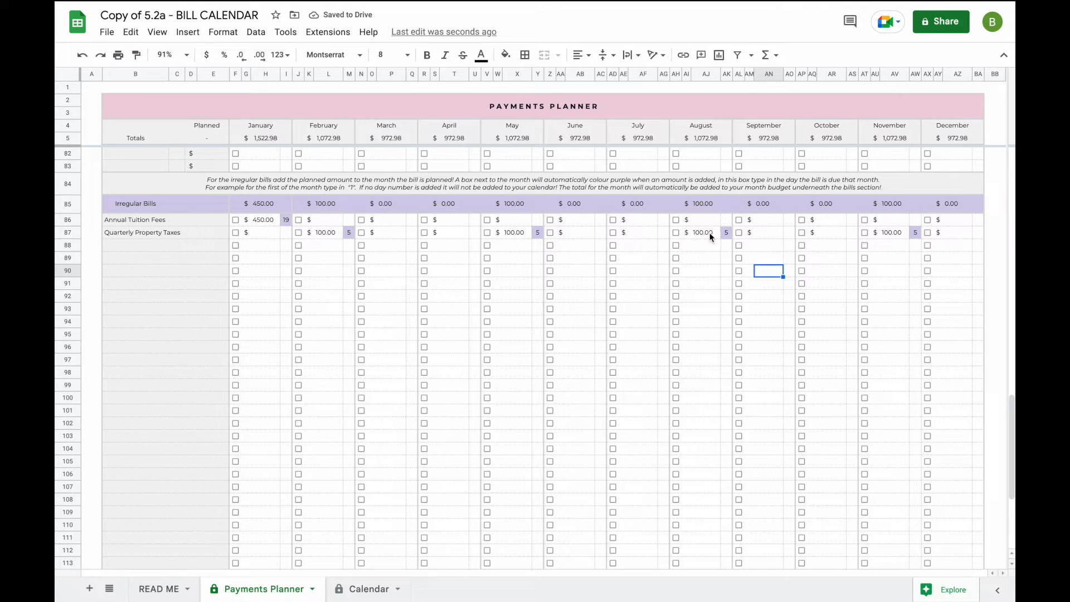
pyautogui.moveTo(720, 236)
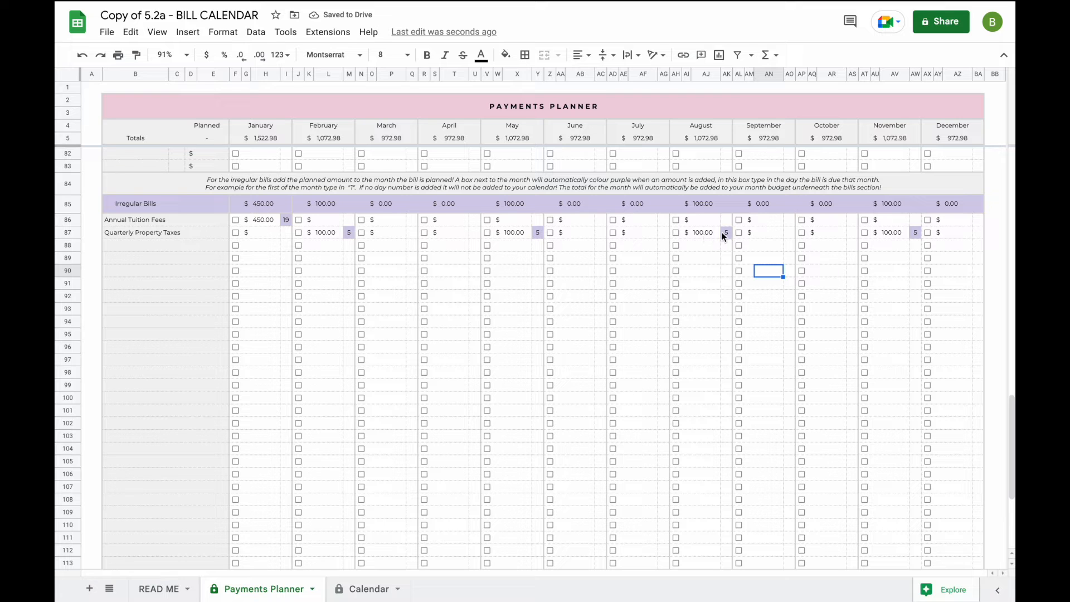
# Step: Enter $850.00 as January's rent, due on the 2nd, in the Payments Planner
pyautogui.scroll(3)
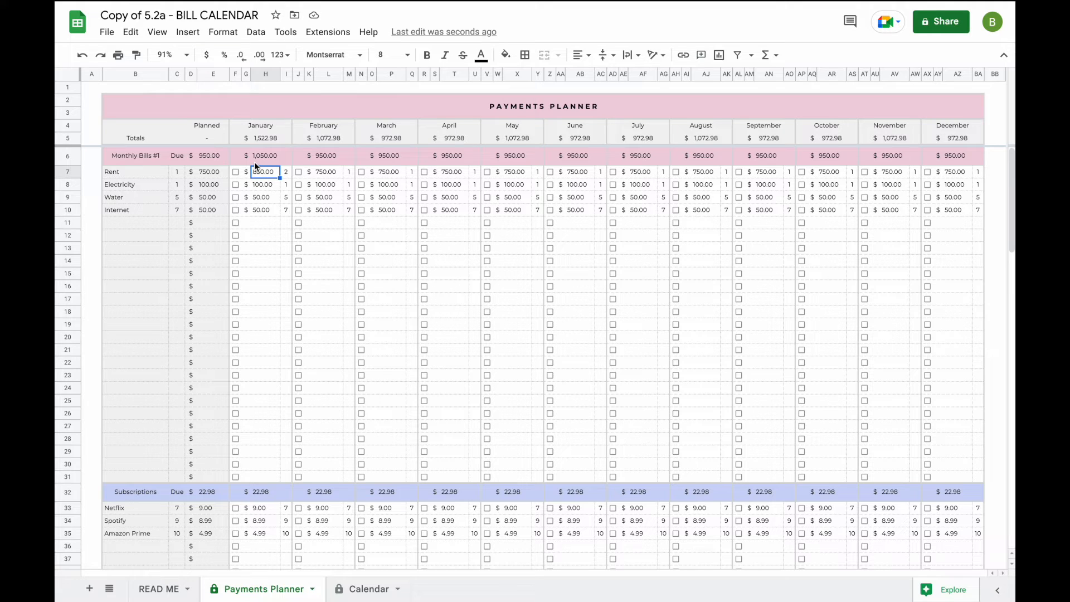
pyautogui.write('850.00')
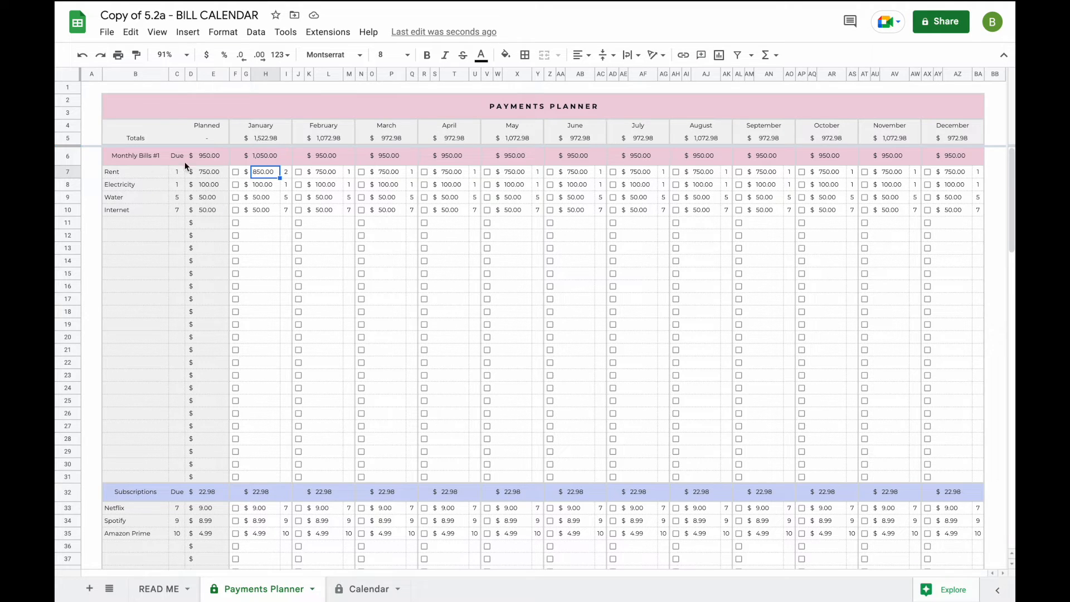
pyautogui.scroll(-3)
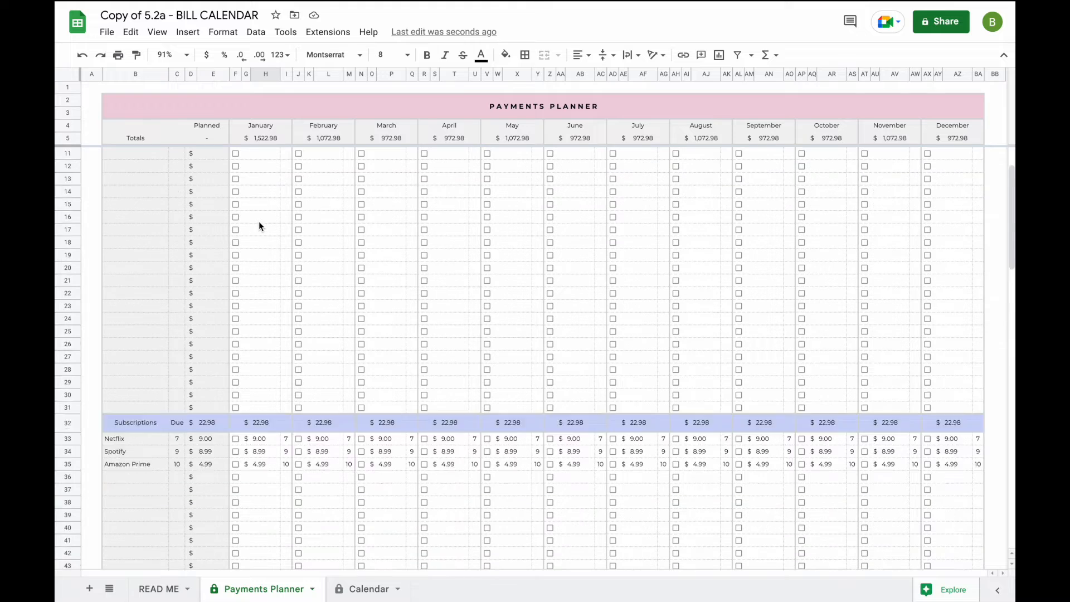
pyautogui.scroll(-3)
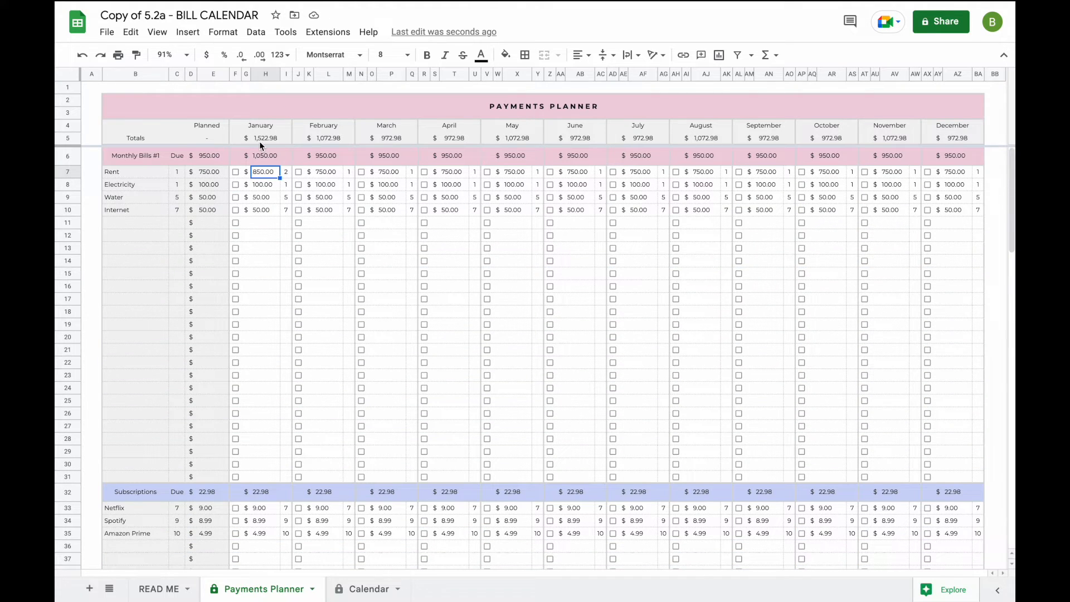
pyautogui.scroll(-3)
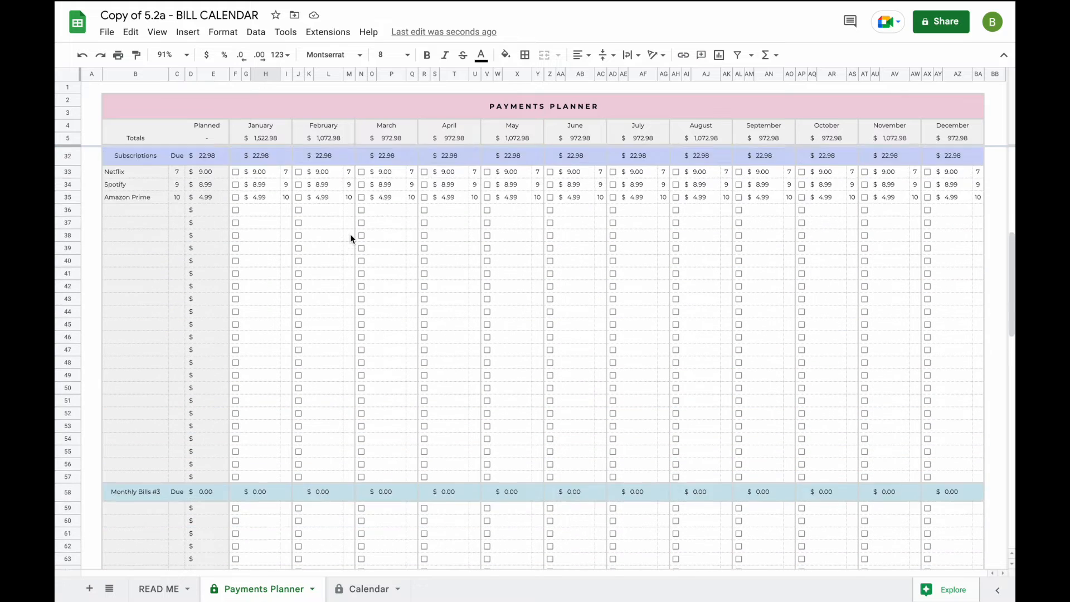
pyautogui.moveTo(259, 138)
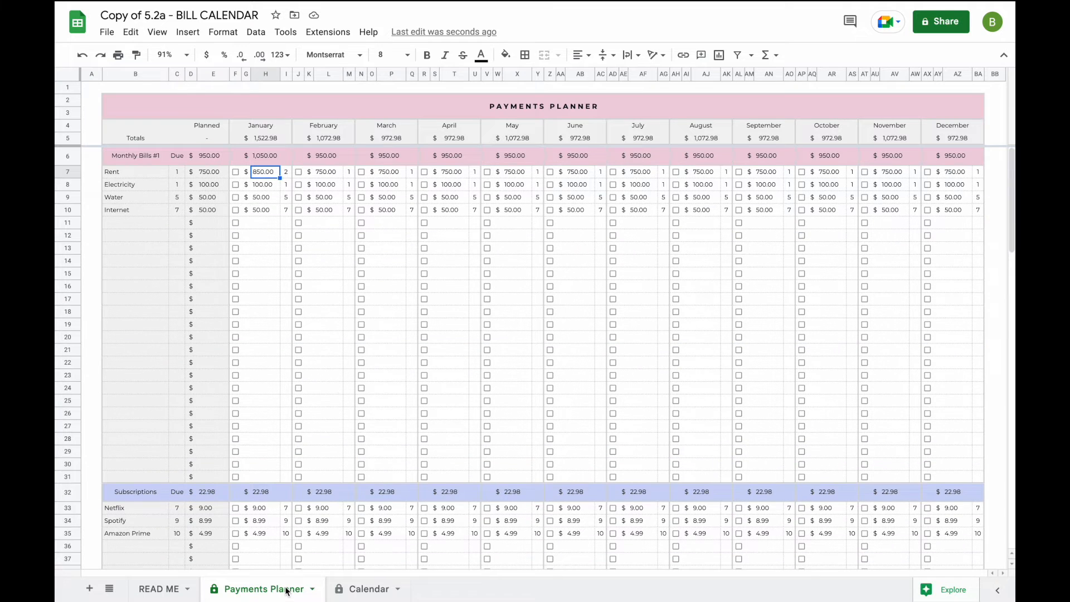
pyautogui.moveTo(366, 589)
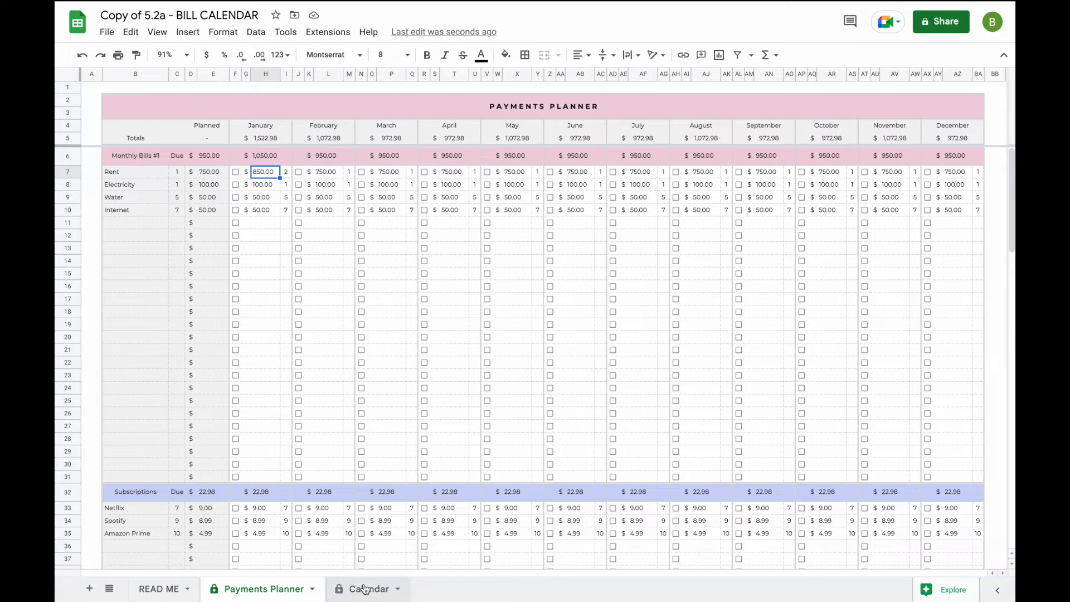
# Step: Go to the Calendar sheet showing November's bills on their due days
pyautogui.click(369, 589)
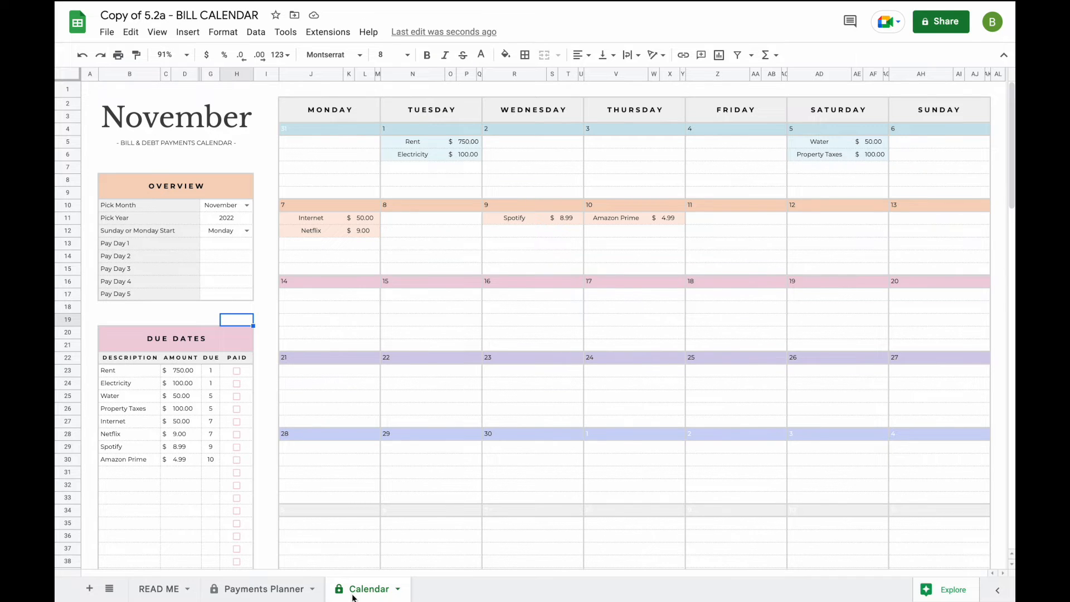
pyautogui.moveTo(449, 164)
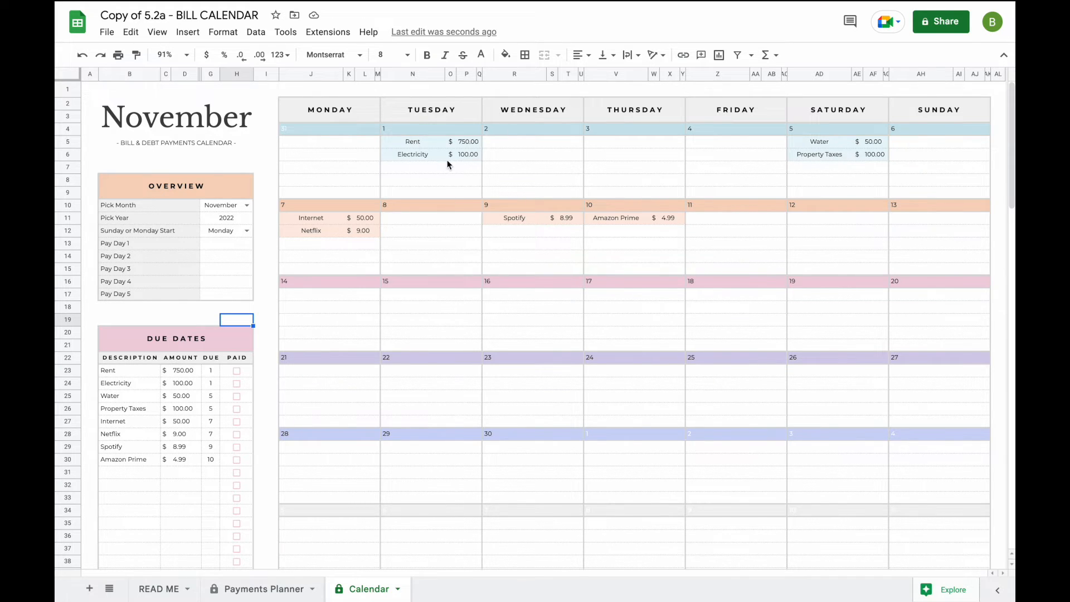
pyautogui.moveTo(398, 210)
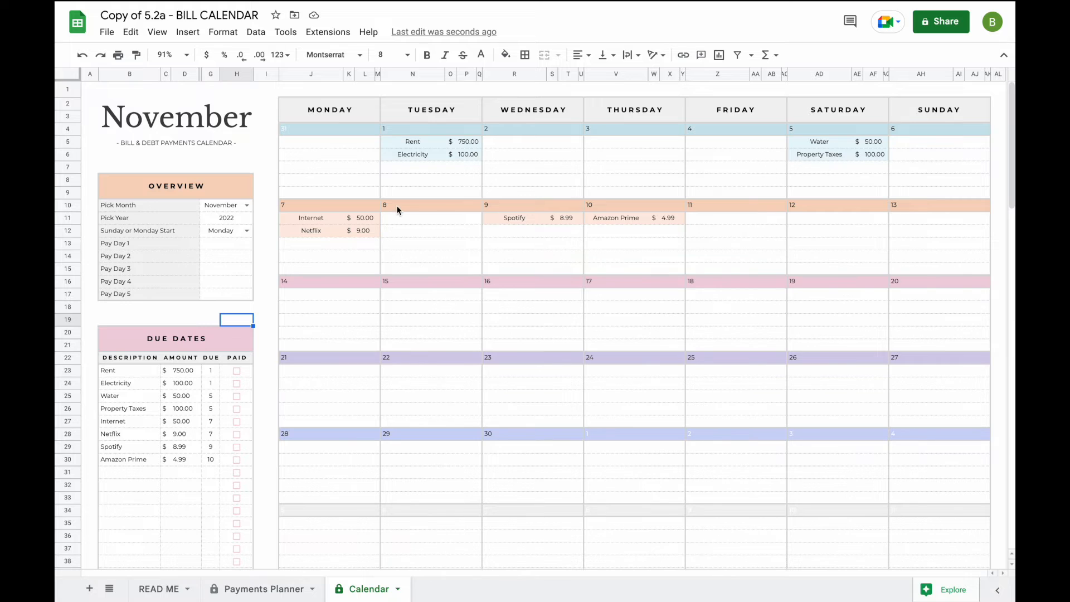
pyautogui.click(266, 192)
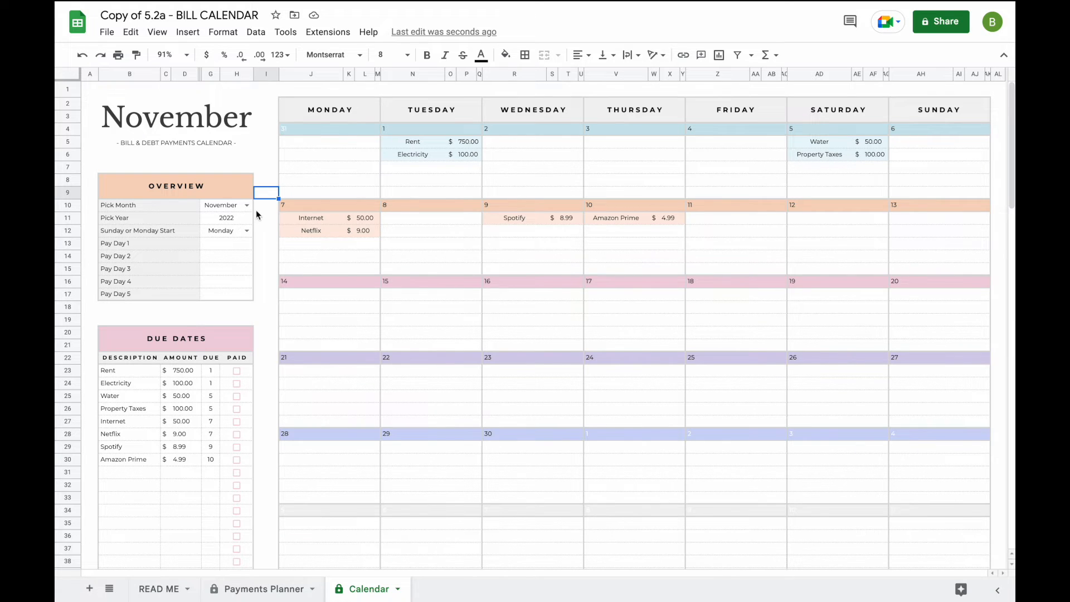
# Step: Set the calendar's Pick Month to January and enter 2023 as the year
pyautogui.click(246, 205)
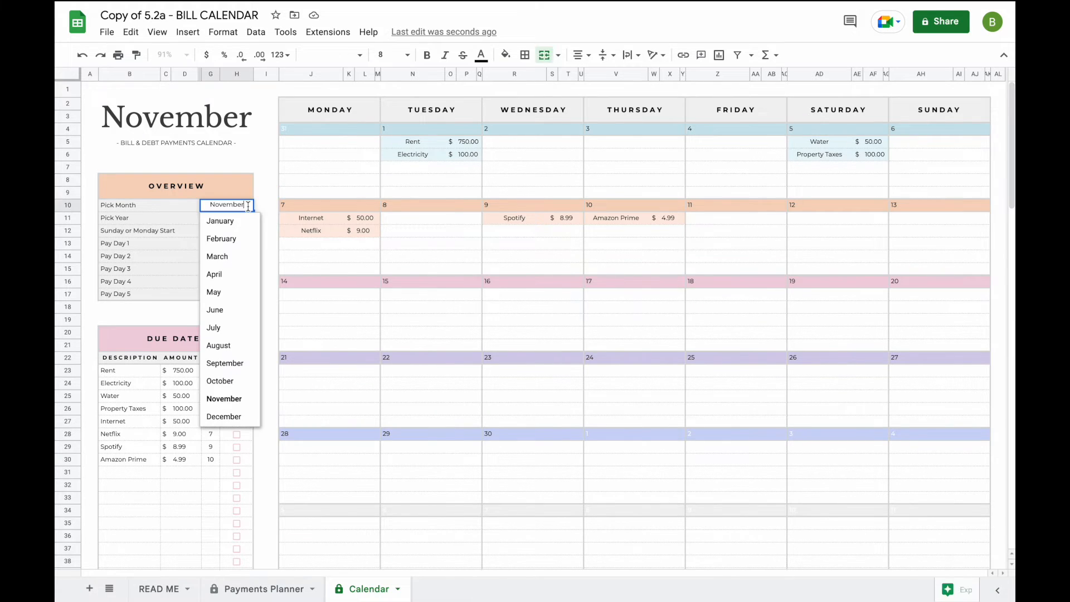
pyautogui.moveTo(220, 221)
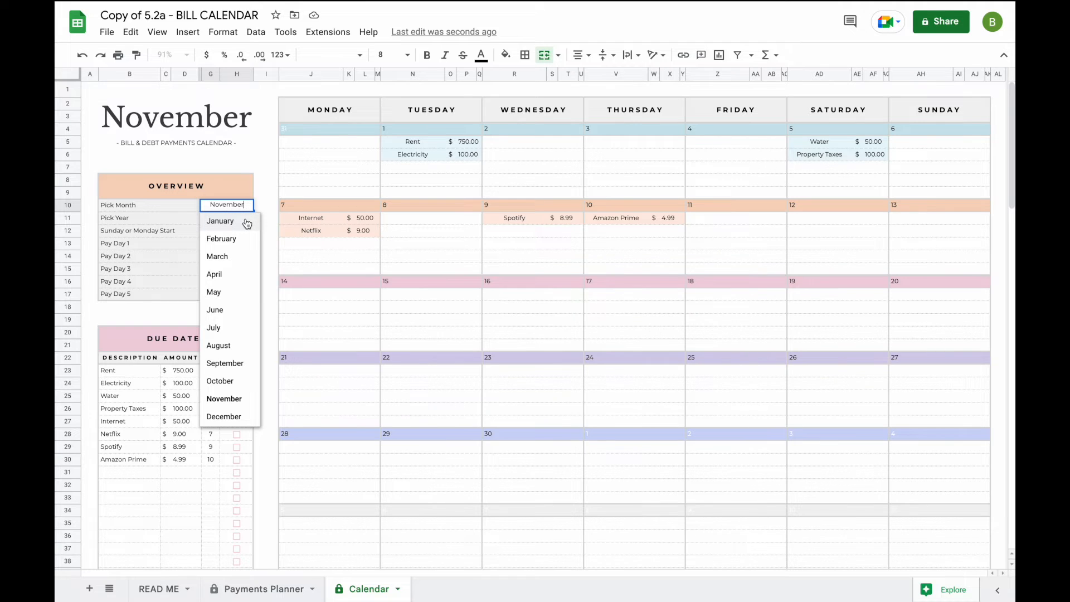
pyautogui.click(220, 221)
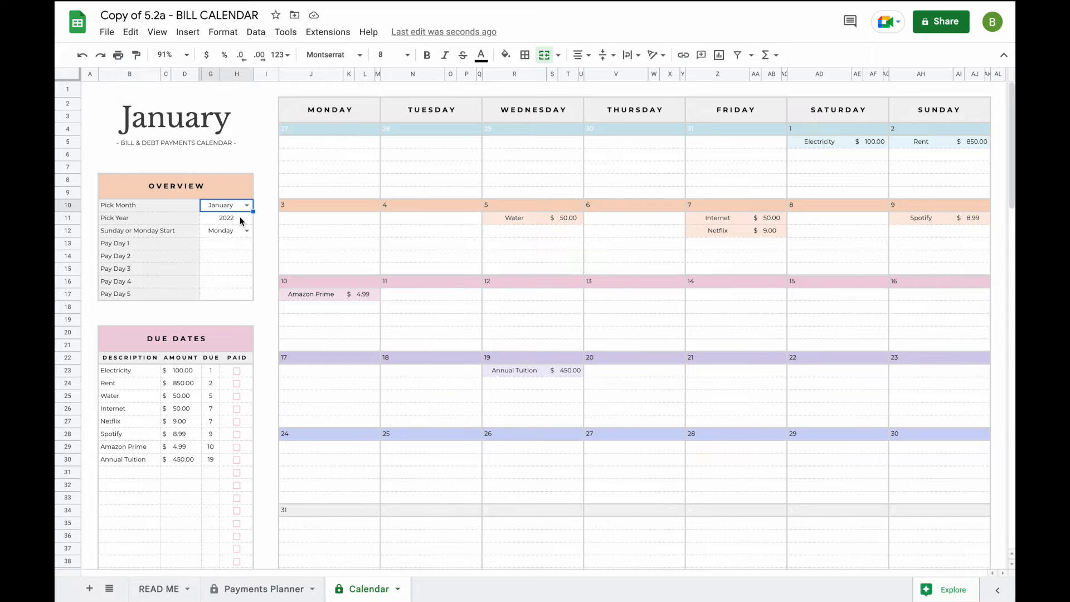
pyautogui.click(225, 217)
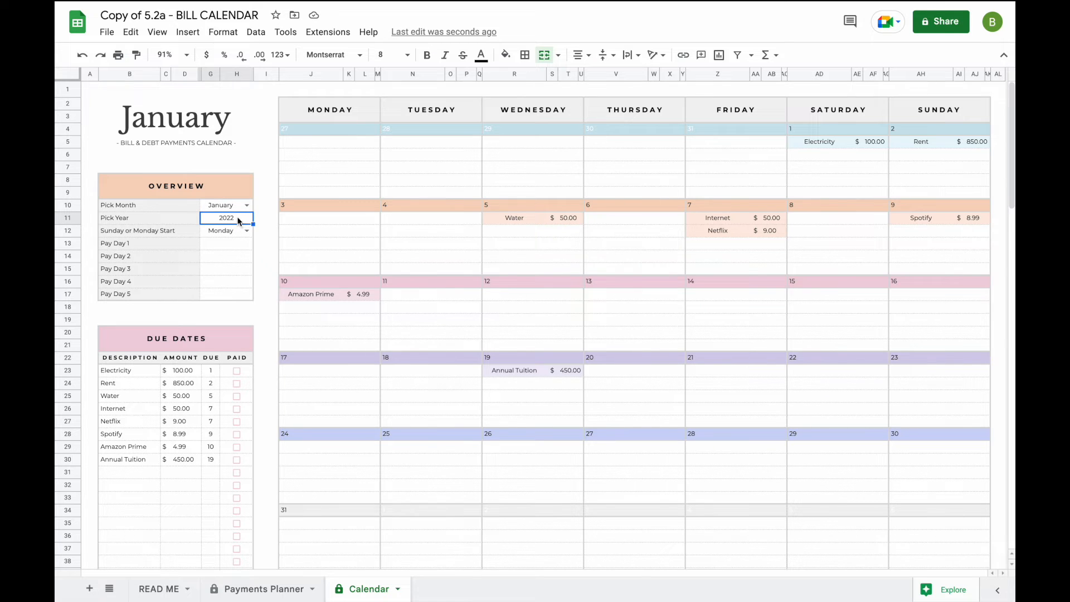
pyautogui.write('2023')
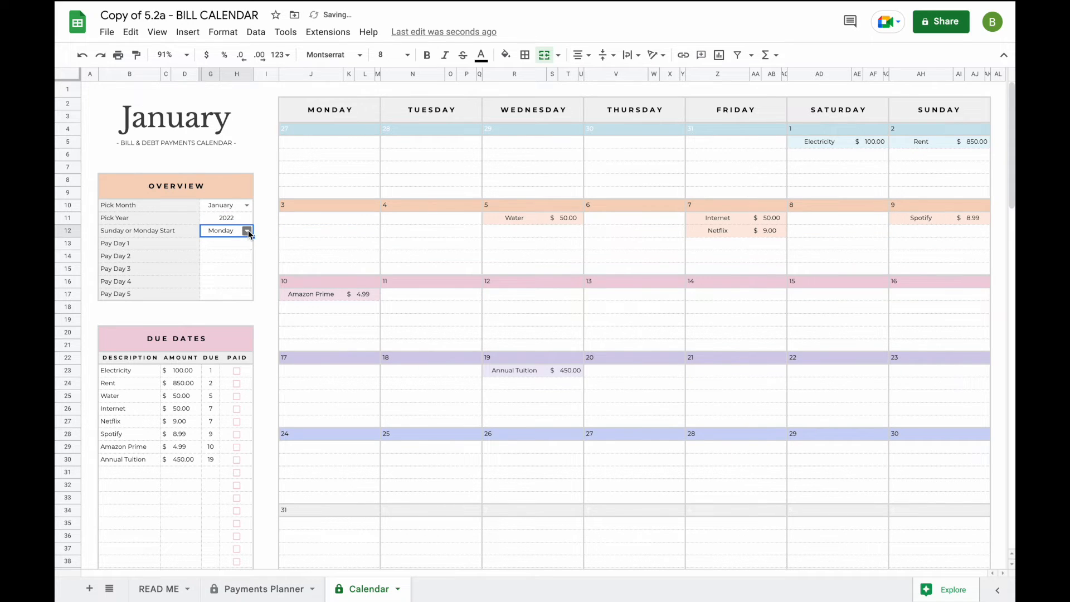
pyautogui.click(247, 230)
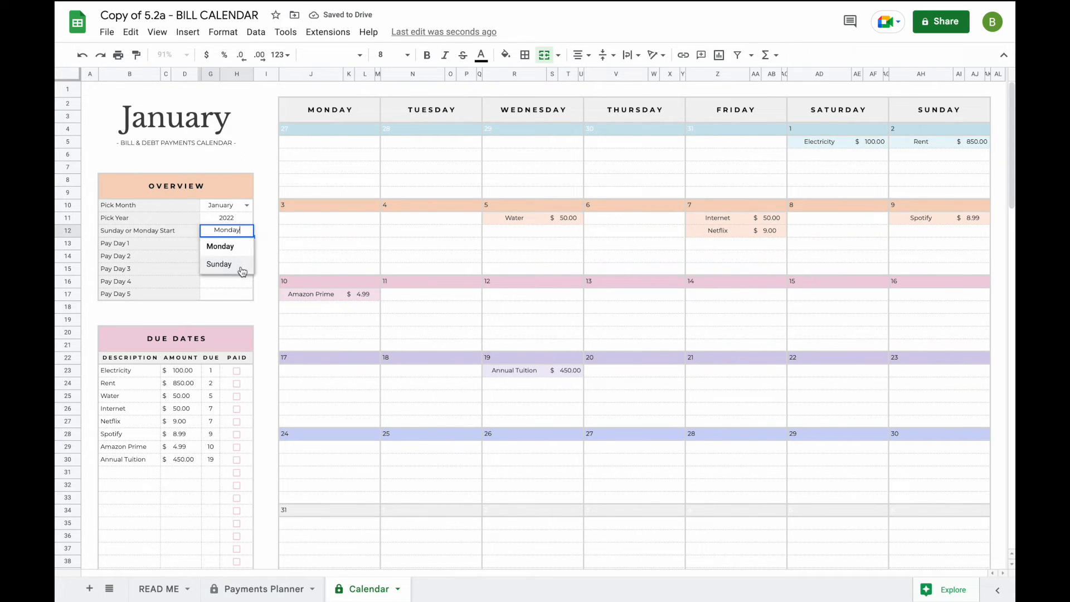
pyautogui.click(219, 265)
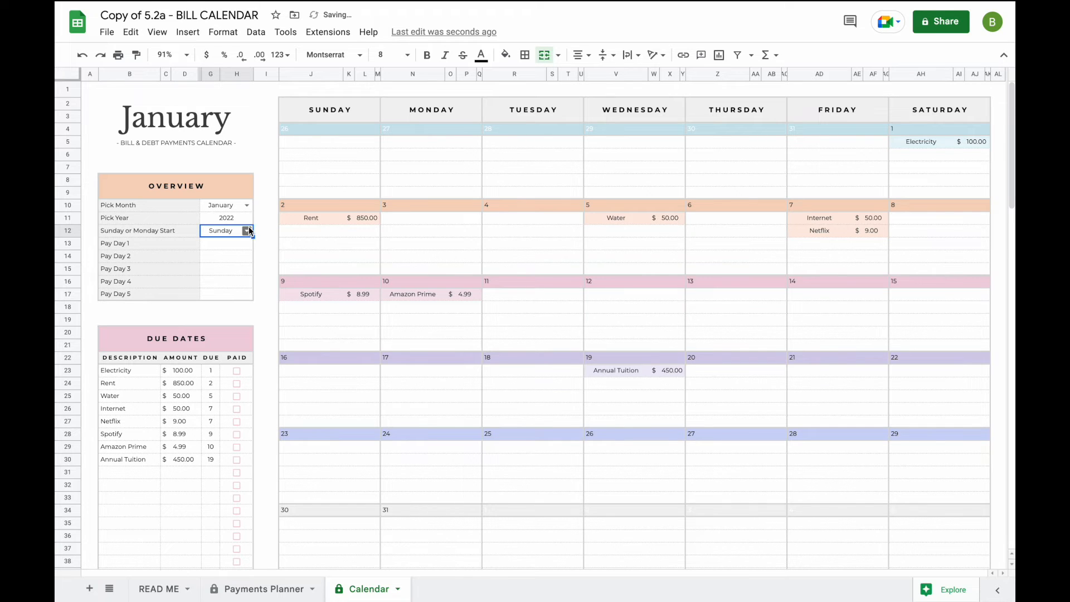
pyautogui.click(246, 231)
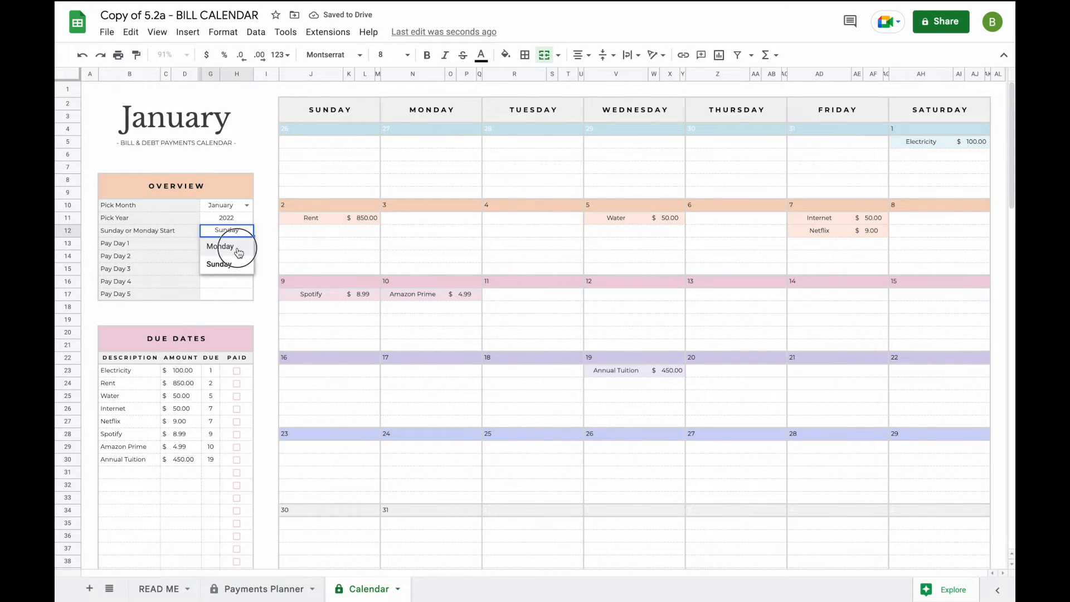
pyautogui.click(220, 246)
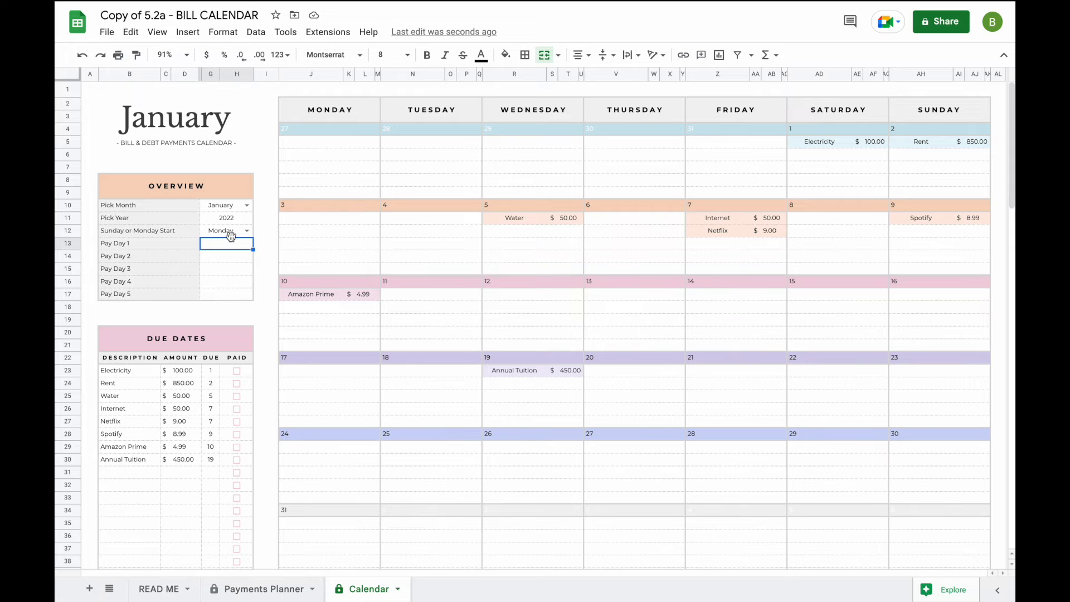
pyautogui.moveTo(156, 250)
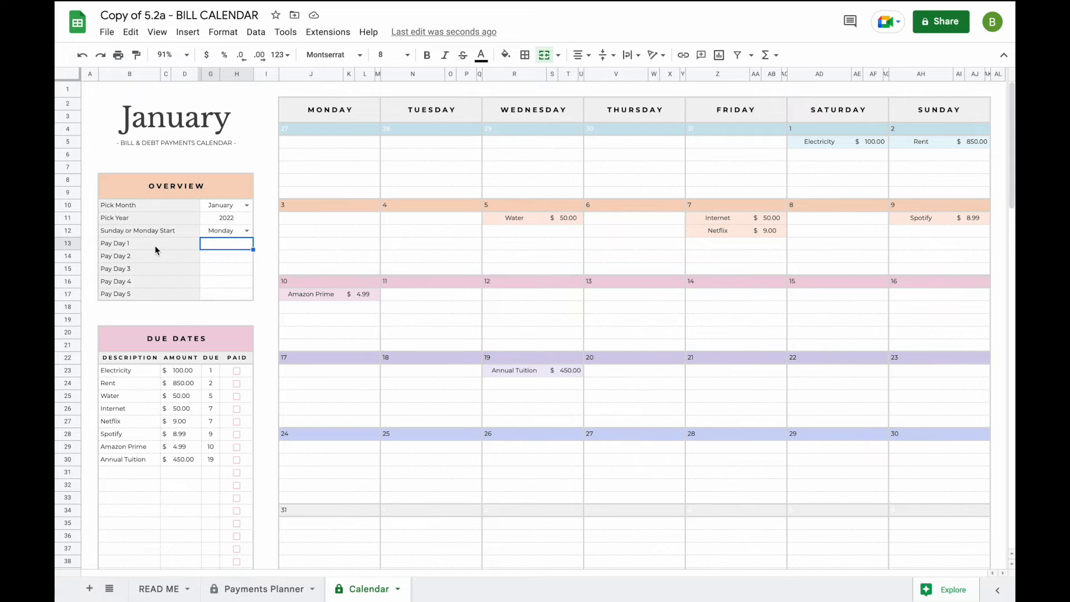
pyautogui.moveTo(130, 244)
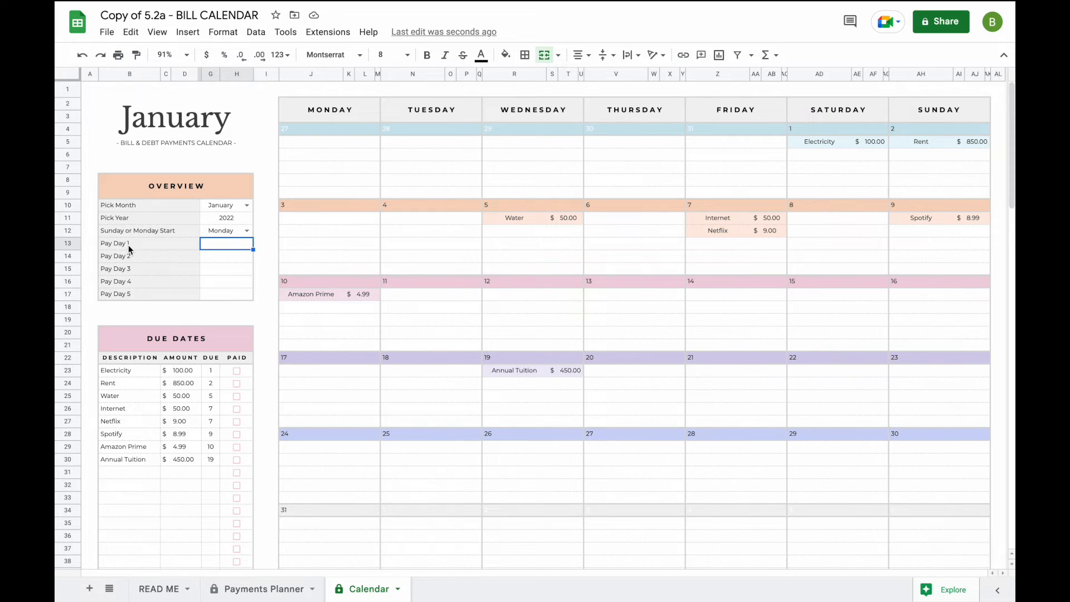
# Step: Open the date picker for Pay Day 1 and page back to January 2022
pyautogui.click(126, 243)
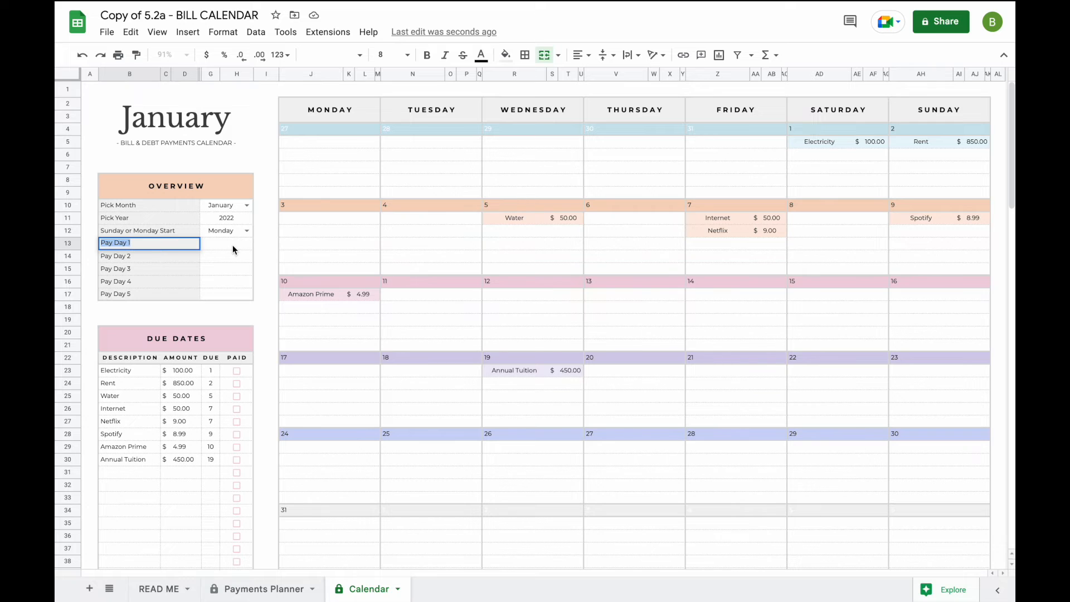
pyautogui.click(227, 243)
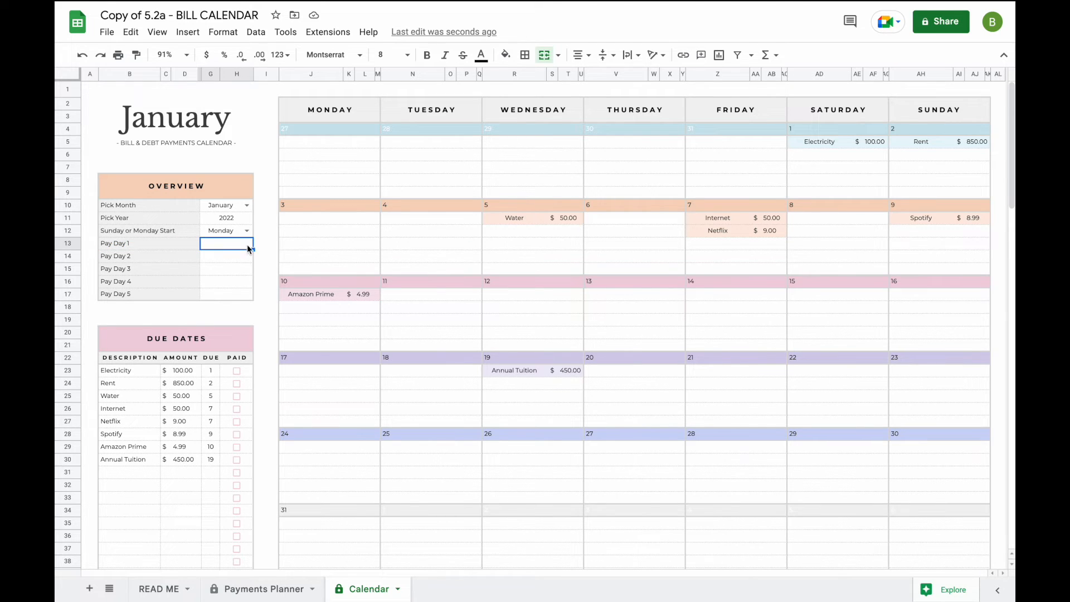
pyautogui.moveTo(231, 246)
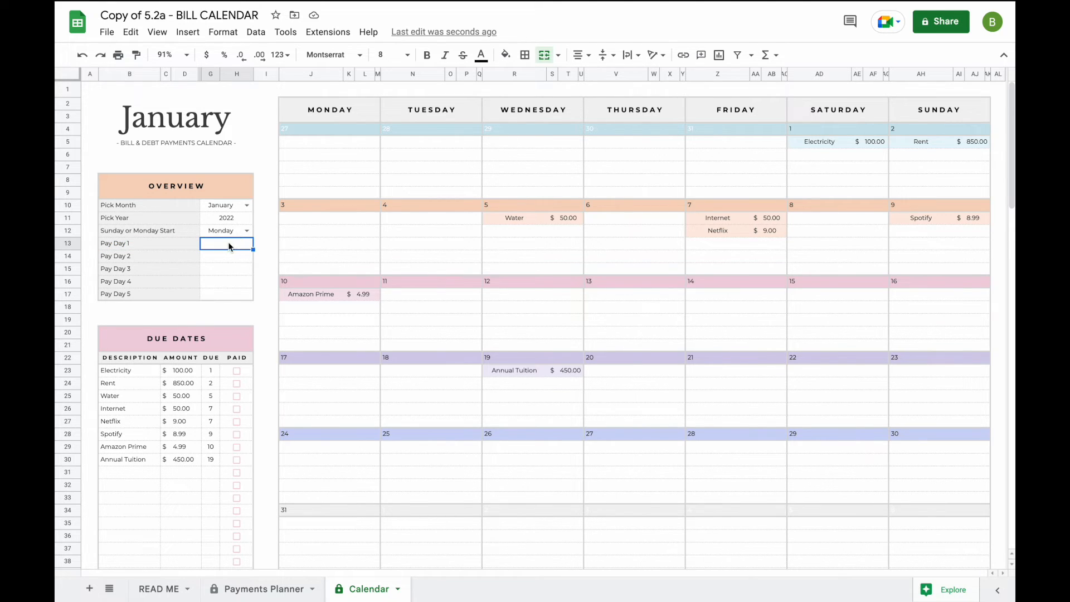
pyautogui.click(227, 243)
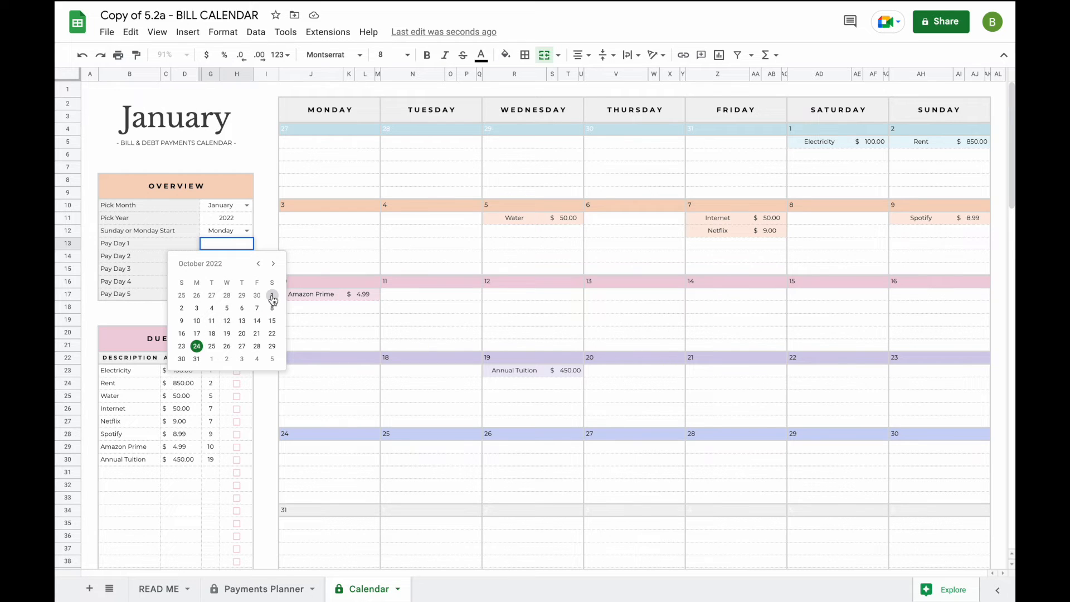
pyautogui.click(258, 264)
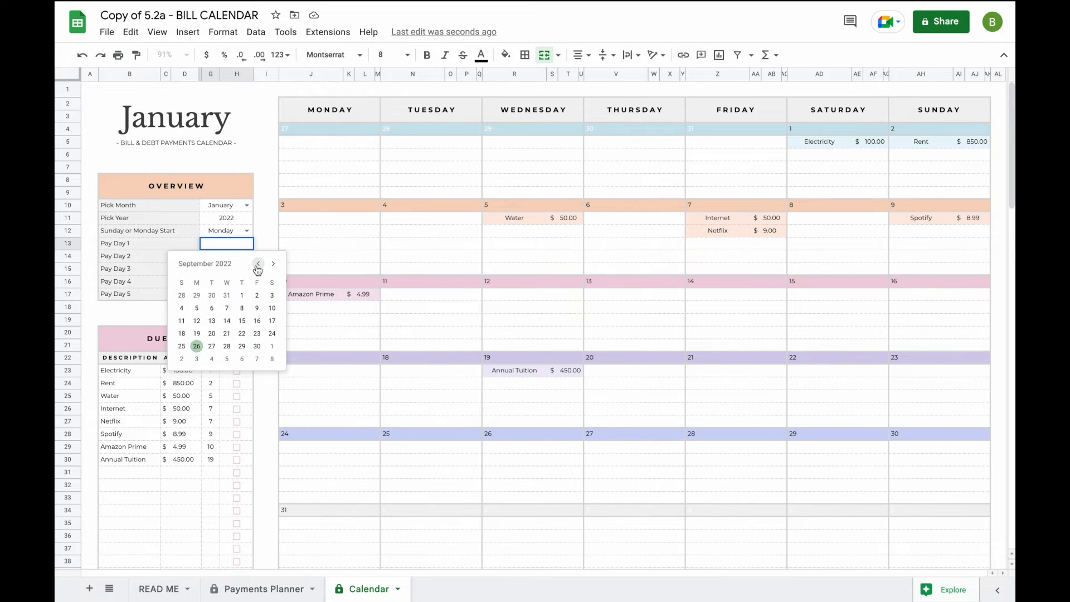
pyautogui.click(257, 264)
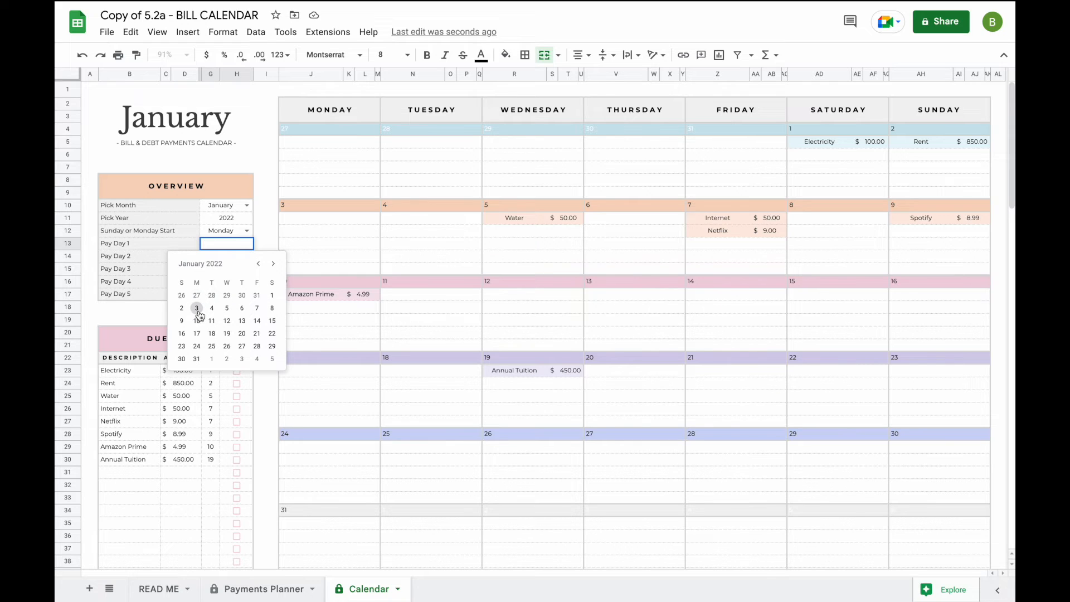
# Step: Pick January 3, 10, 17, 24 and 31 as the paydays
pyautogui.click(197, 308)
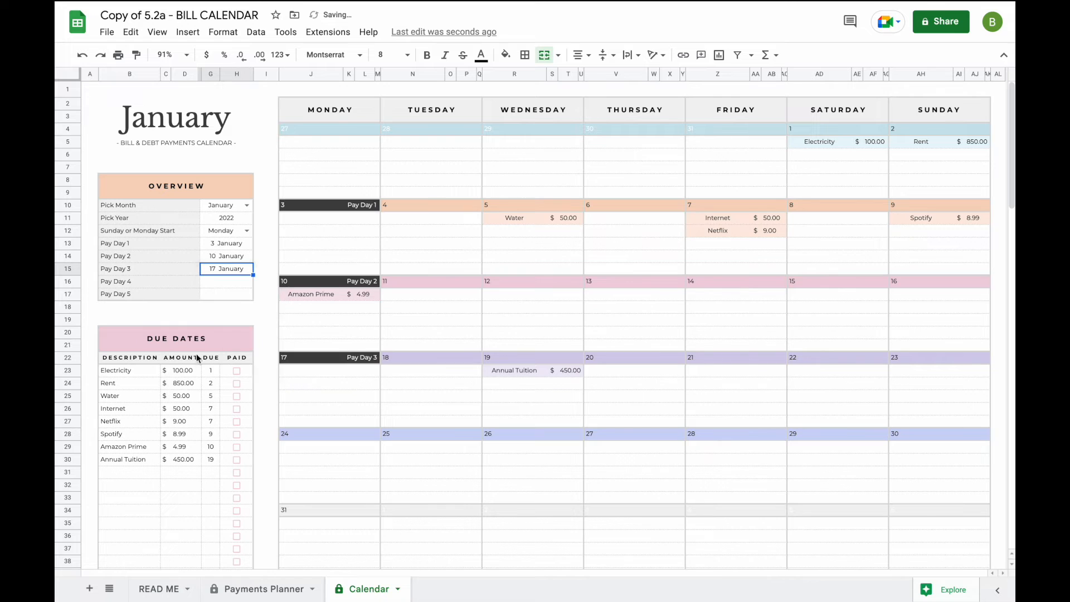
pyautogui.click(225, 281)
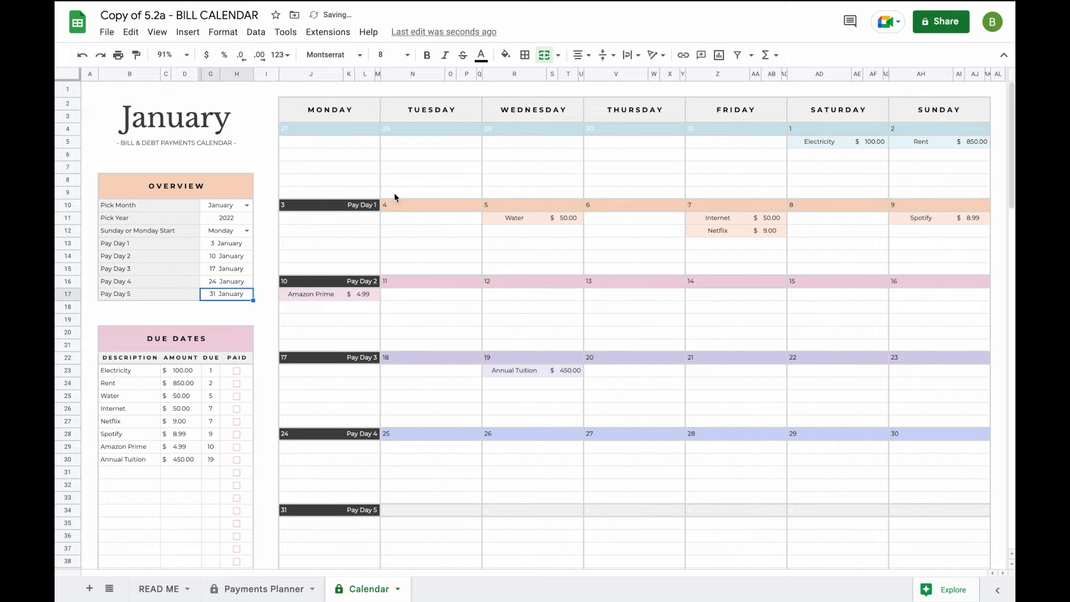
pyautogui.moveTo(362, 298)
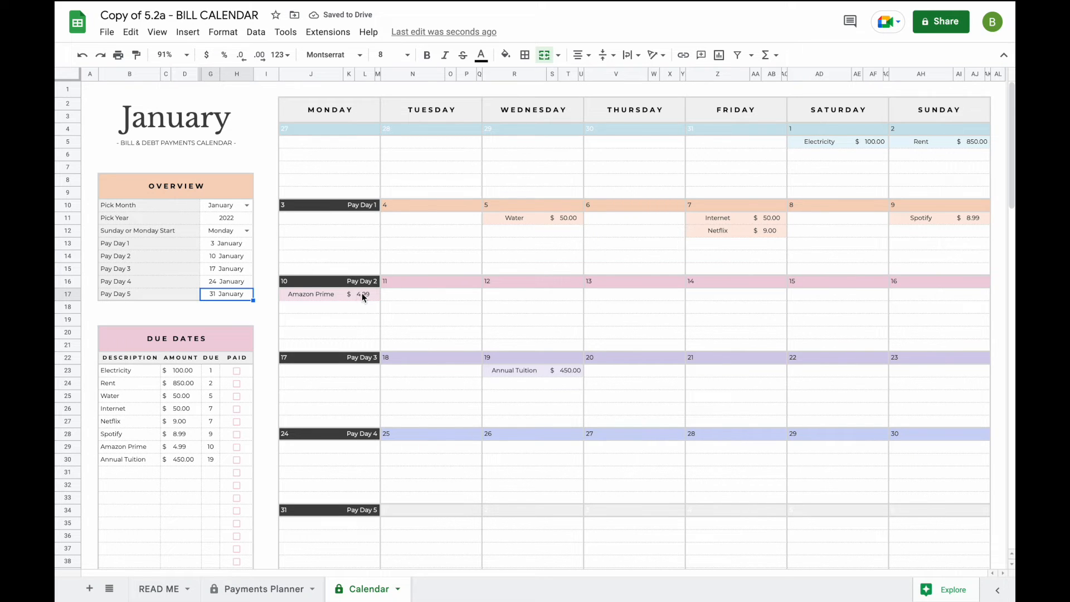
pyautogui.click(236, 307)
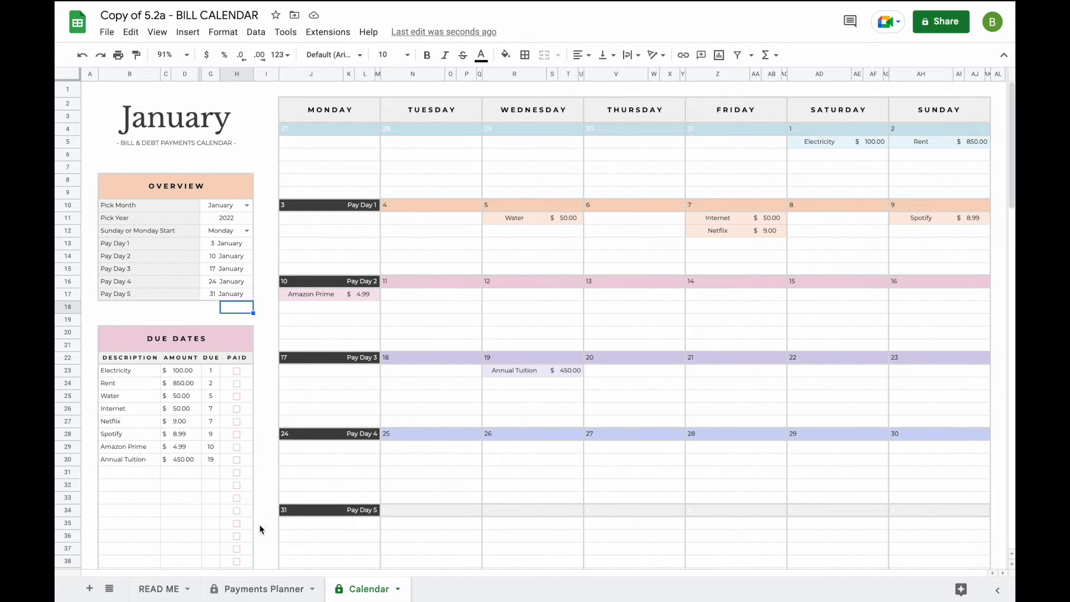
pyautogui.click(261, 589)
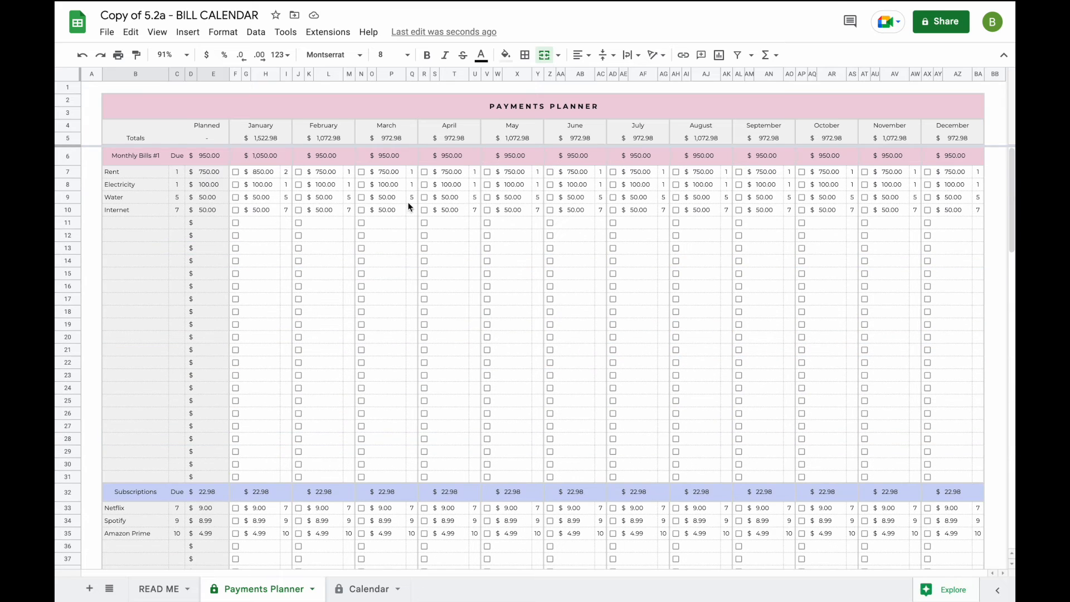
pyautogui.click(368, 588)
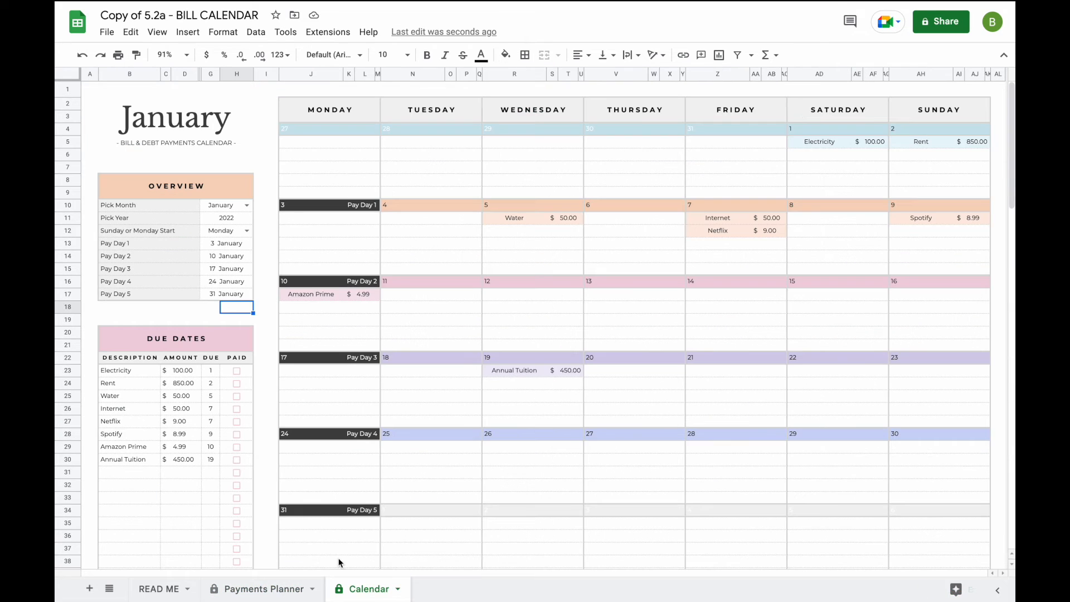
pyautogui.moveTo(144, 373)
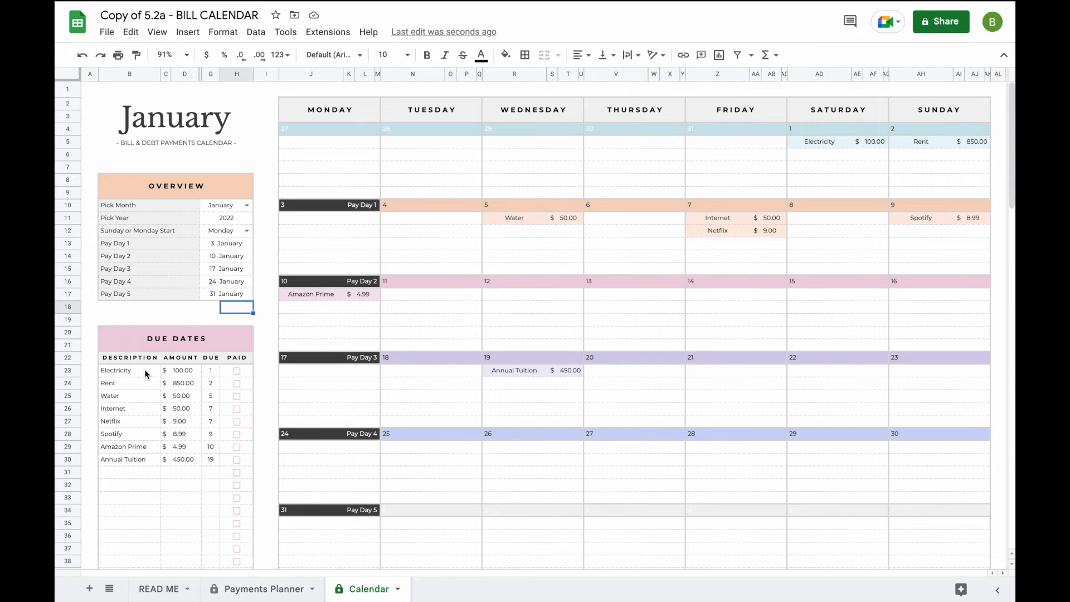
pyautogui.moveTo(136, 441)
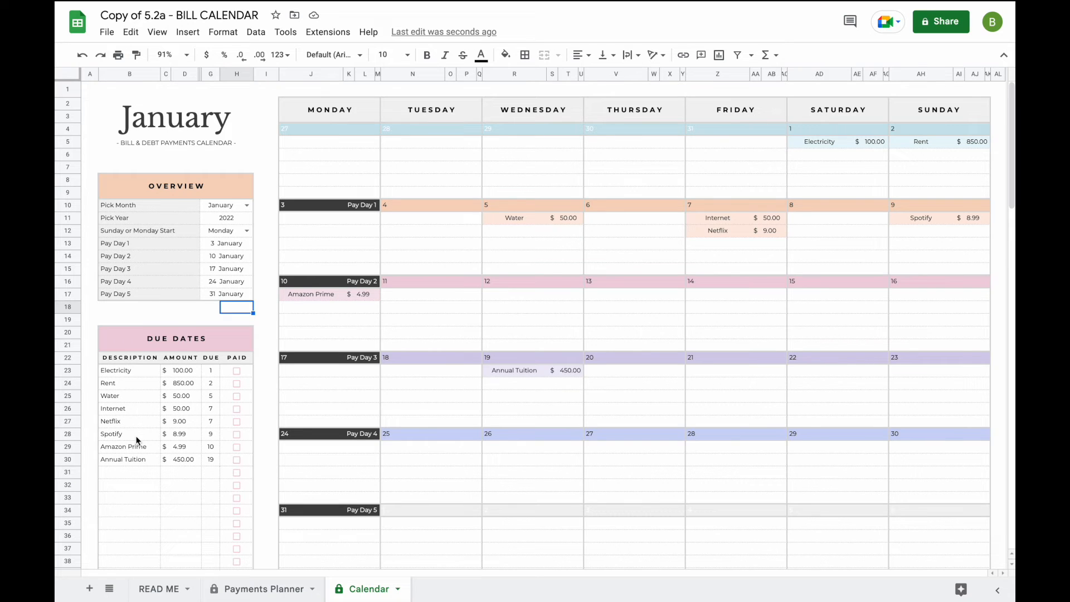
pyautogui.click(122, 459)
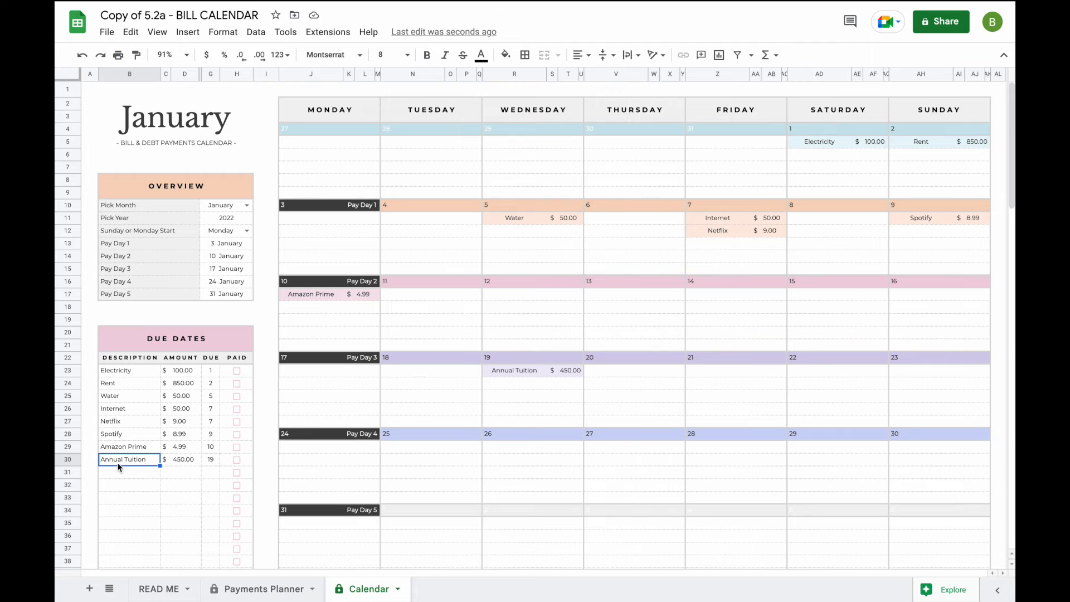
pyautogui.moveTo(216, 371)
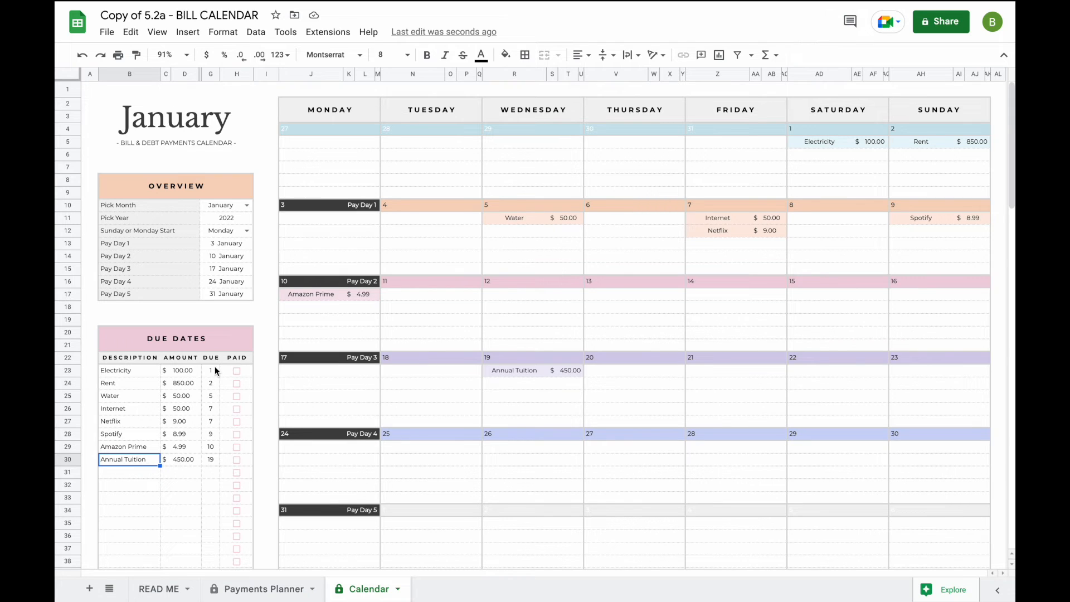
pyautogui.click(210, 371)
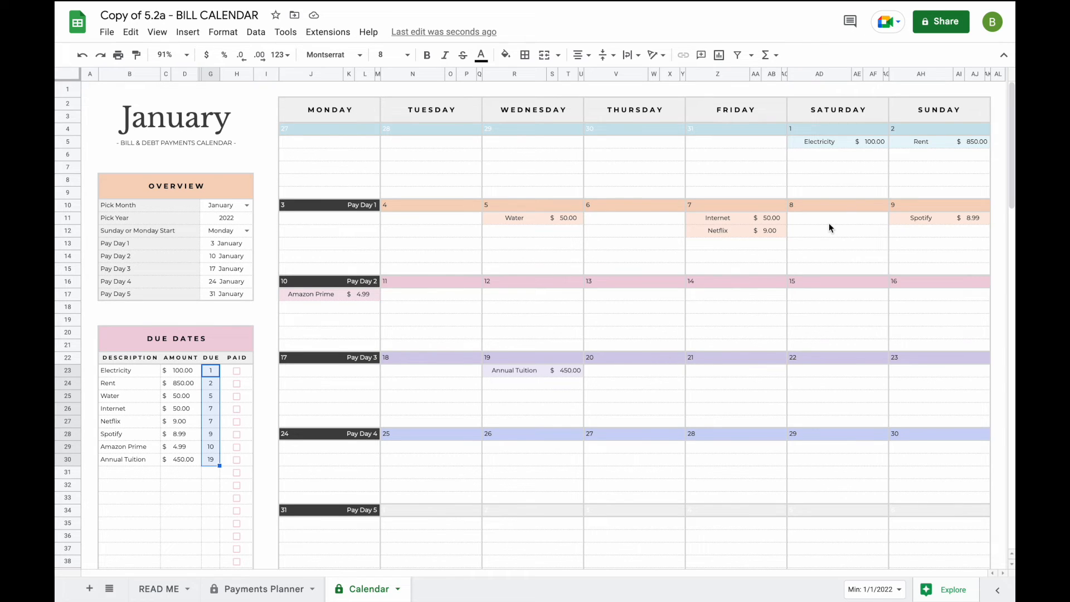
pyautogui.moveTo(712, 218)
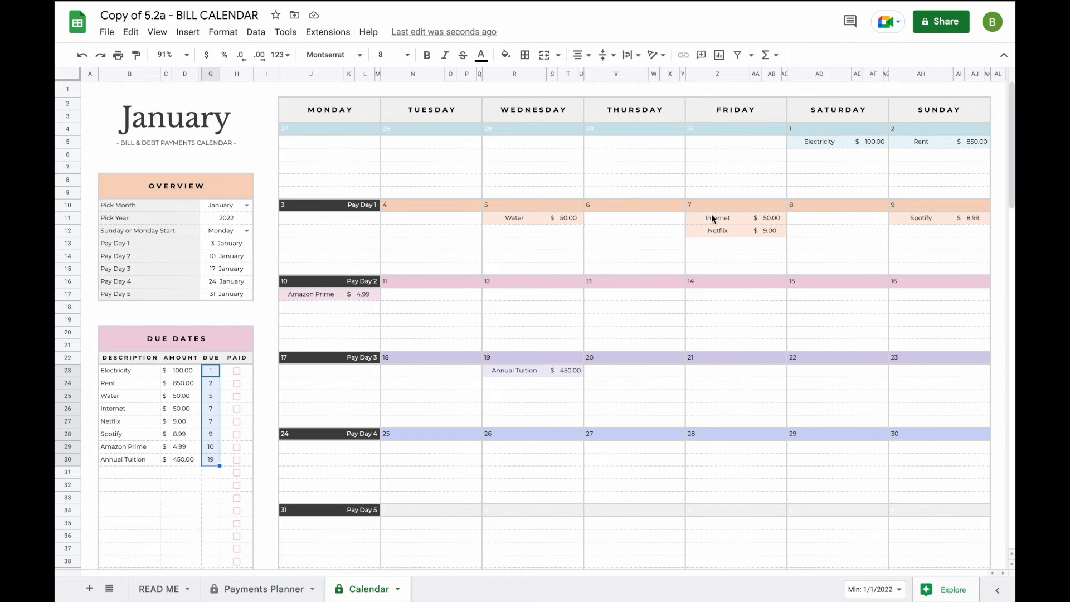
pyautogui.moveTo(772, 222)
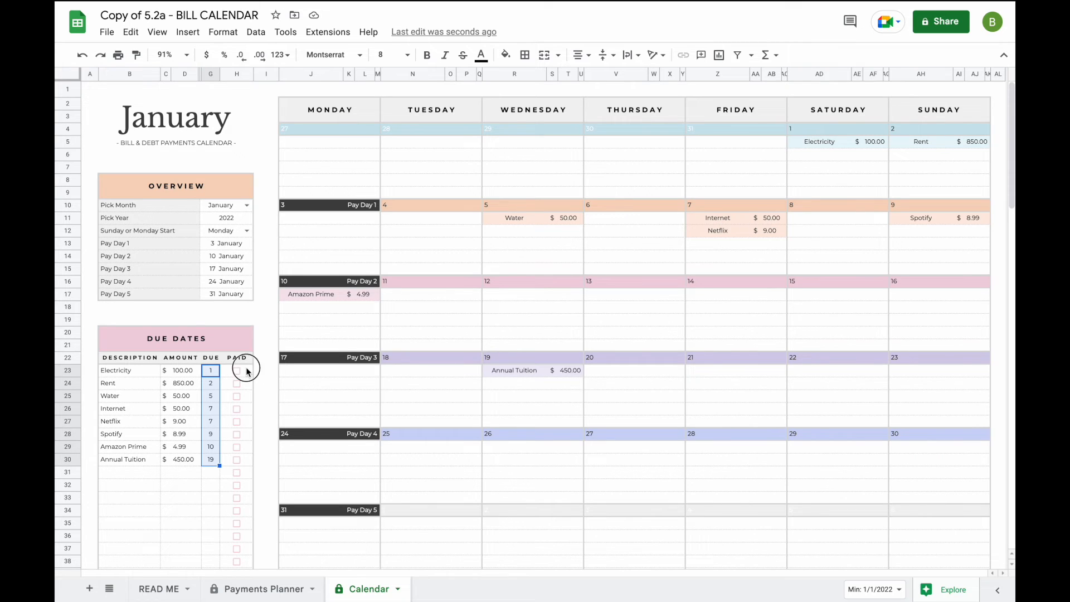
pyautogui.click(236, 370)
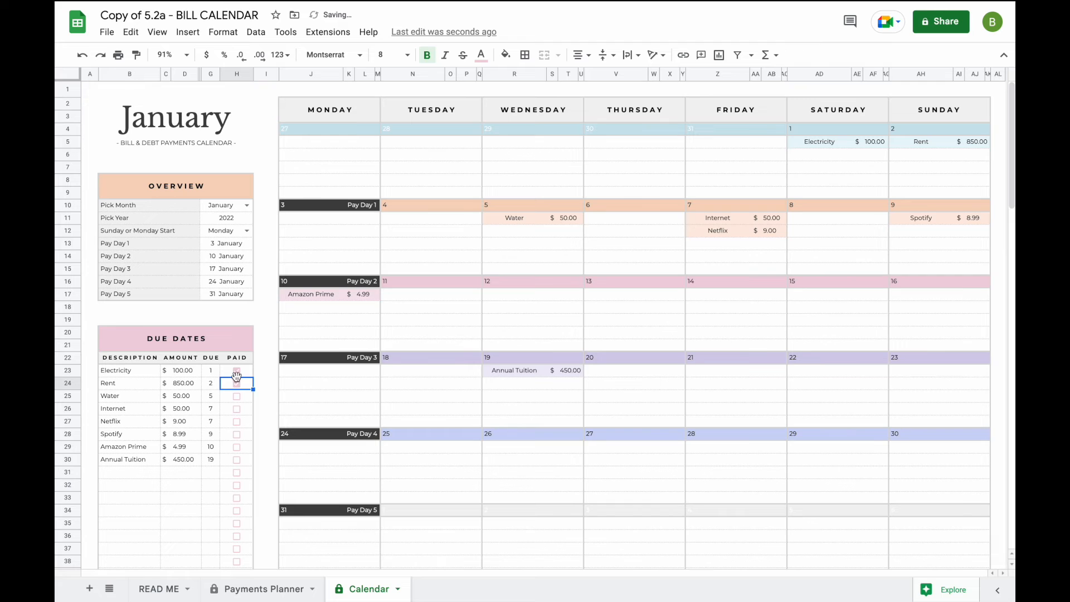
pyautogui.click(237, 370)
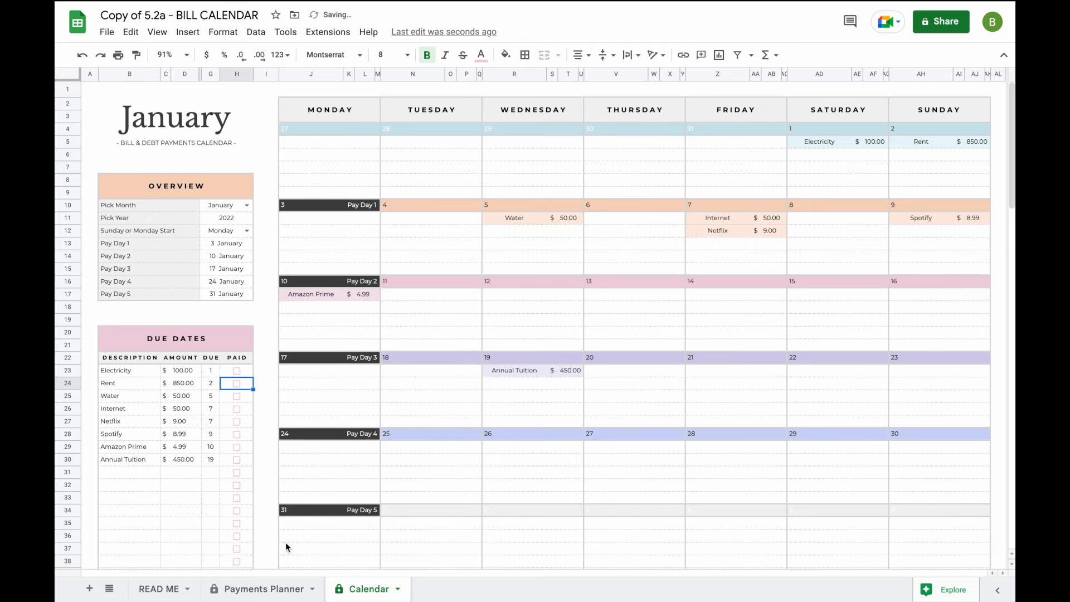
pyautogui.click(261, 589)
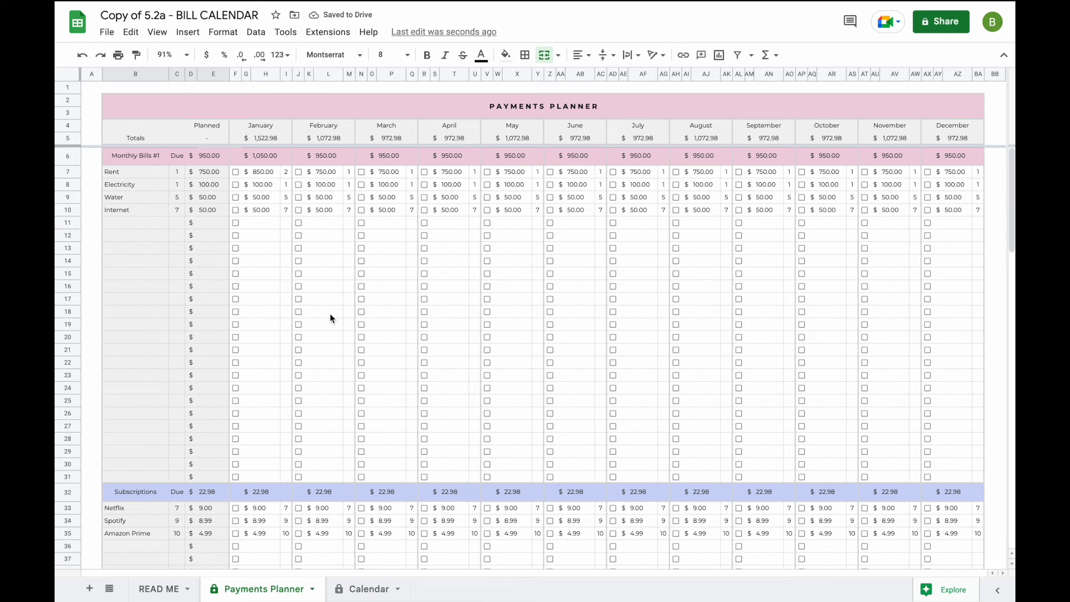
pyautogui.click(369, 589)
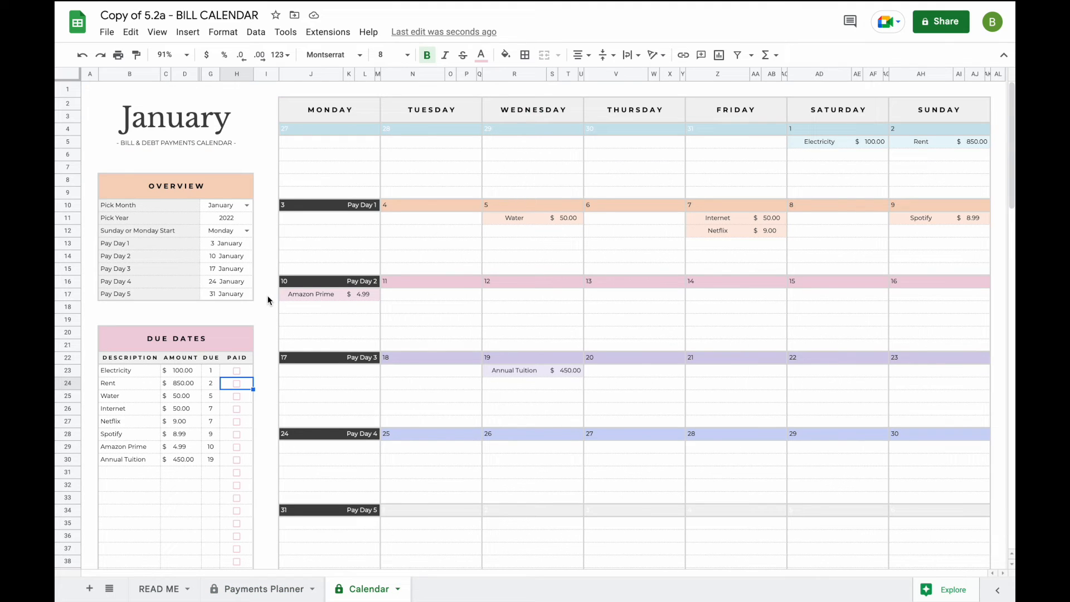
# Step: Show November on the calendar and tick the Paid checkboxes for its eight bills
pyautogui.click(246, 205)
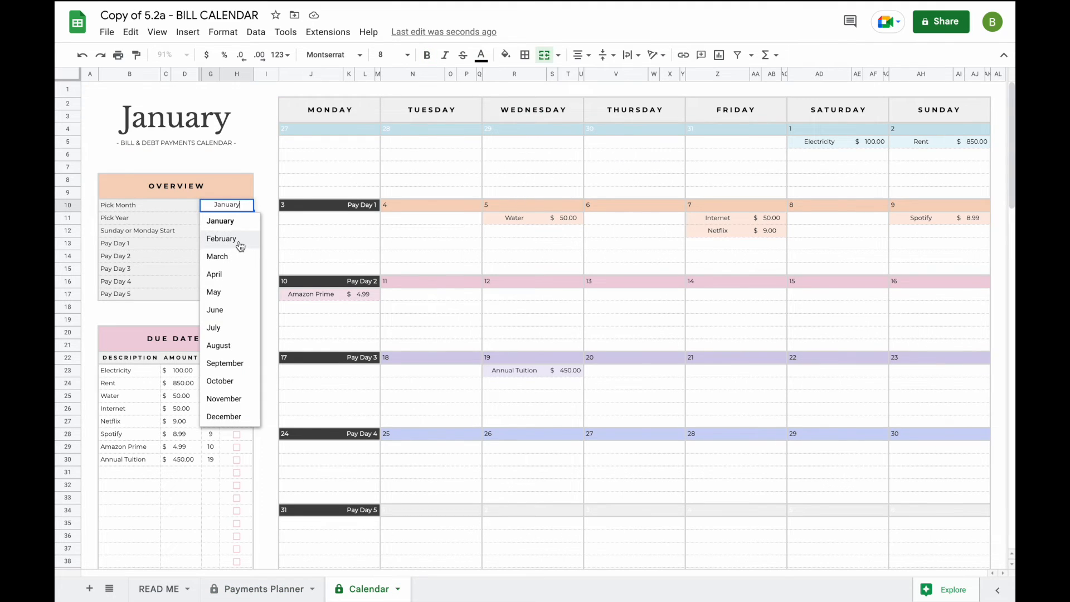
pyautogui.moveTo(236, 398)
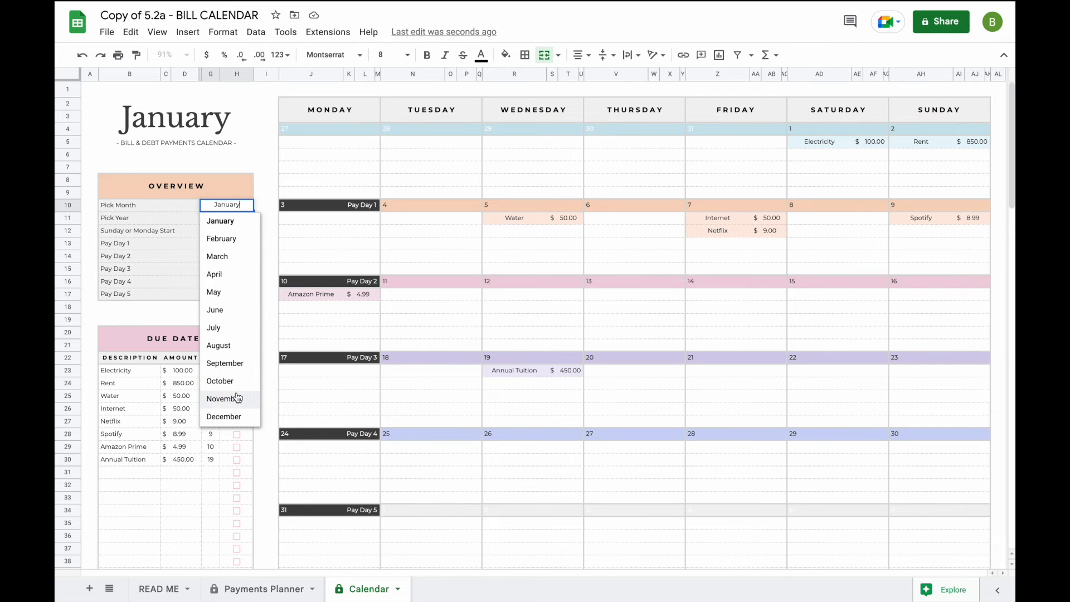
pyautogui.click(219, 398)
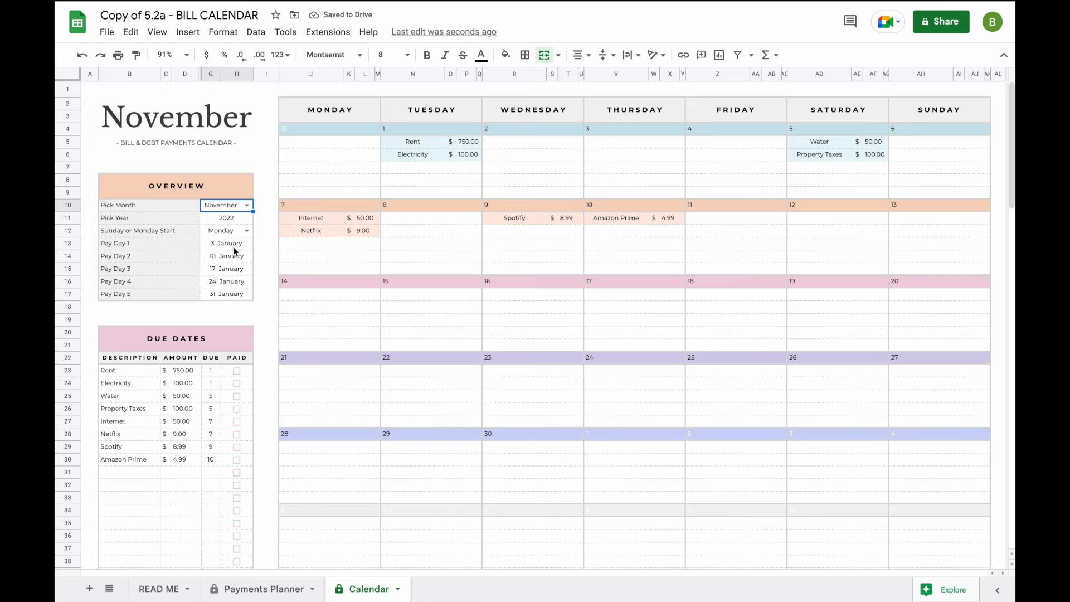
pyautogui.click(227, 243)
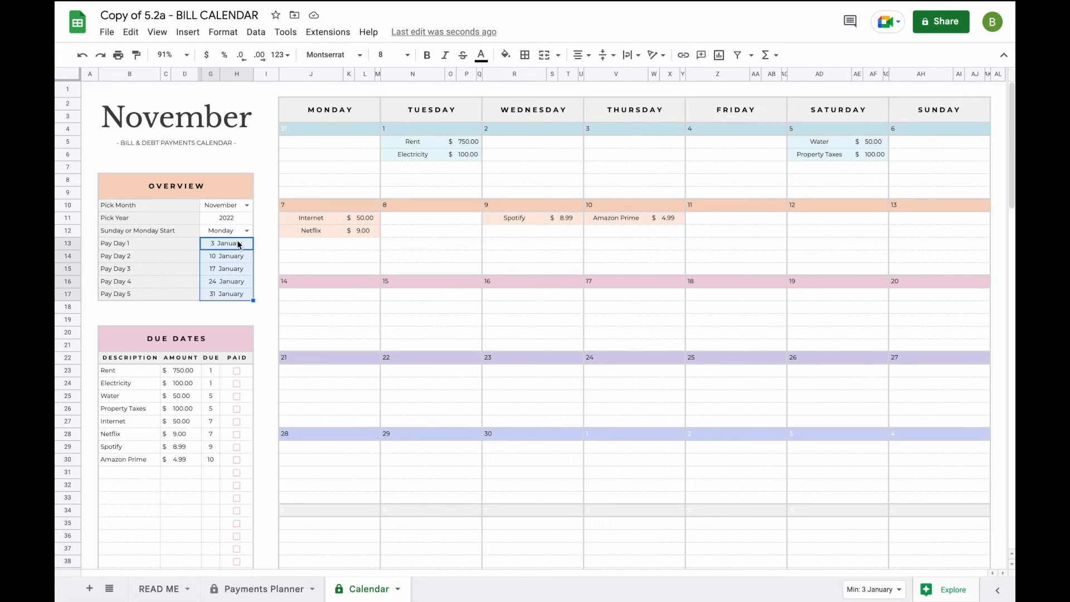
pyautogui.click(236, 370)
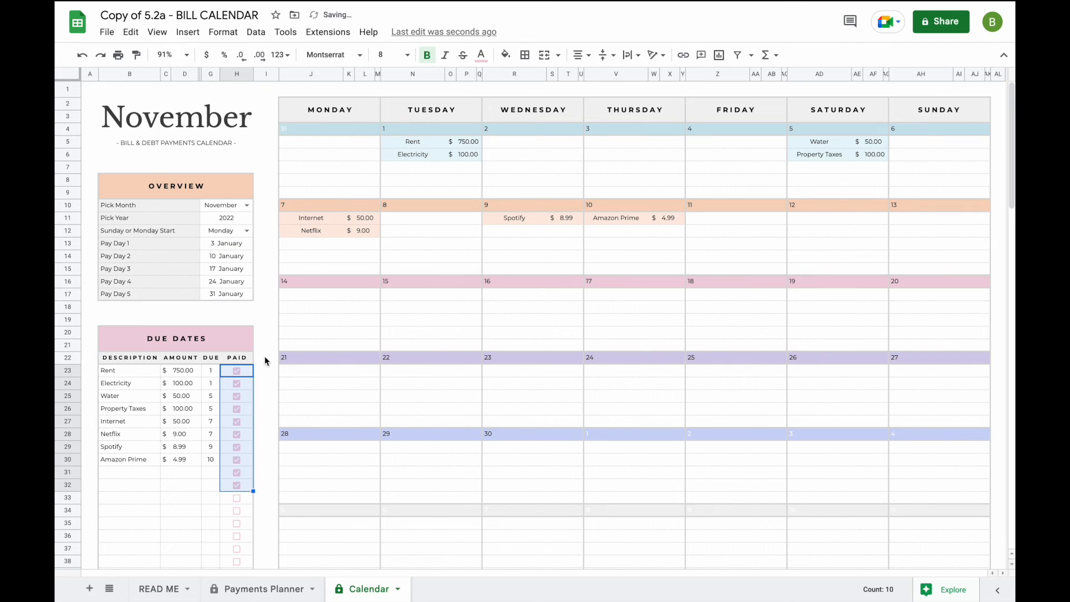
pyautogui.click(237, 472)
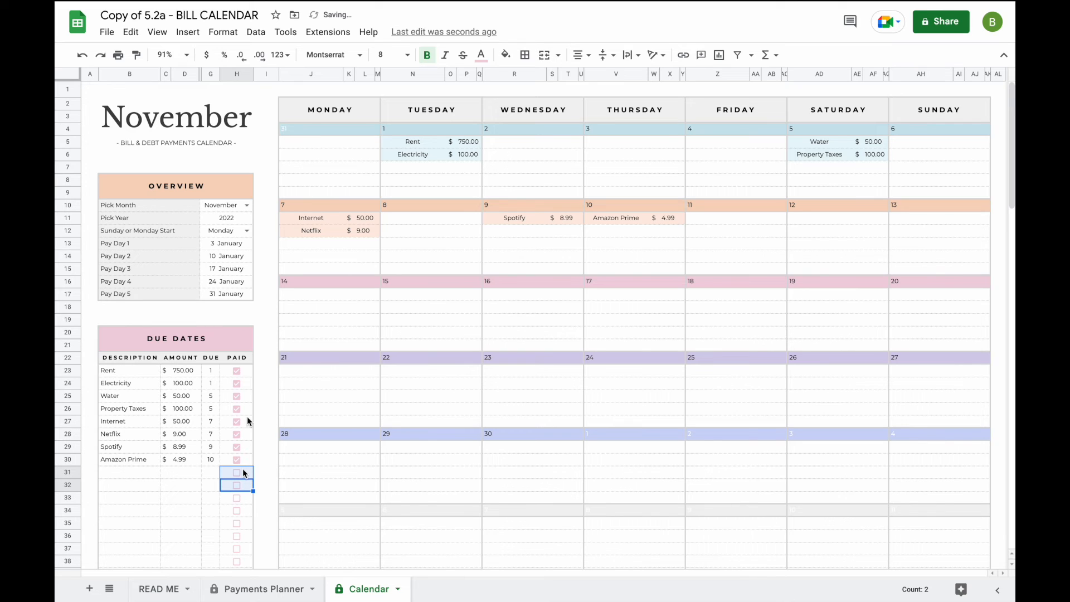
pyautogui.click(226, 204)
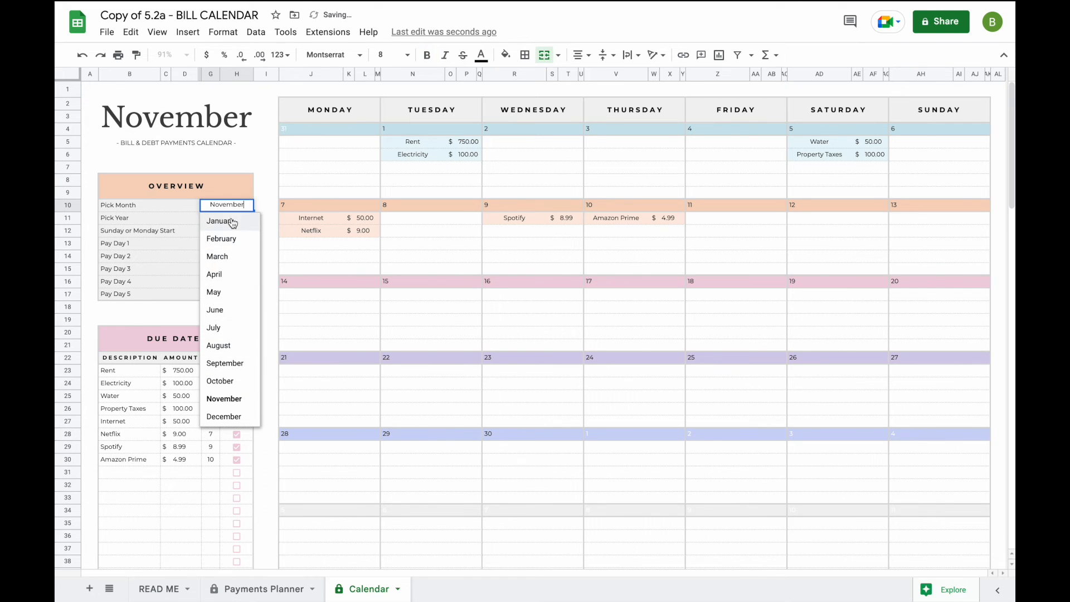
pyautogui.click(220, 221)
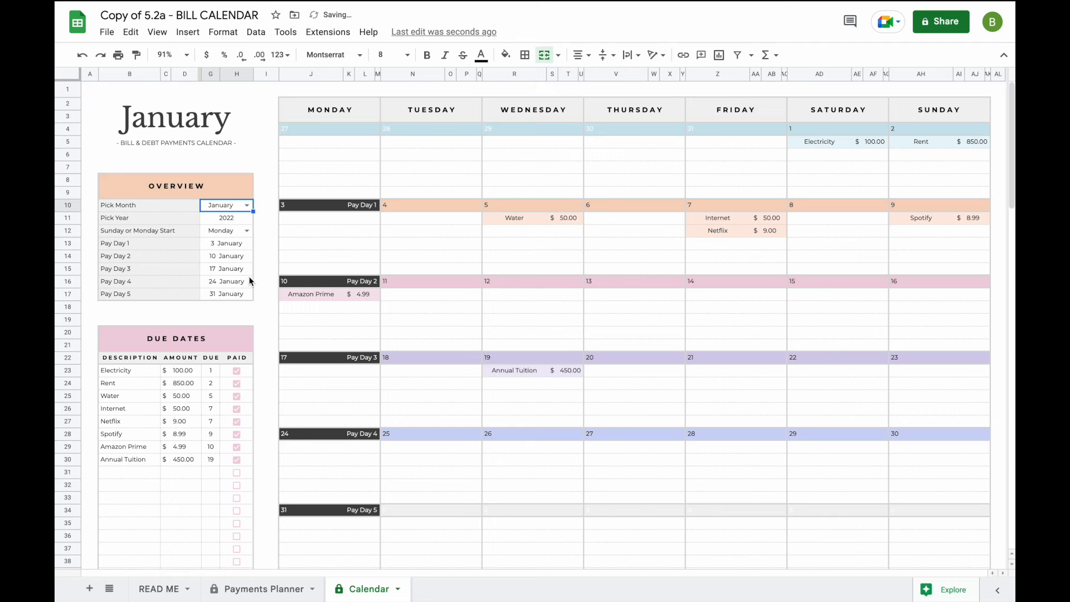
pyautogui.click(226, 204)
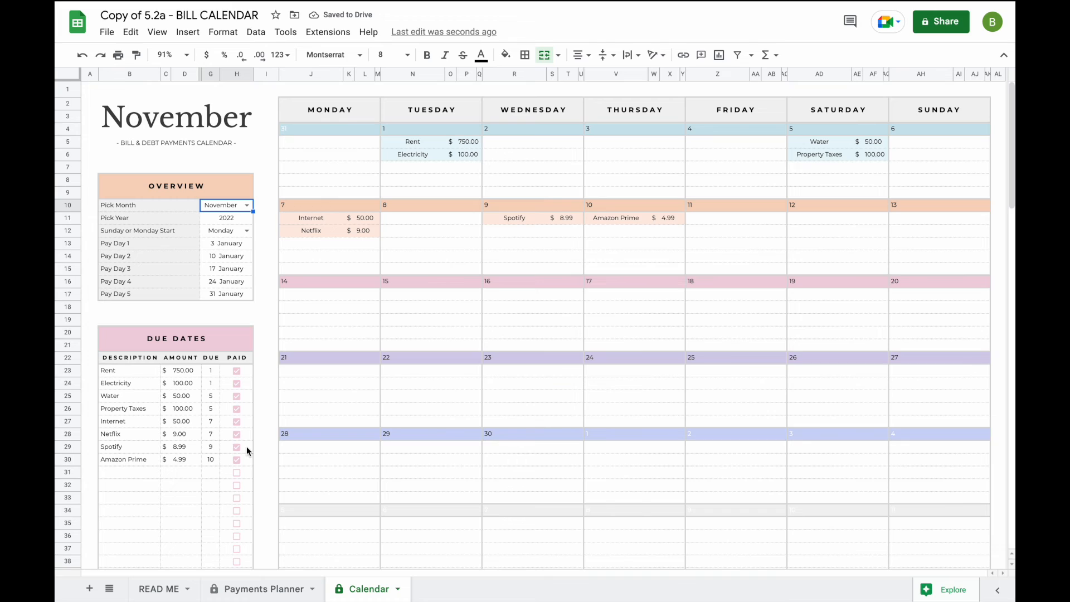
pyautogui.moveTo(365, 594)
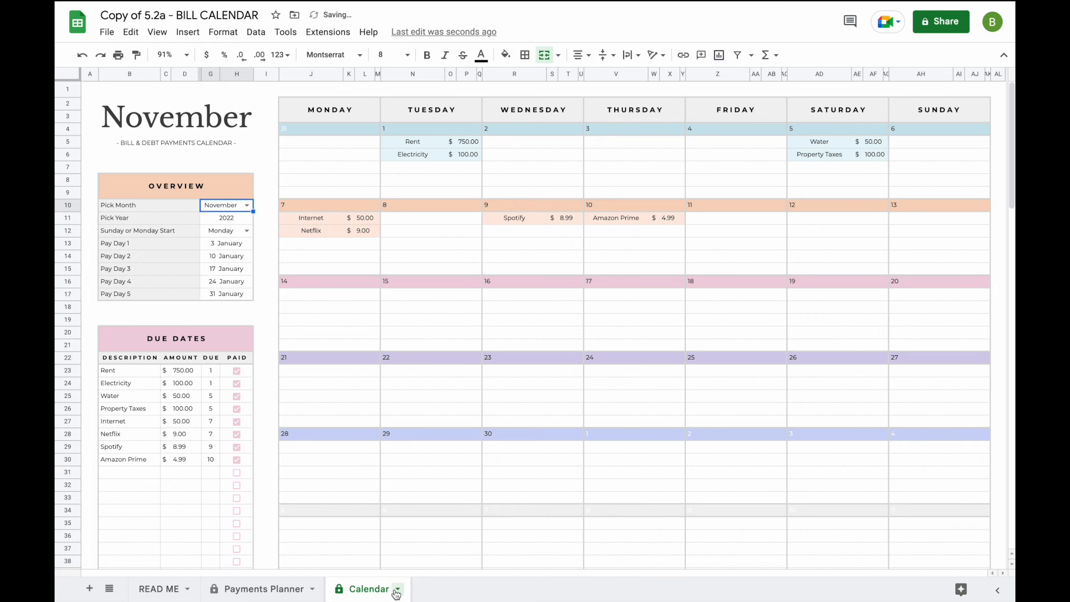
# Step: Duplicate the Calendar sheet and set the copy's Pick Month to January
pyautogui.rightClick(371, 589)
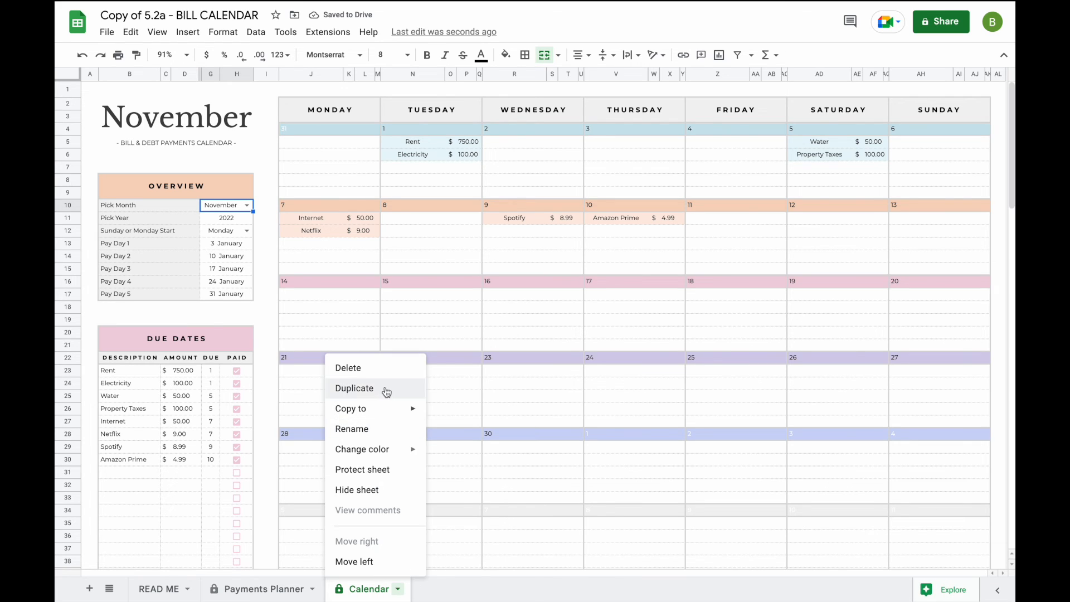
pyautogui.click(355, 388)
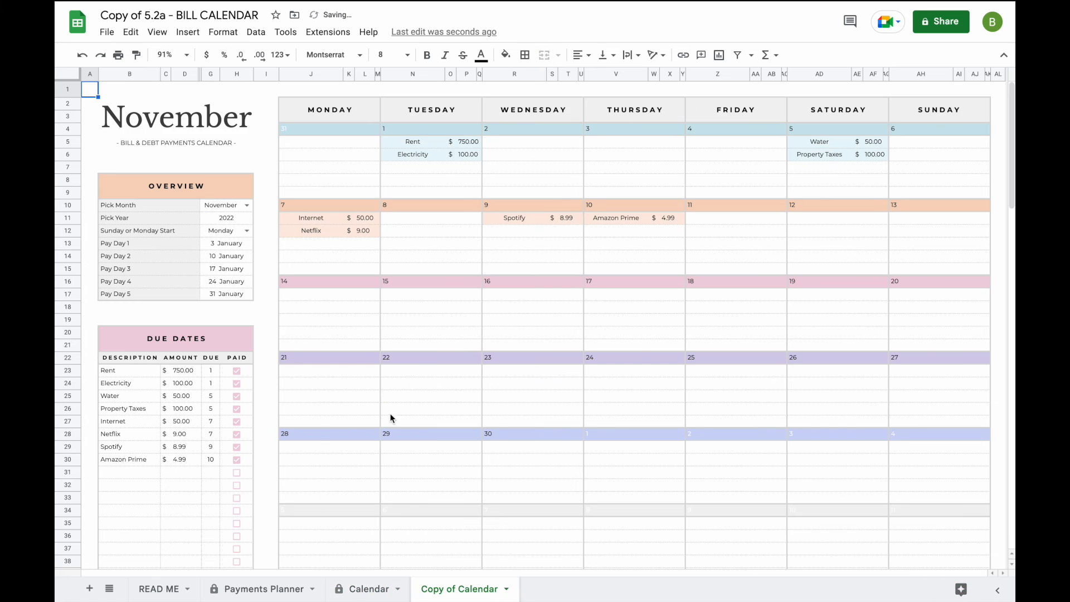
pyautogui.click(413, 408)
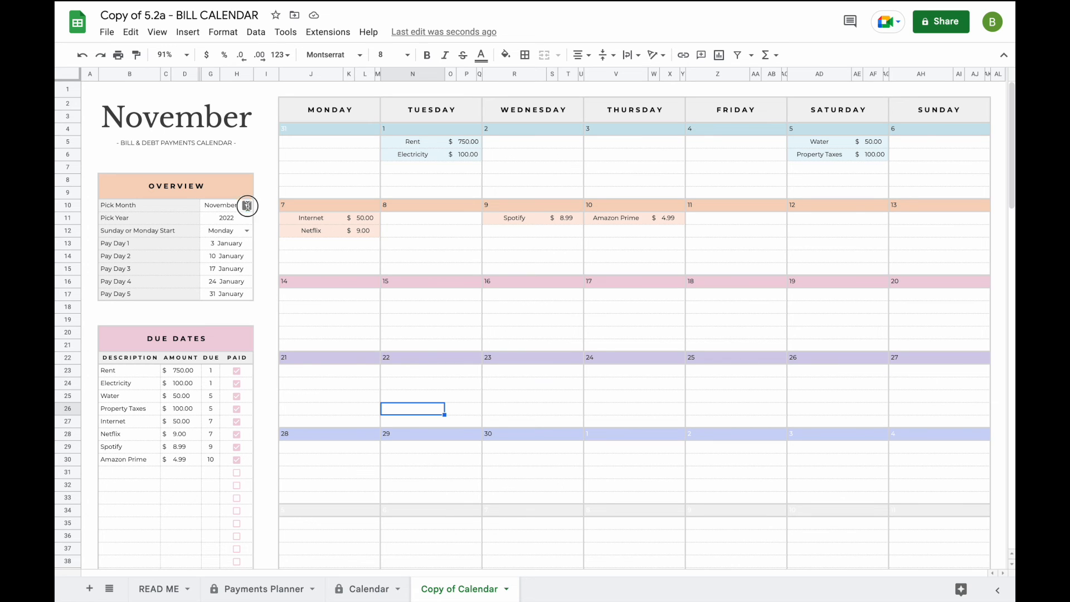
pyautogui.click(239, 205)
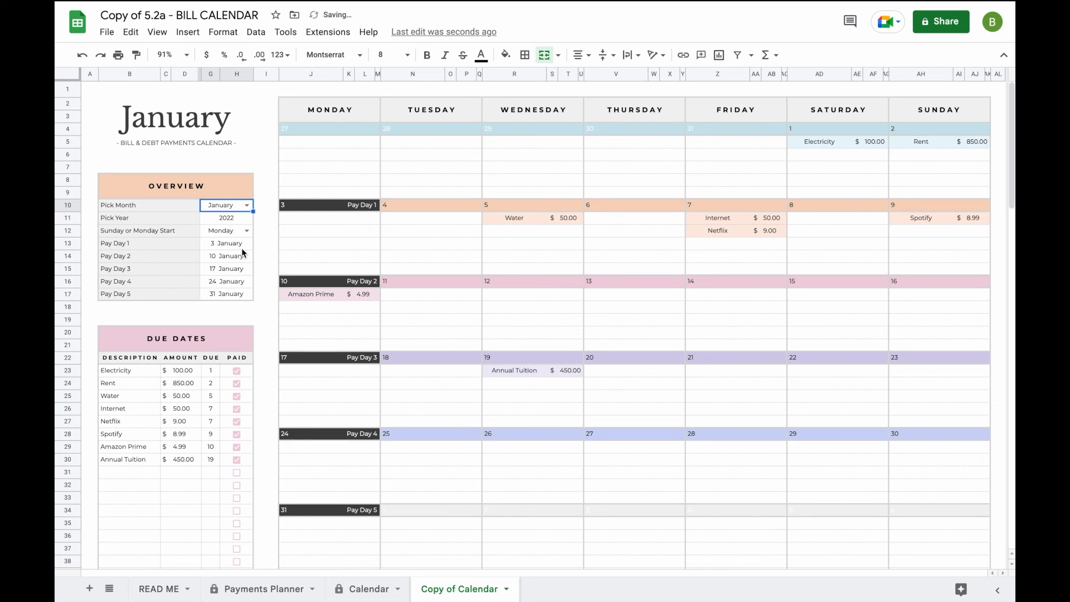
pyautogui.moveTo(384, 542)
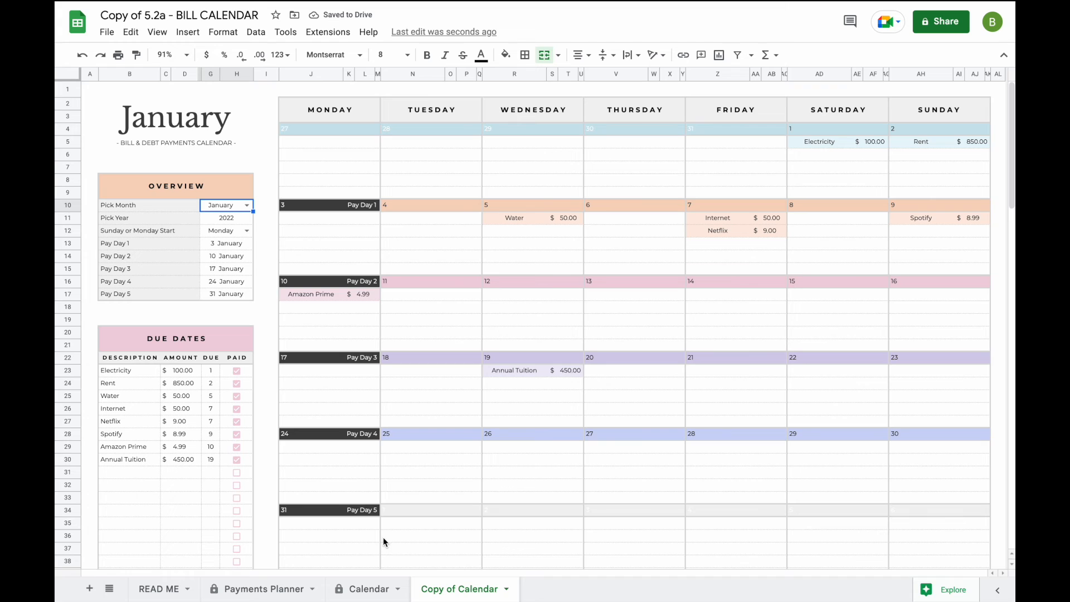
pyautogui.moveTo(459, 590)
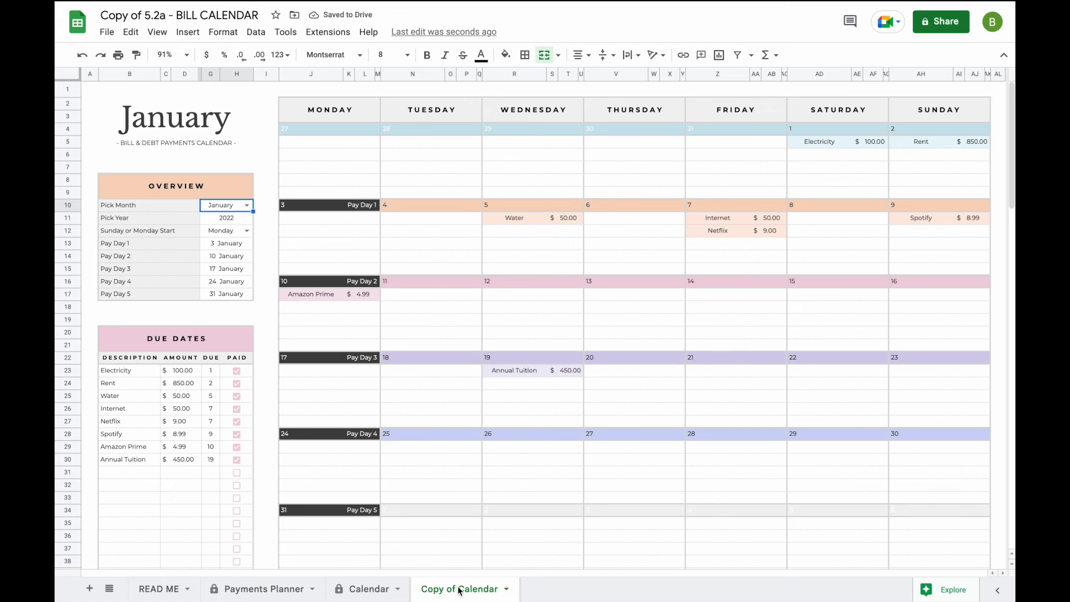
pyautogui.click(247, 205)
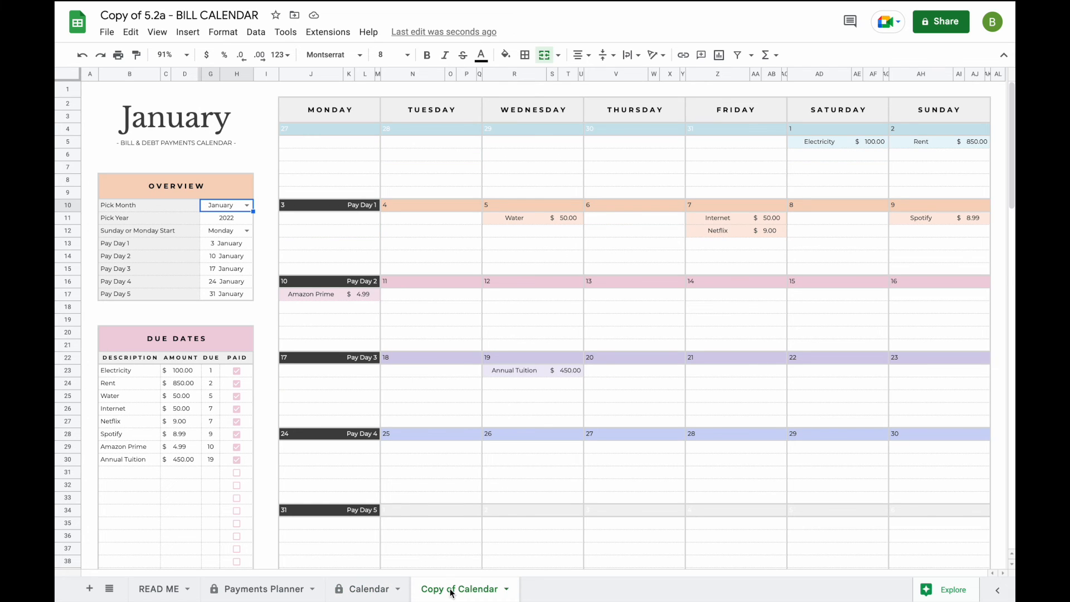
# Step: Rename the Copy of Calendar tab to 'January'
pyautogui.doubleClick(459, 590)
pyautogui.write('January')
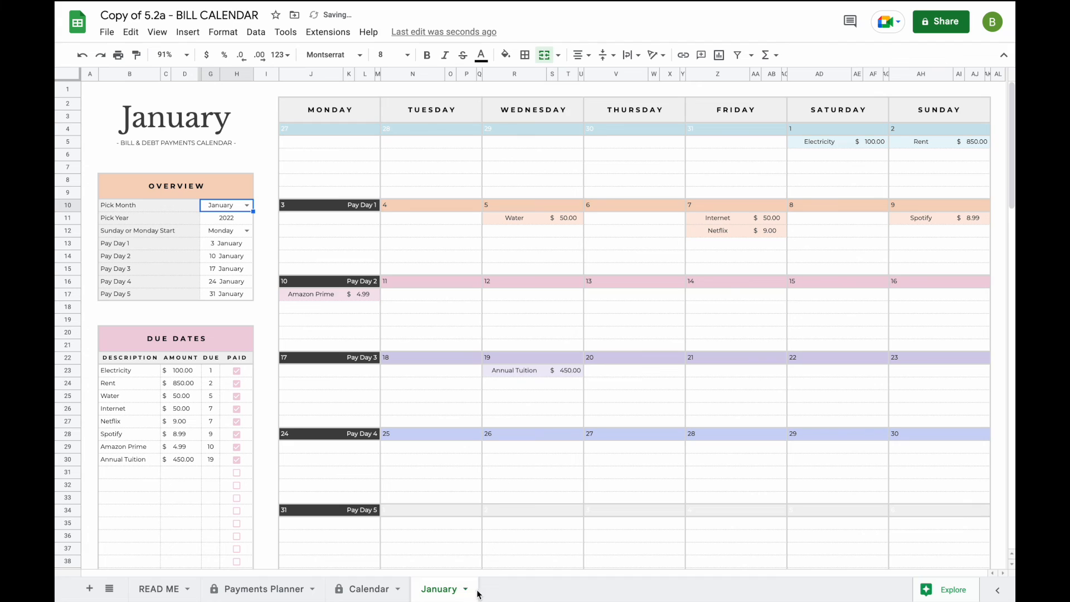
pyautogui.click(413, 523)
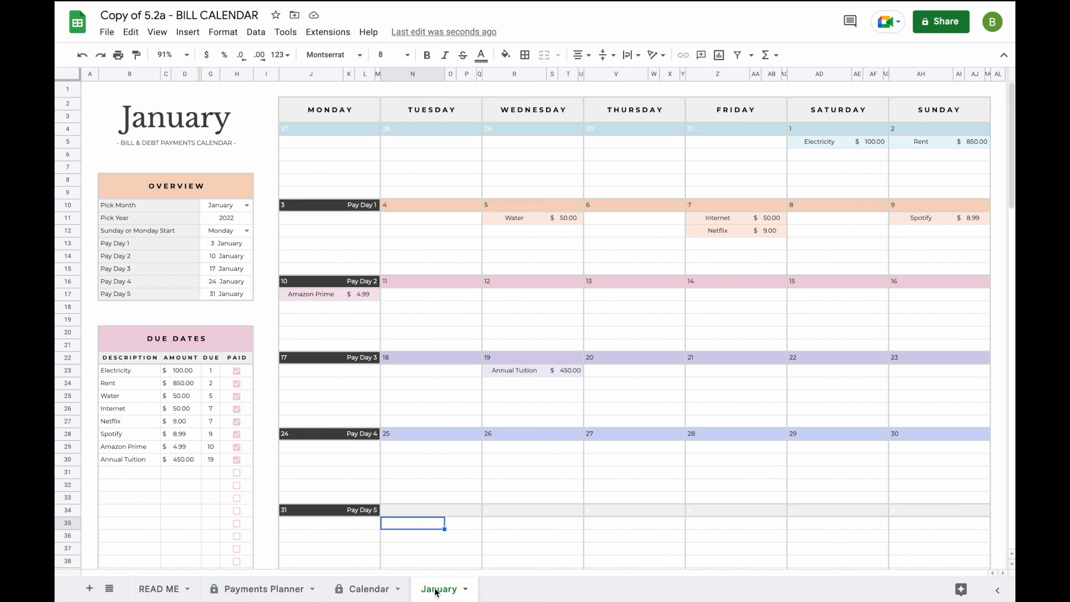
pyautogui.moveTo(243, 167)
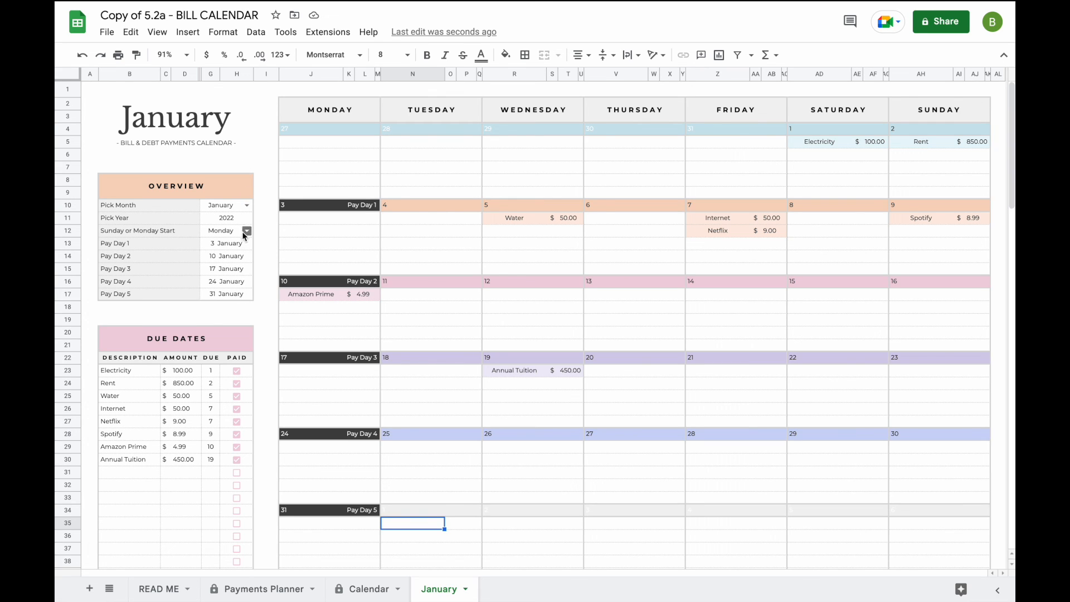
pyautogui.moveTo(241, 293)
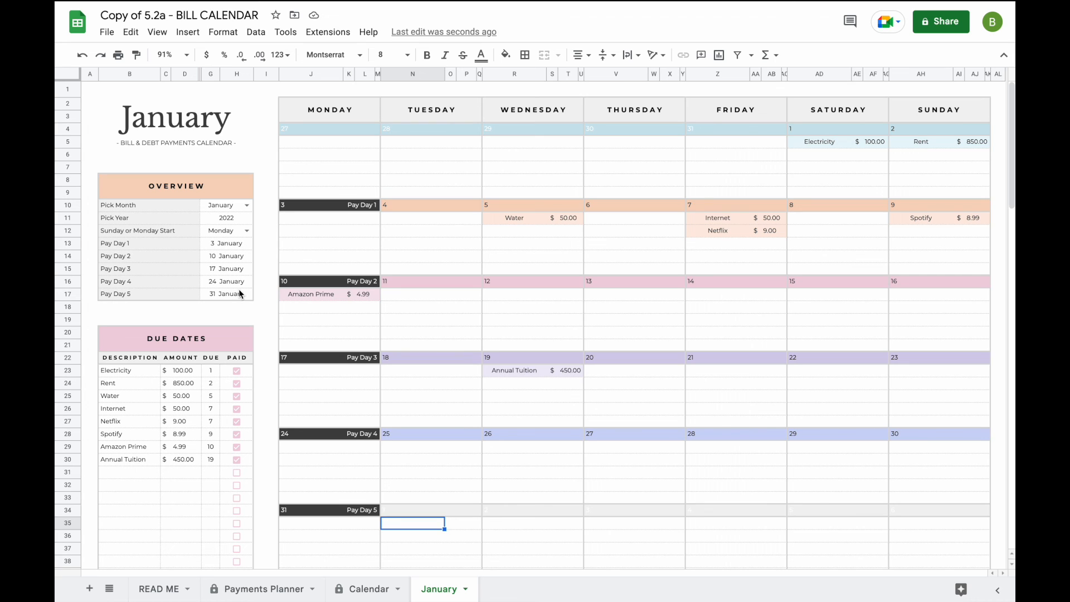
pyautogui.moveTo(244, 470)
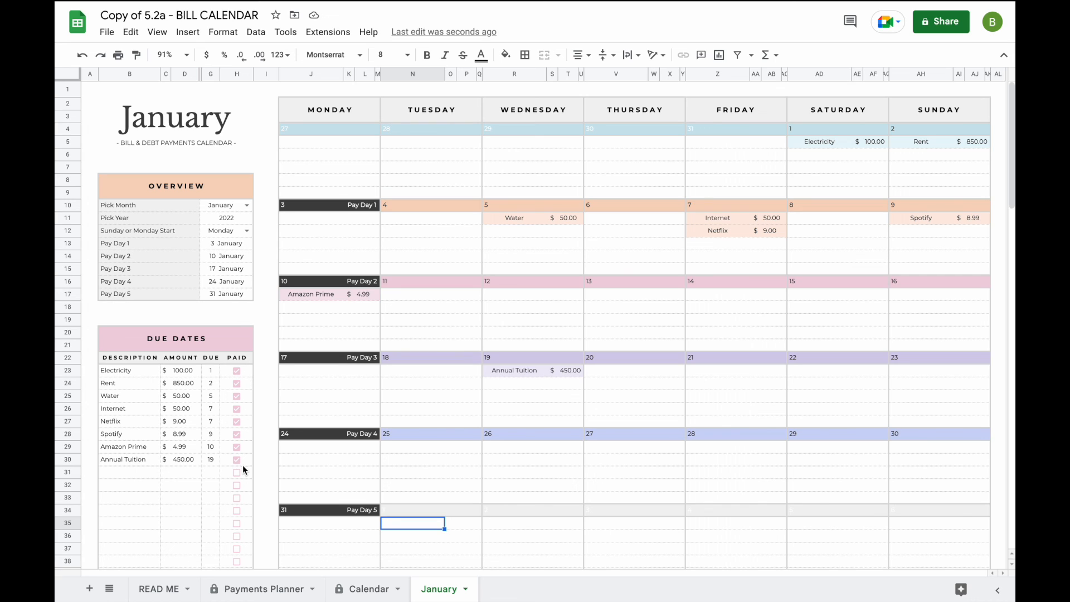
pyautogui.moveTo(243, 465)
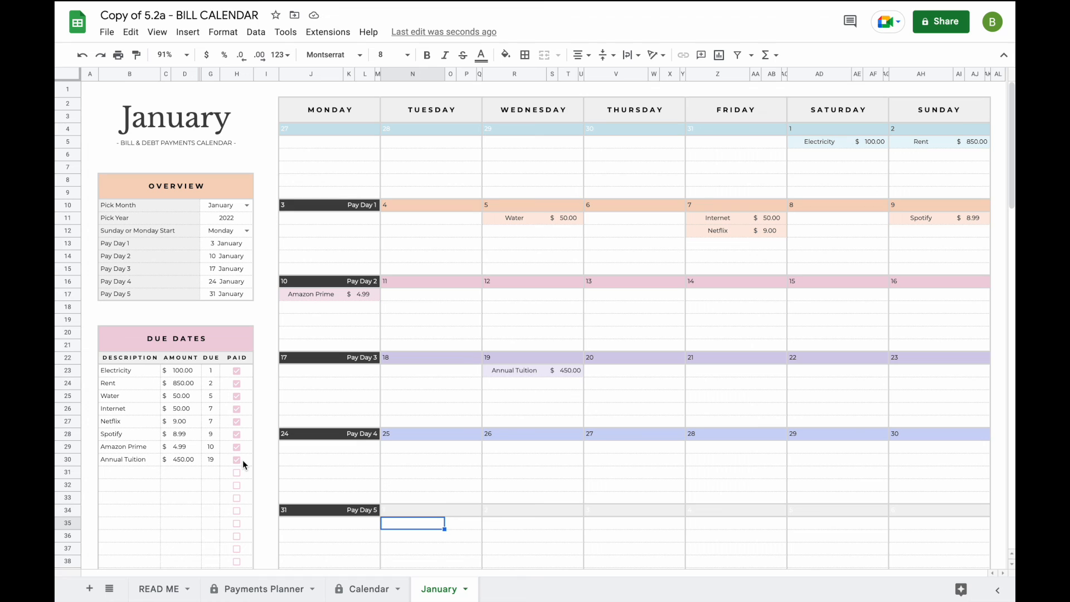